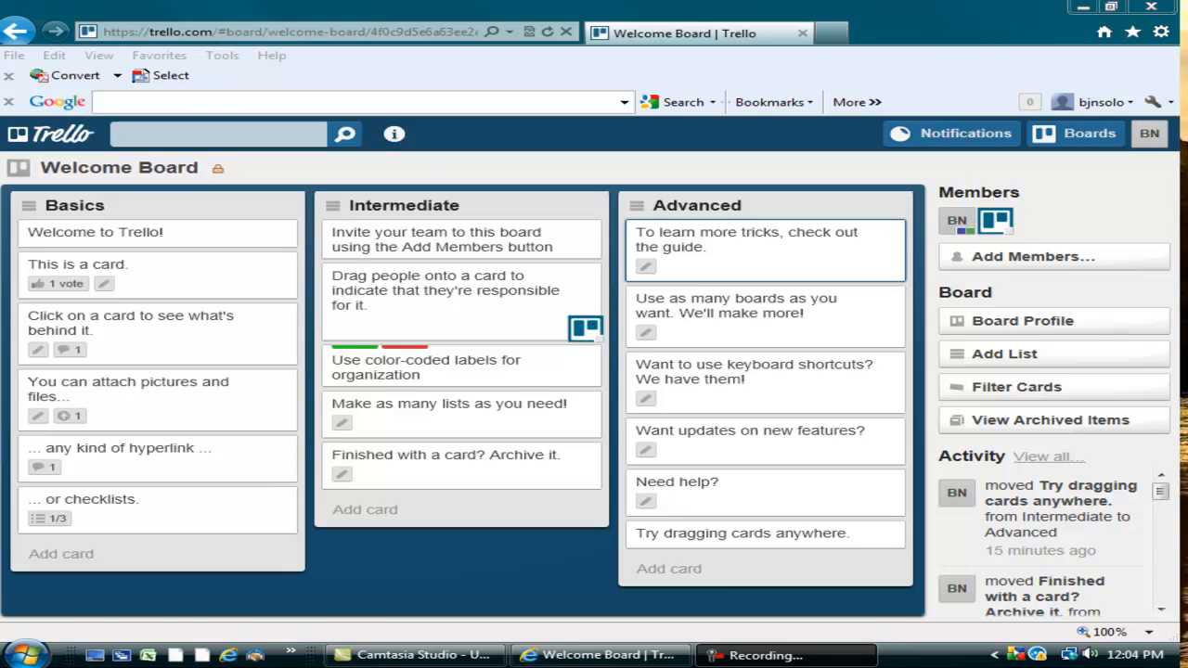
pyautogui.moveTo(182, 265)
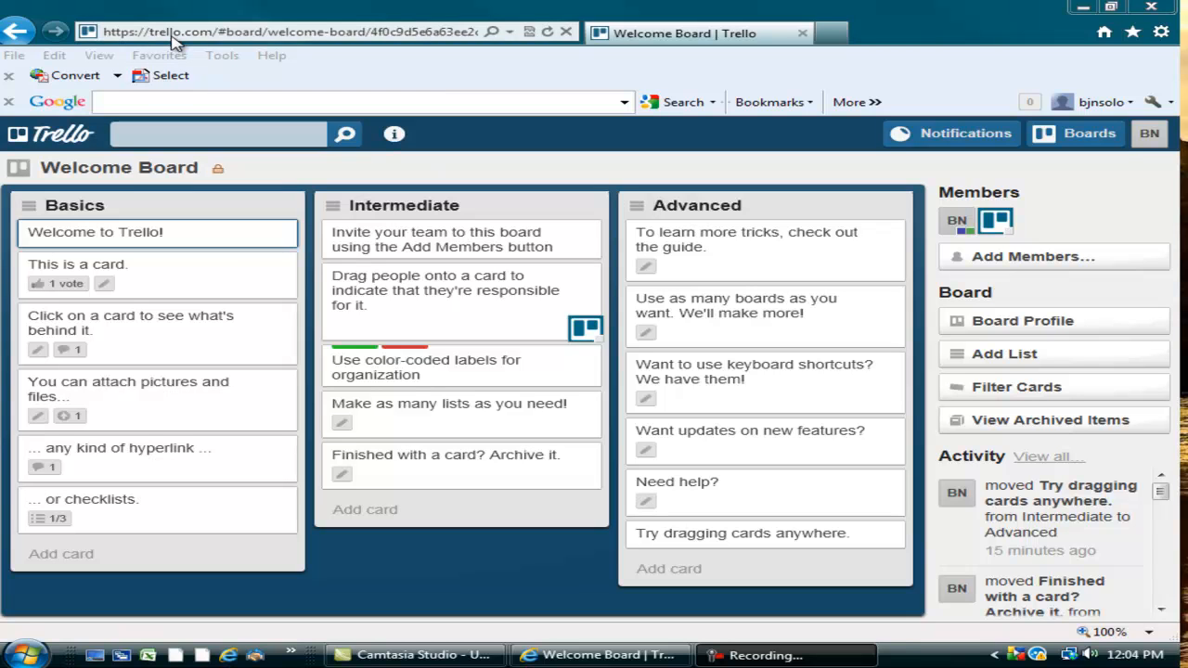
pyautogui.moveTo(513, 145)
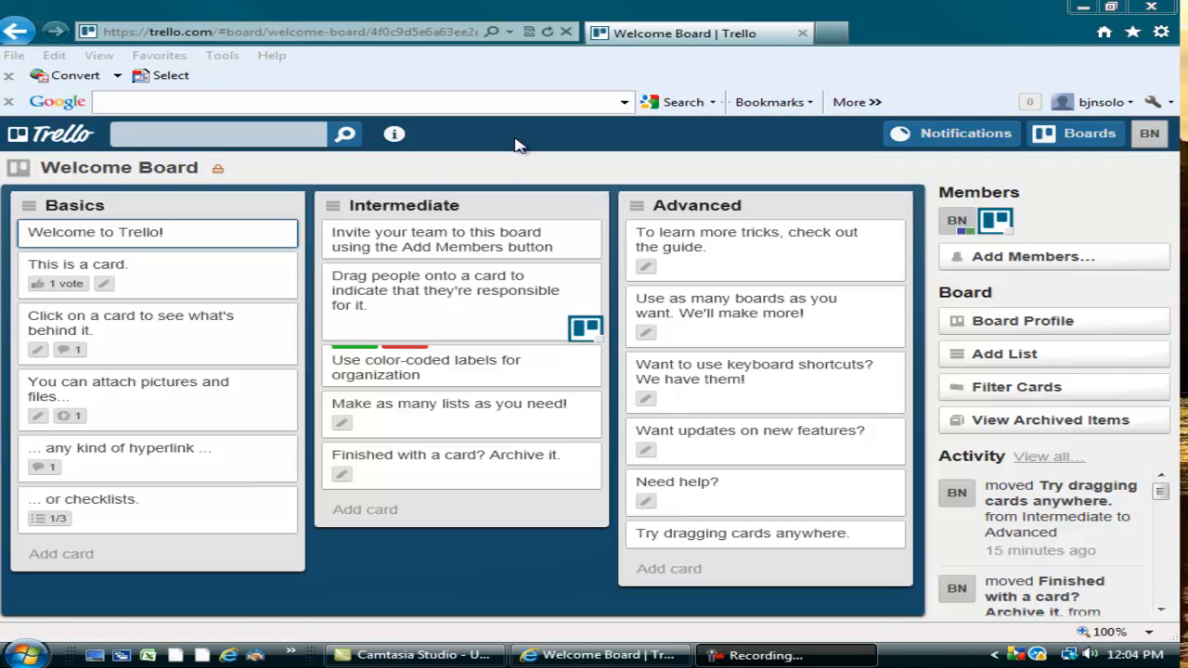
# Look at the 'Click on a card to see what's behind it.' card on the Welcome Board
pyautogui.click(219, 139)
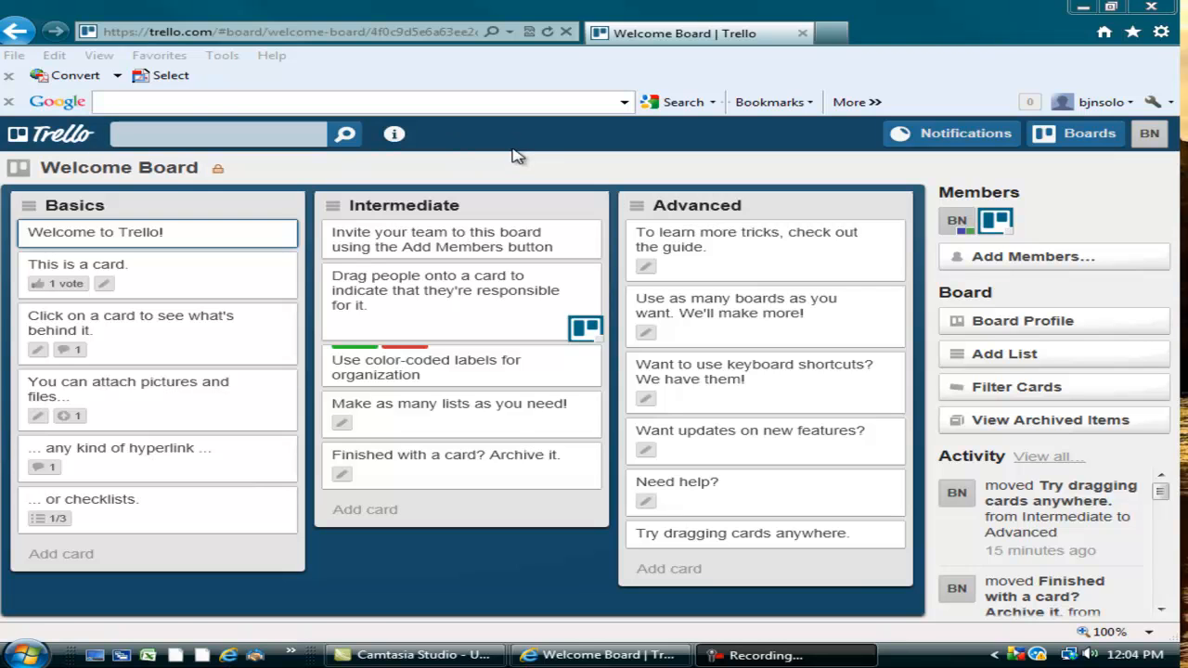
pyautogui.moveTo(534, 144)
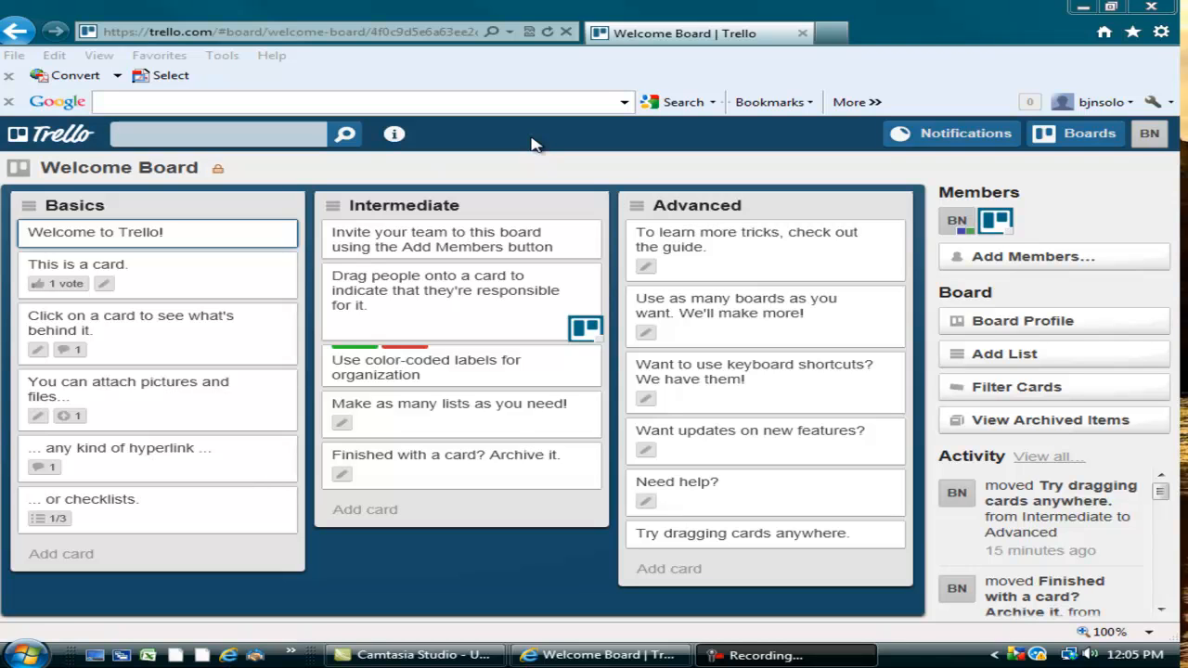
pyautogui.moveTo(542, 144)
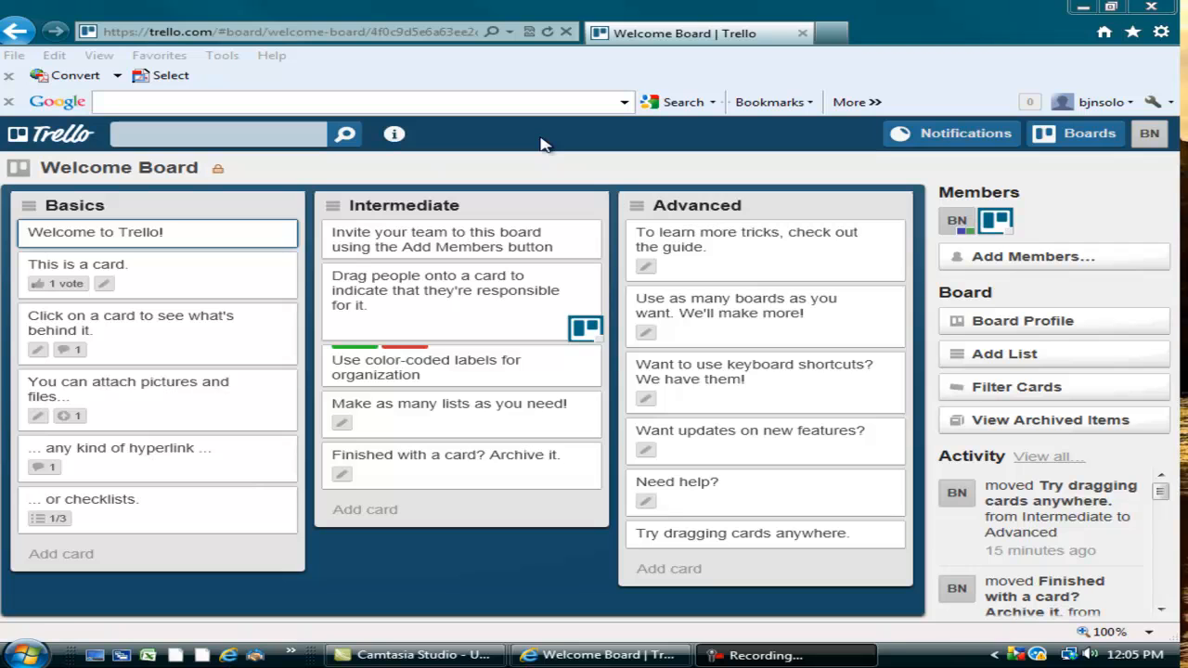
pyautogui.moveTo(559, 141)
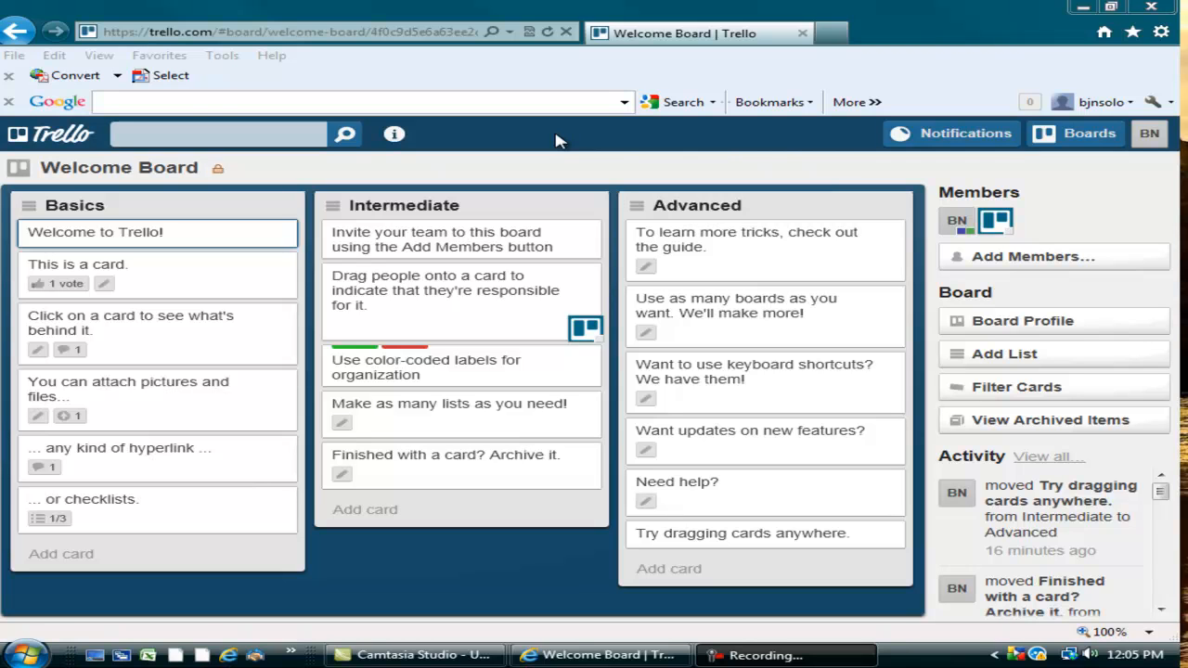
pyautogui.moveTo(568, 142)
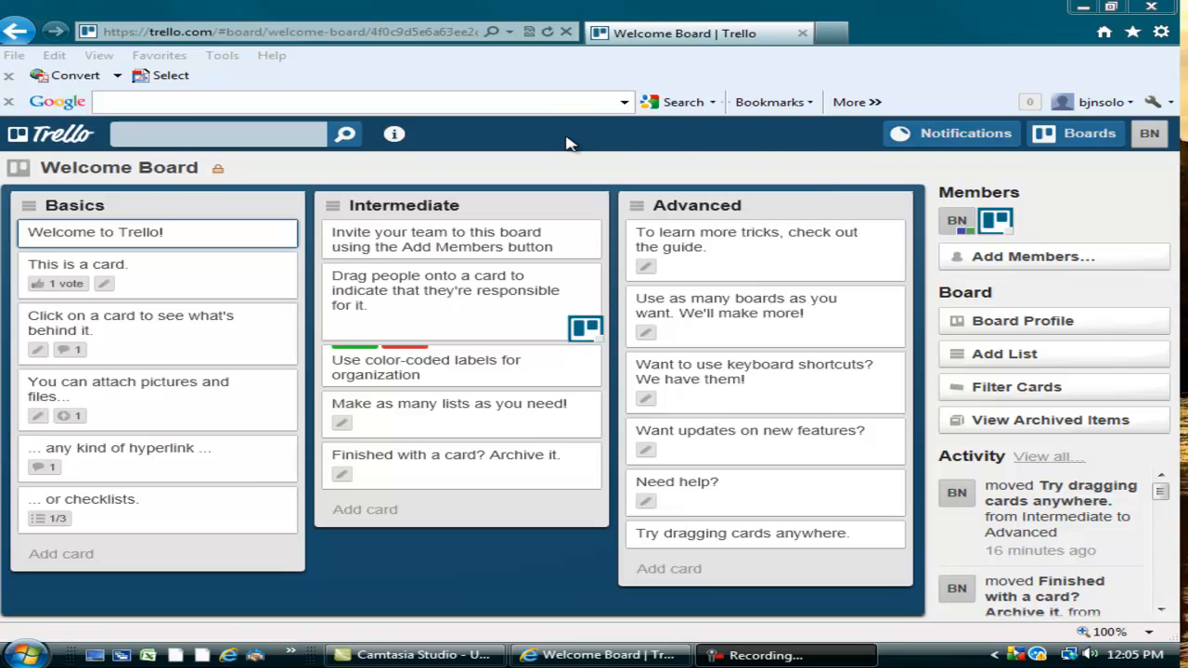
pyautogui.moveTo(557, 139)
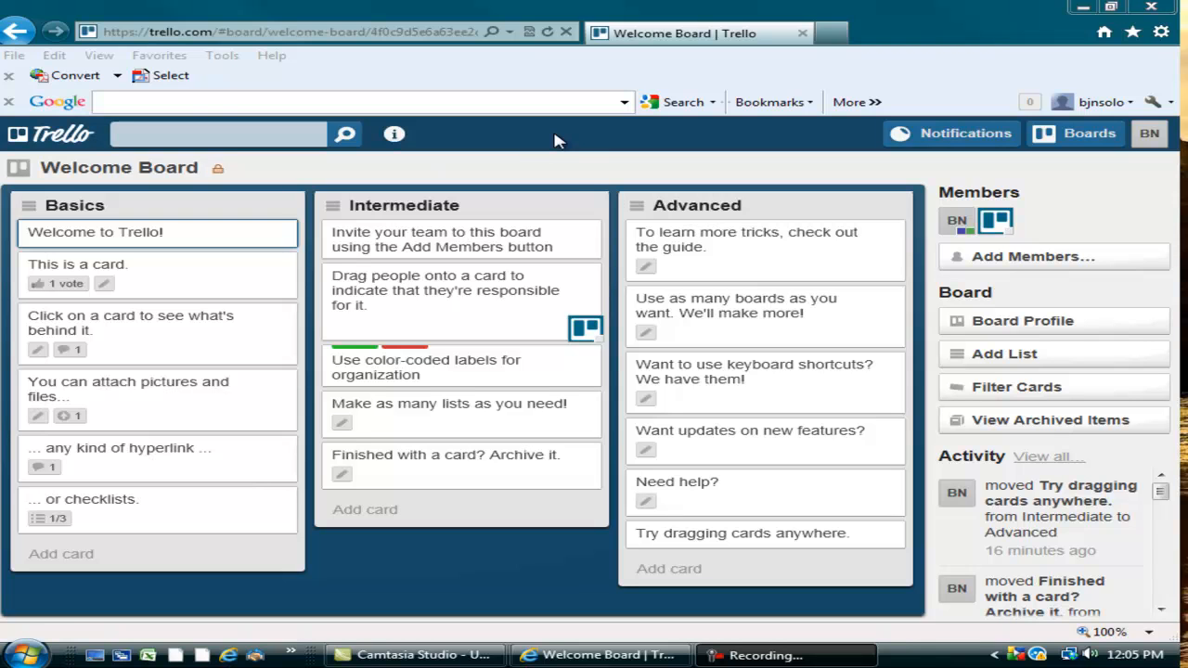
pyautogui.moveTo(570, 179)
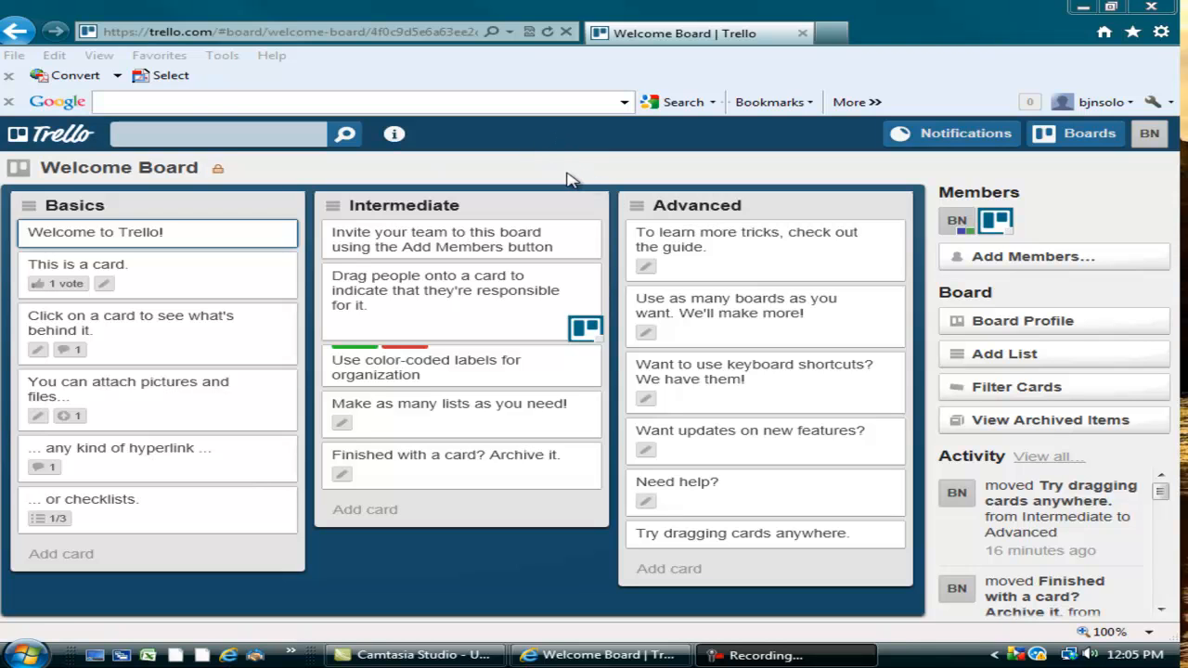
pyautogui.moveTo(283, 167)
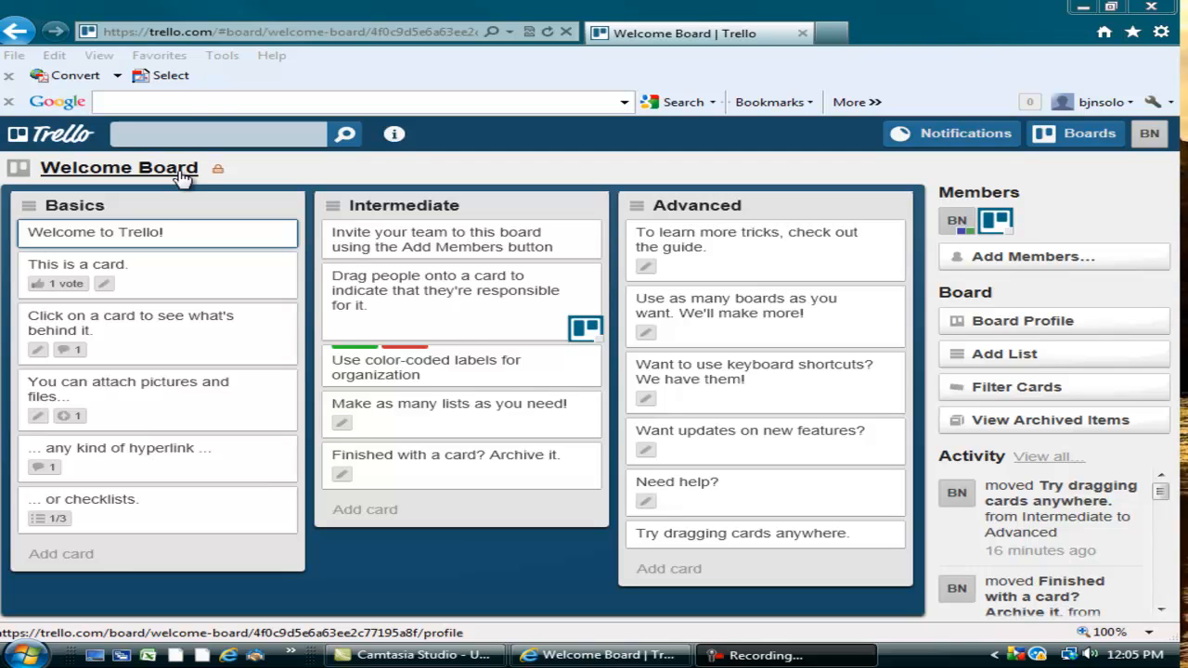
pyautogui.moveTo(129, 208)
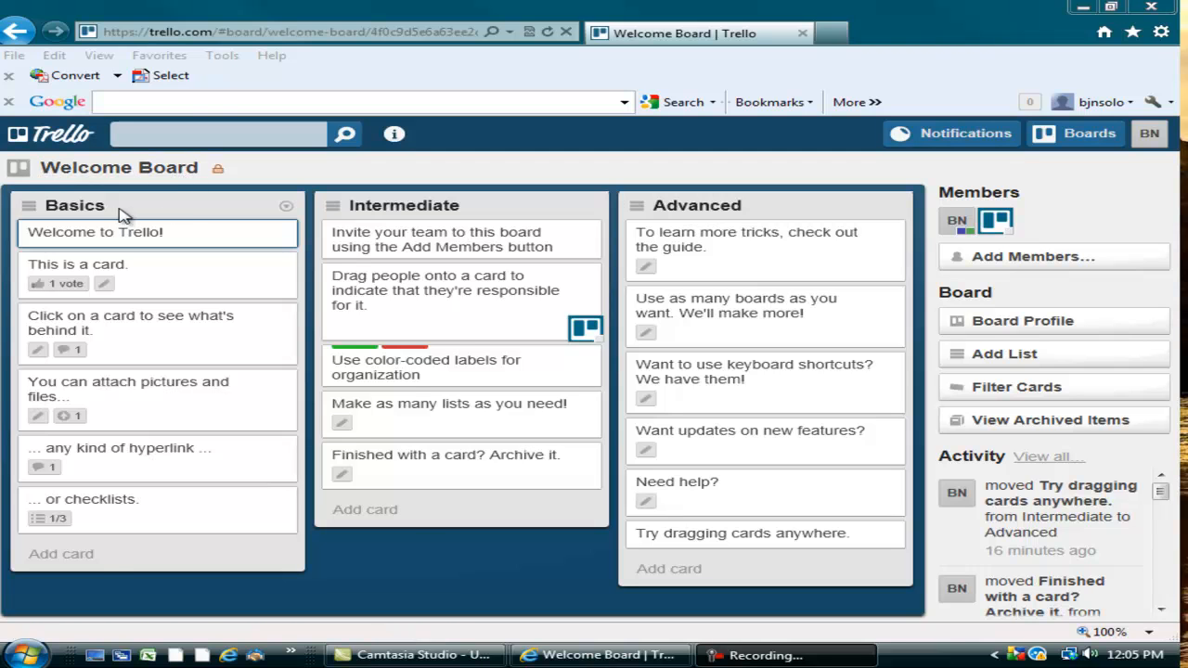
pyautogui.moveTo(90, 207)
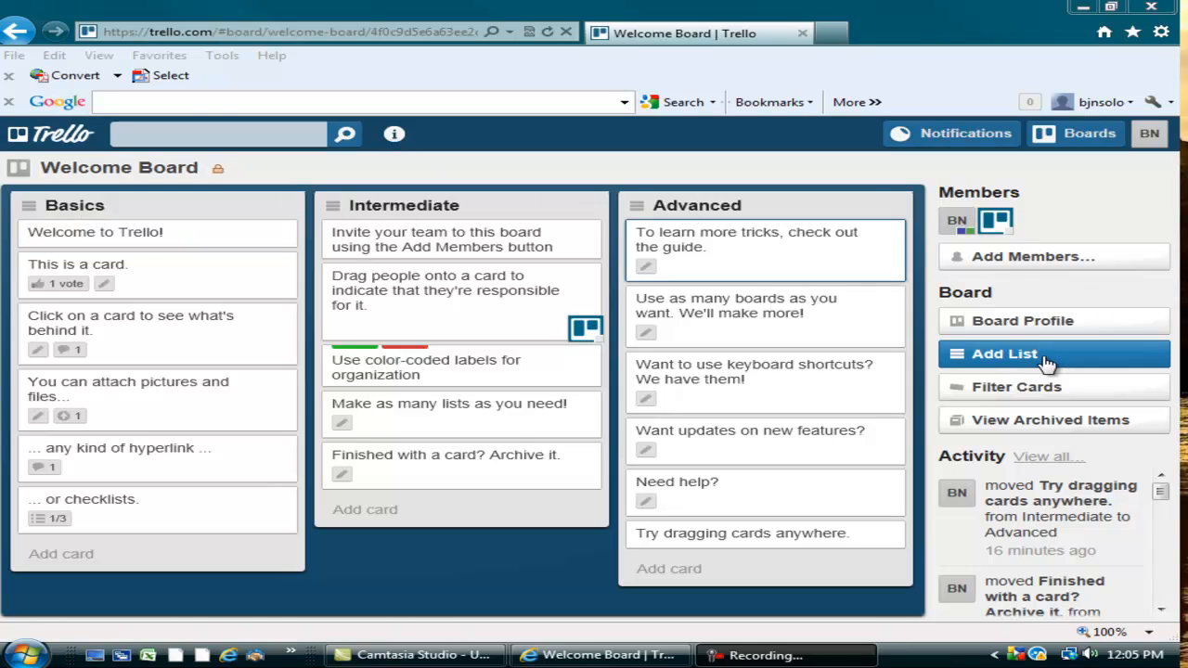
pyautogui.moveTo(917, 172)
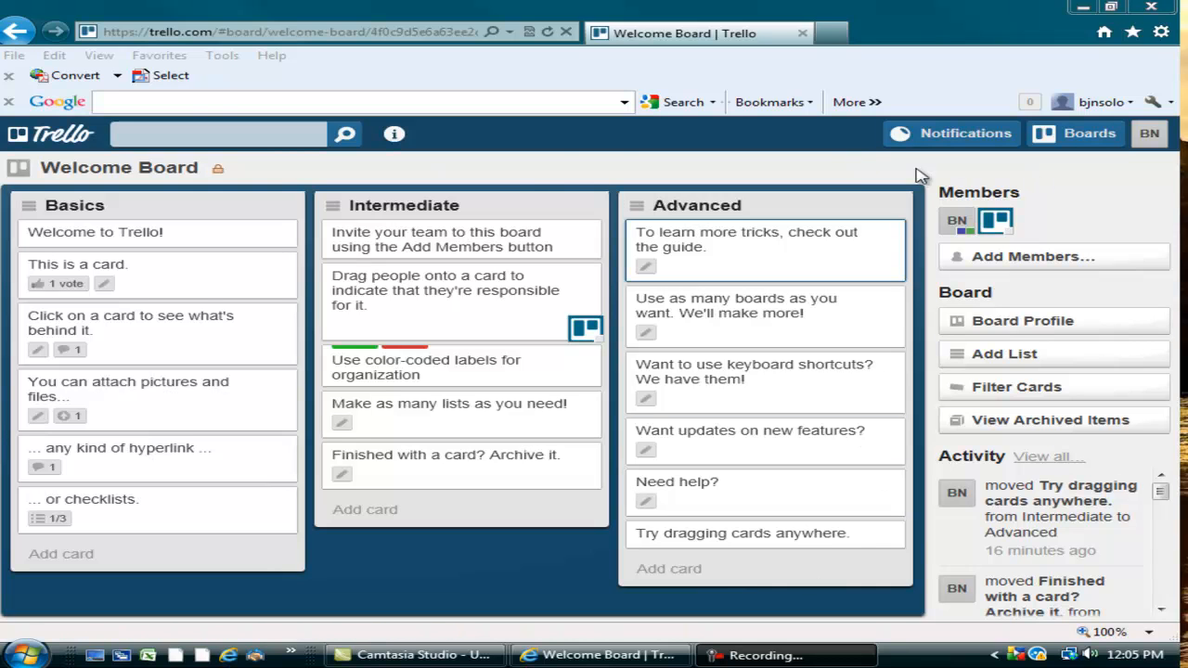
pyautogui.moveTo(542, 160)
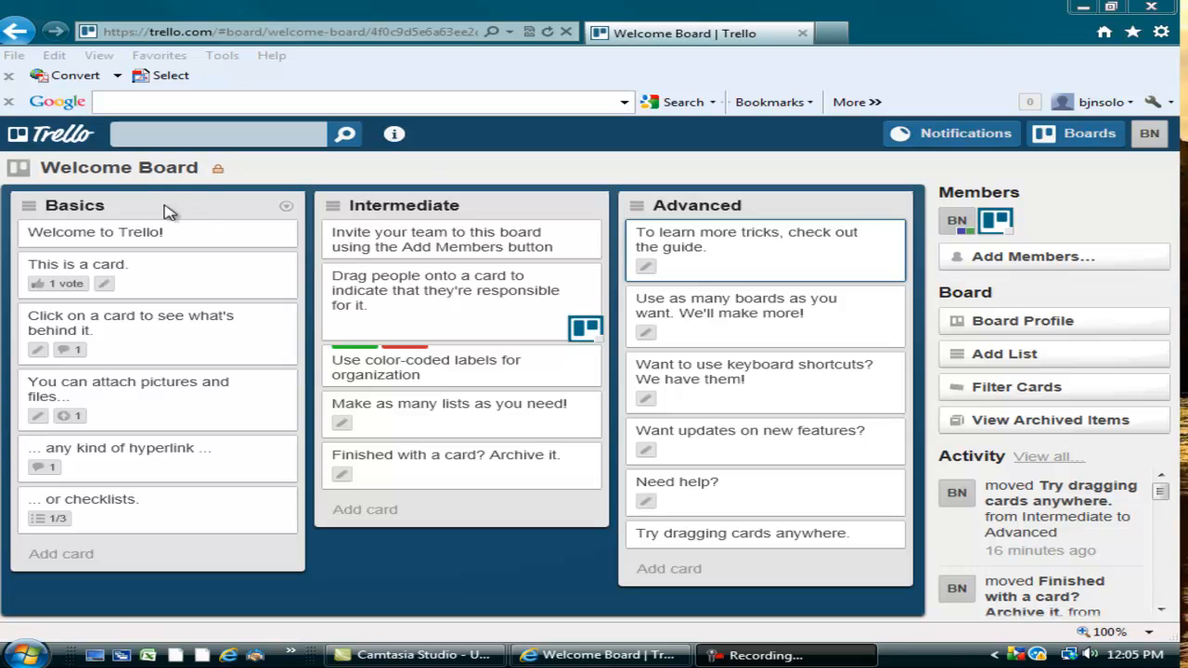
pyautogui.moveTo(104, 211)
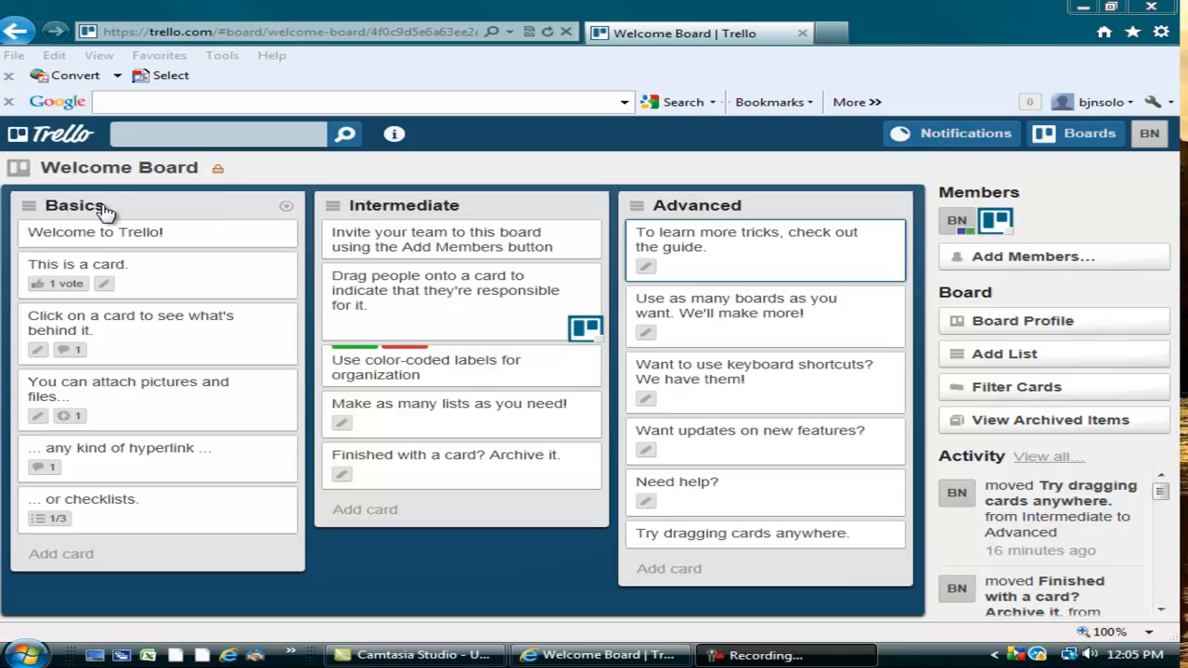
pyautogui.moveTo(227, 286)
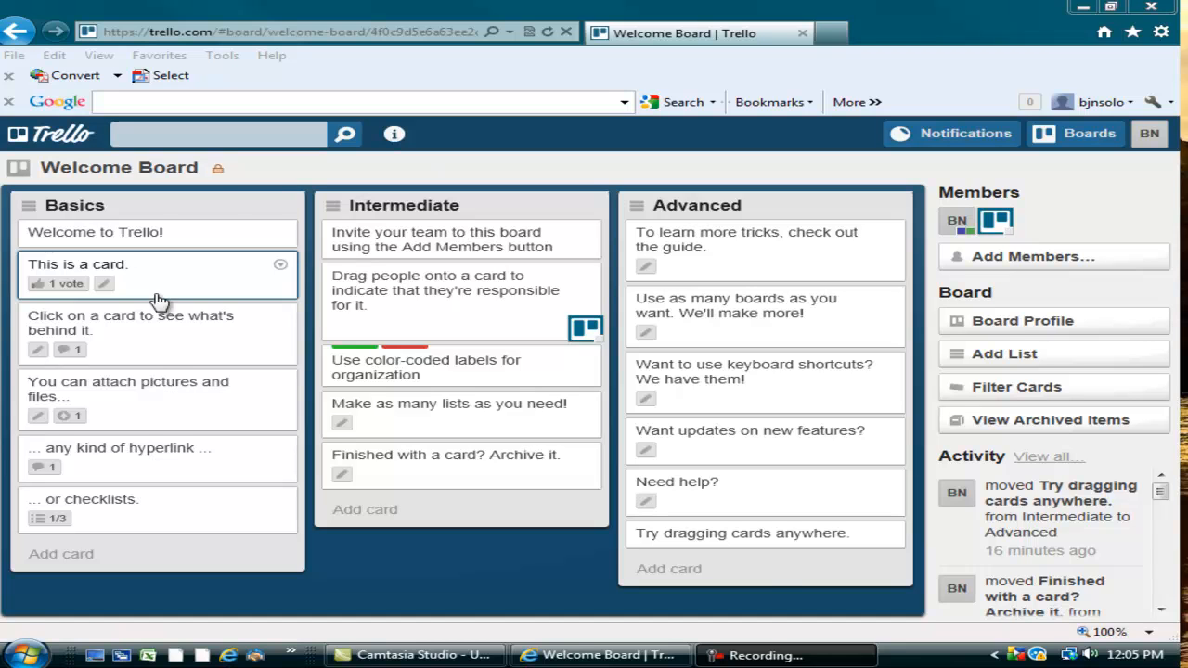
pyautogui.moveTo(163, 348)
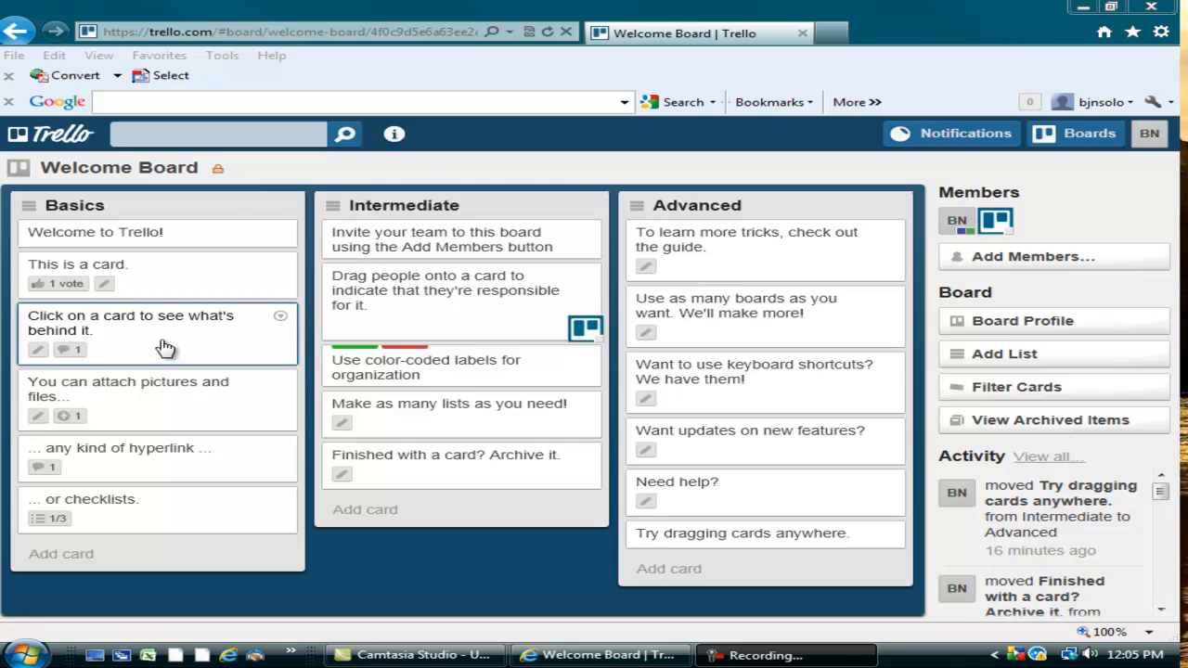
pyautogui.click(130, 323)
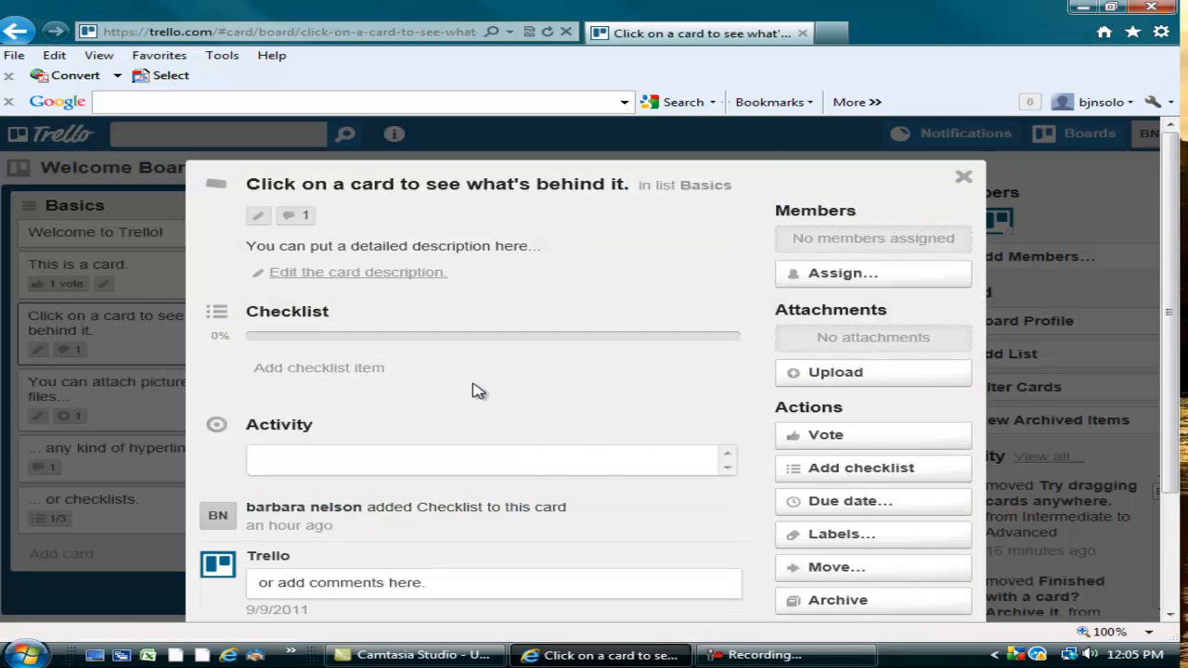
pyautogui.scroll(-3)
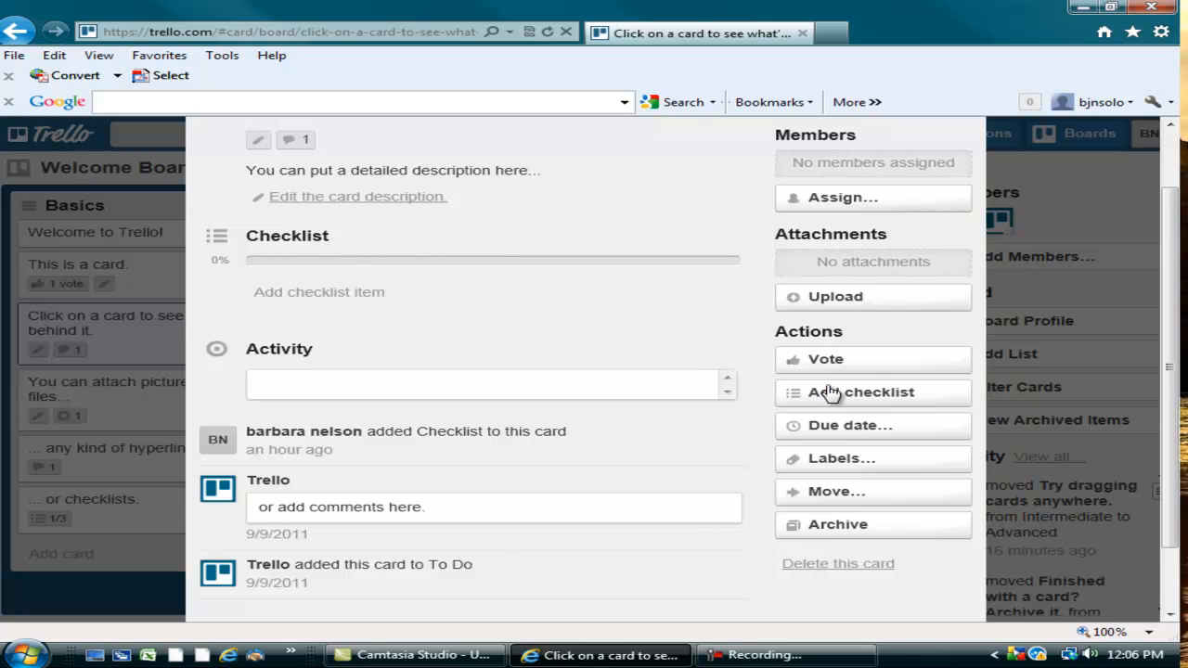
pyautogui.moveTo(842, 434)
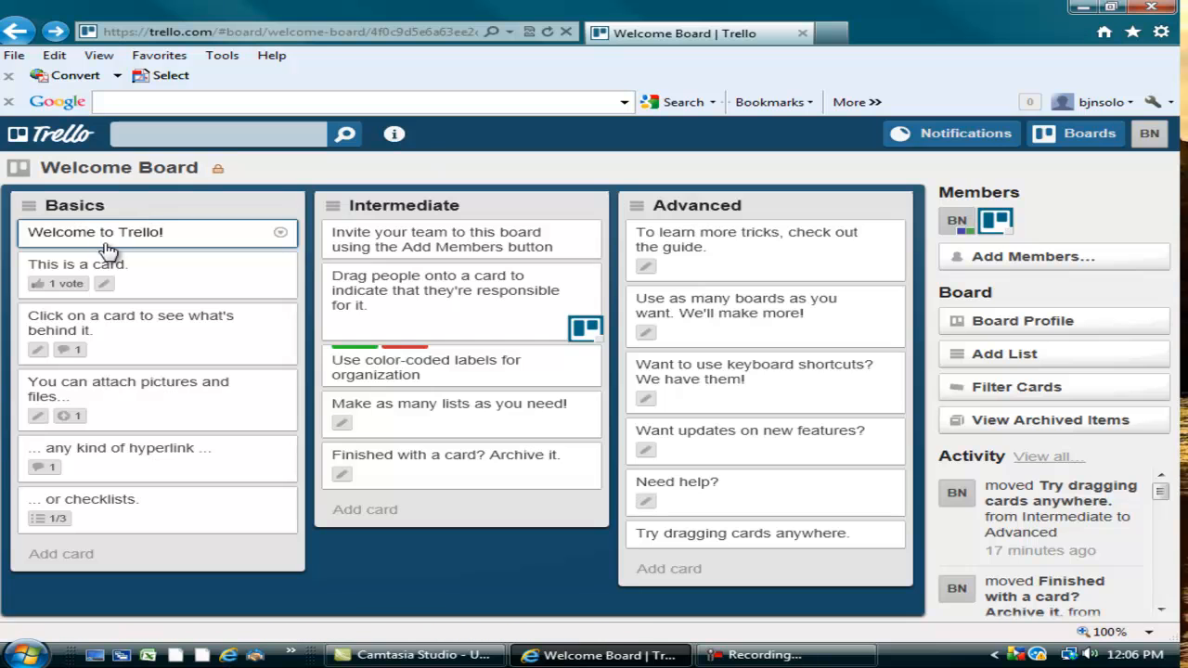
pyautogui.moveTo(130, 245)
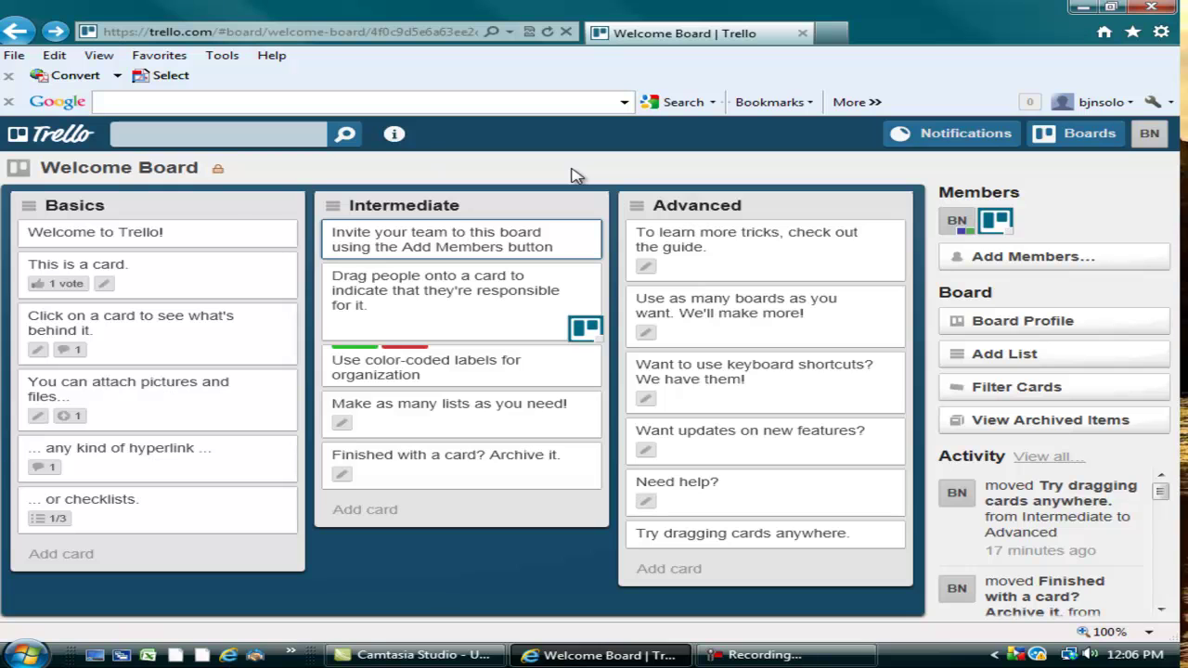
pyautogui.moveTo(585, 167)
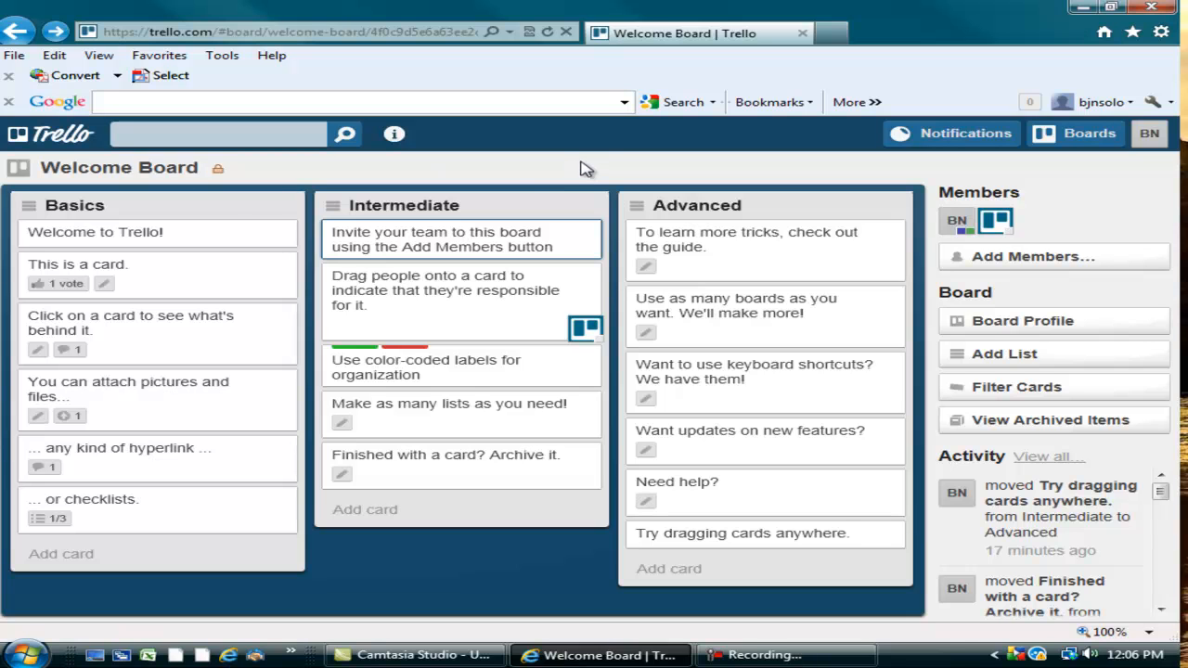
pyautogui.moveTo(282, 222)
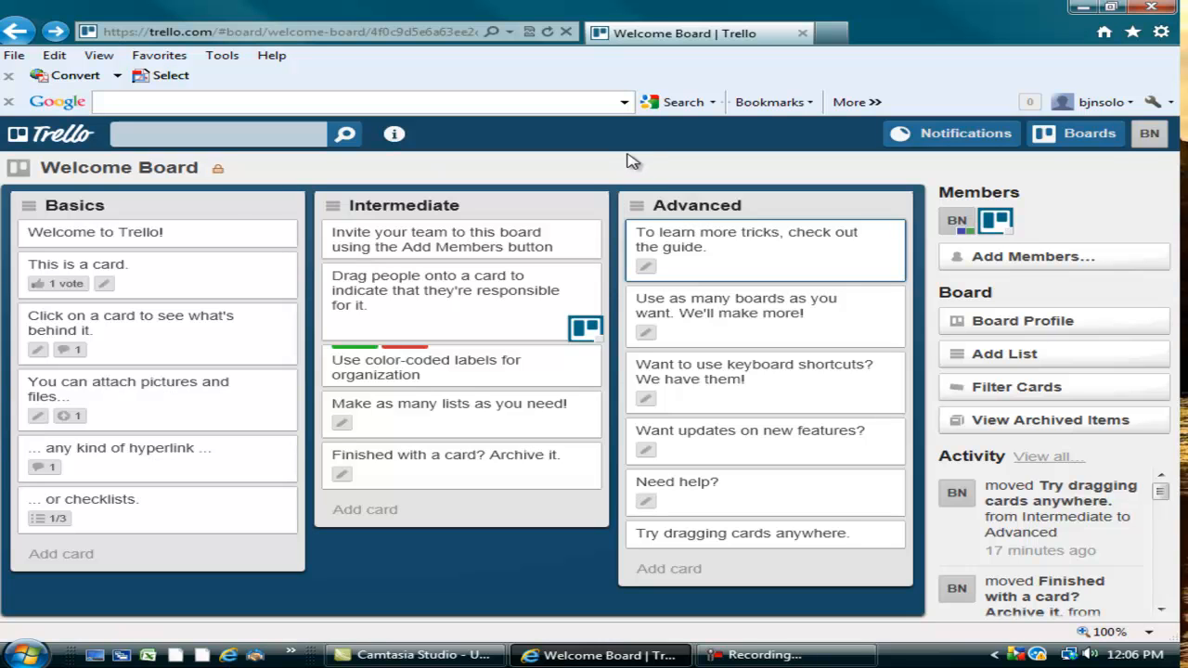
# Show the Boards list offering 2012, Mastermind Group Template and Welcome Board
pyautogui.click(1086, 134)
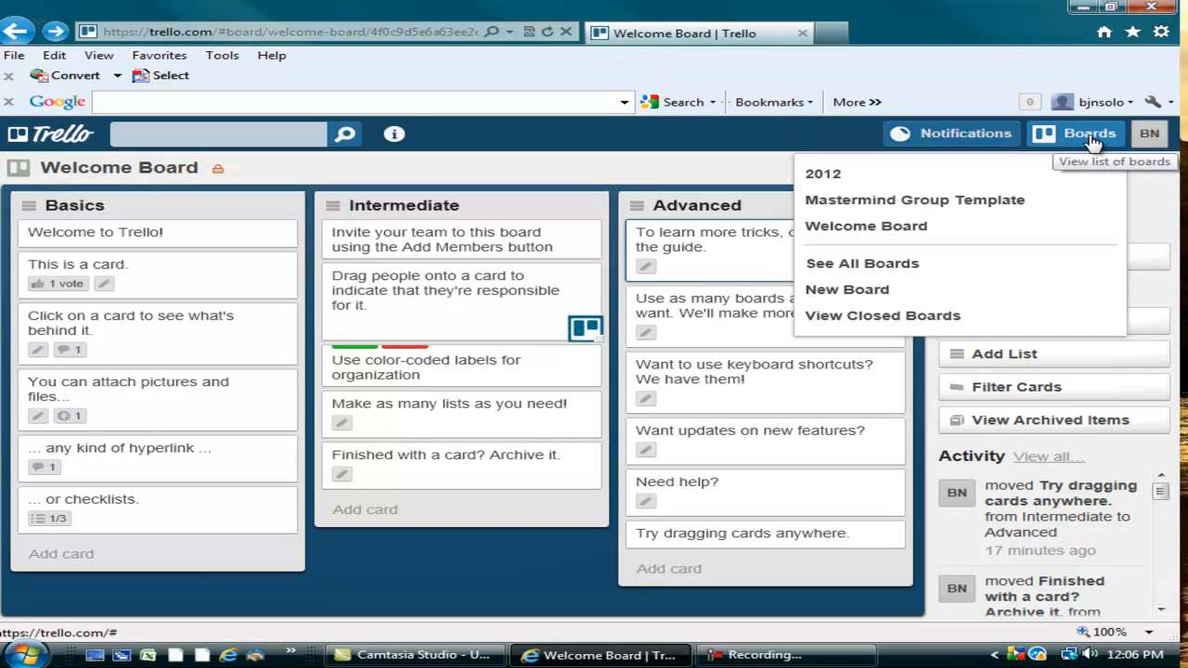
pyautogui.moveTo(850, 202)
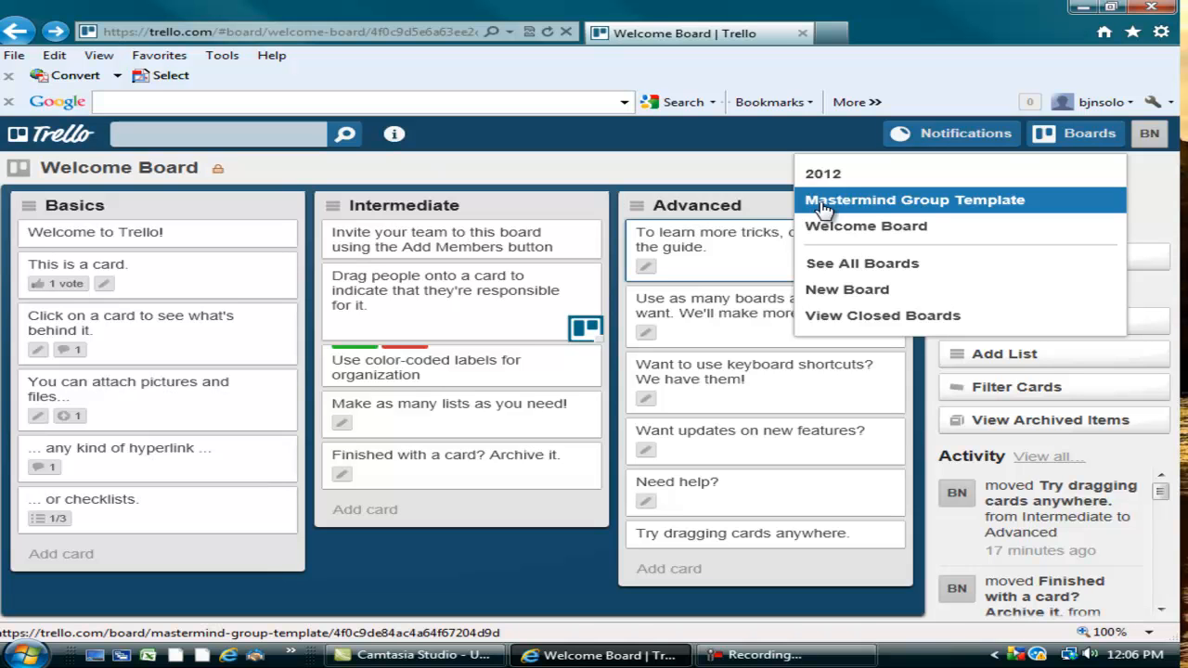
pyautogui.moveTo(823, 210)
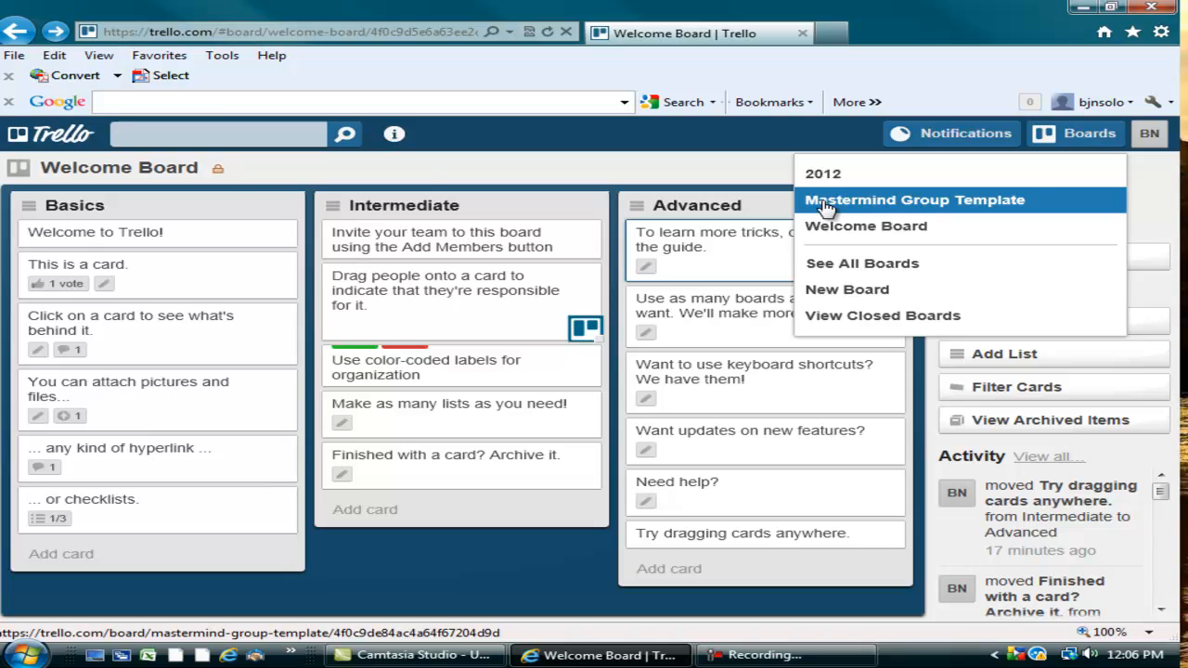
pyautogui.click(821, 175)
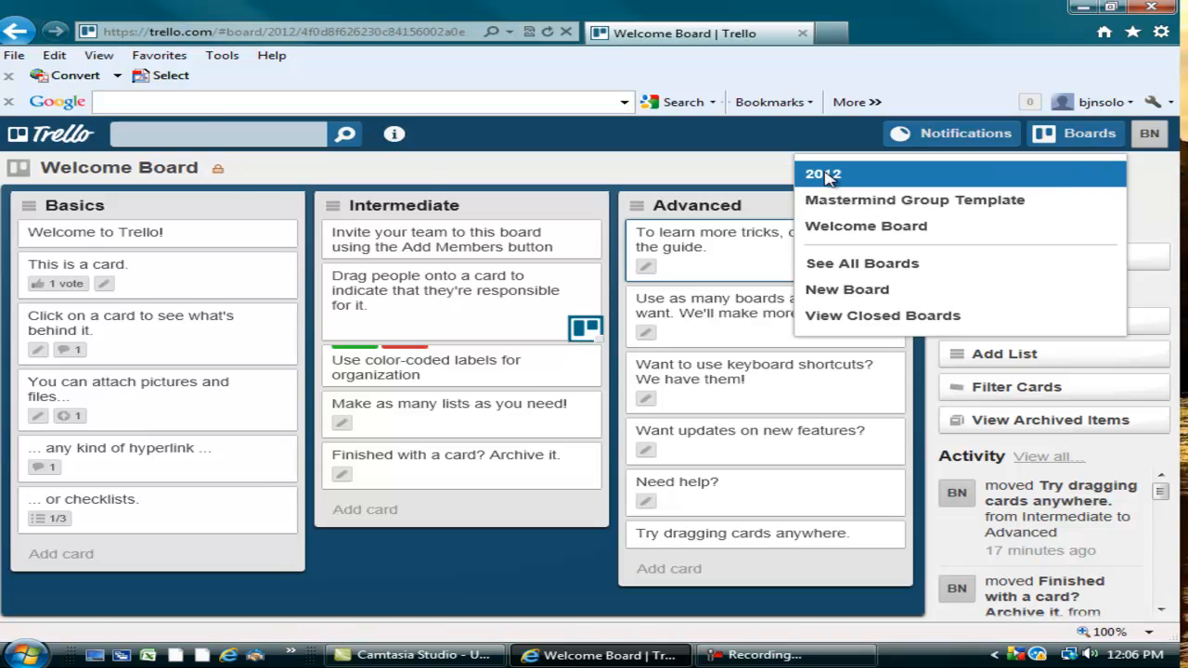
# Switch to the 2012 board with End of Year Goals, January 2012, 1Q and 2Q lists
pyautogui.click(822, 175)
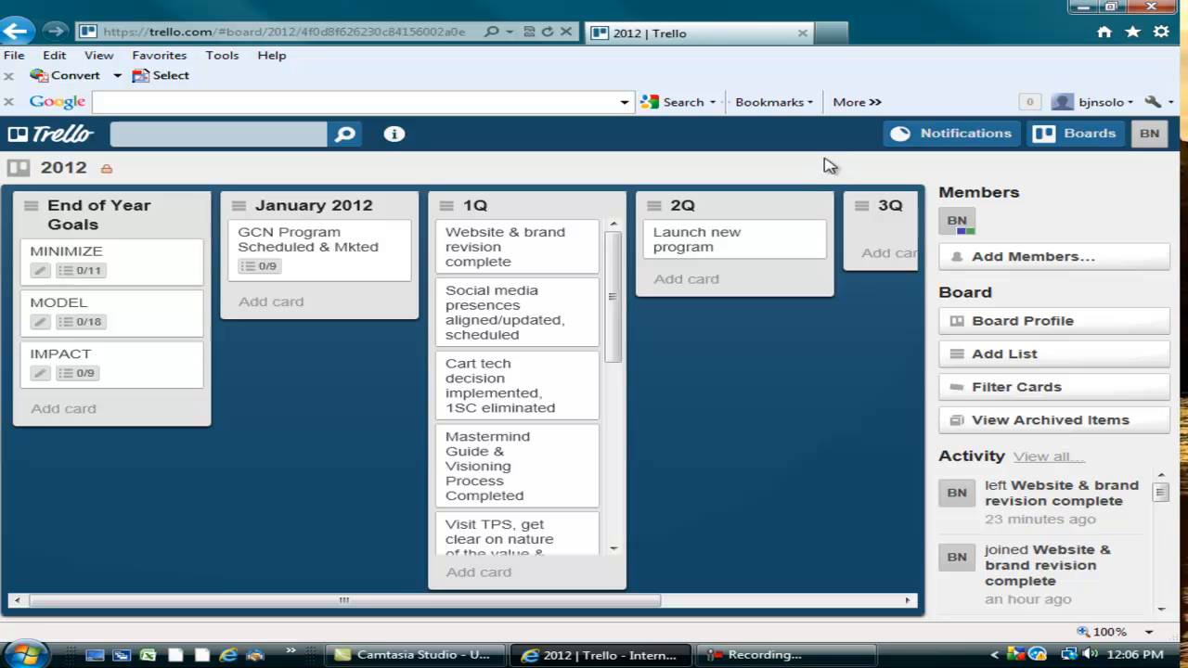
pyautogui.moveTo(839, 163)
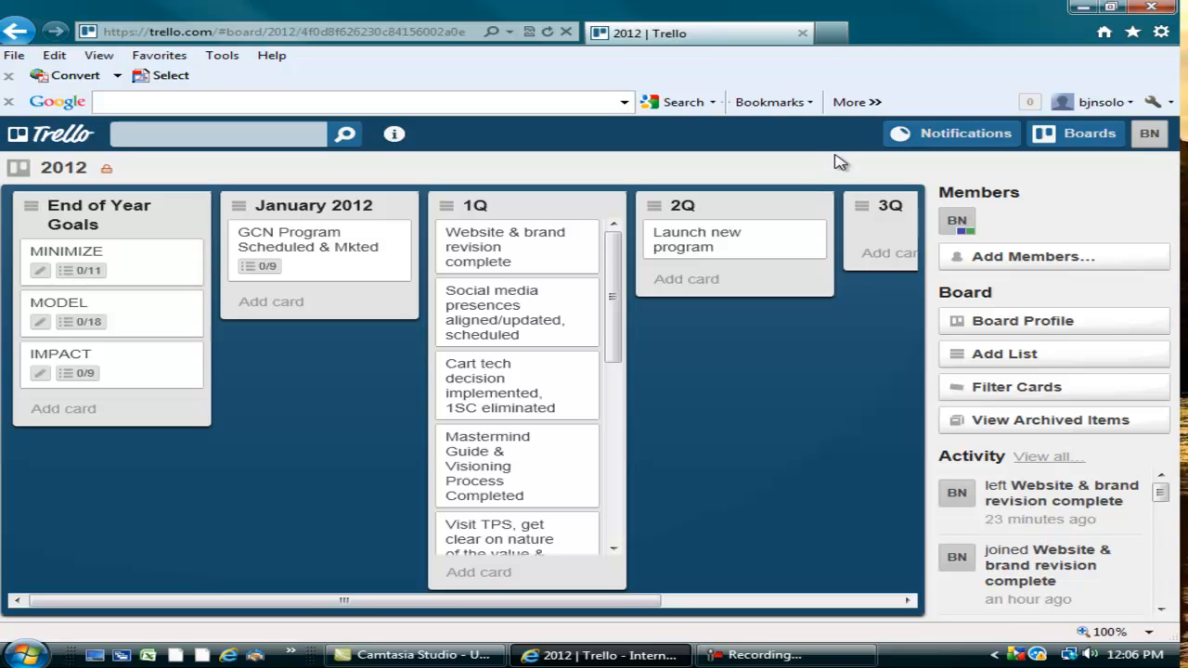
pyautogui.moveTo(743, 163)
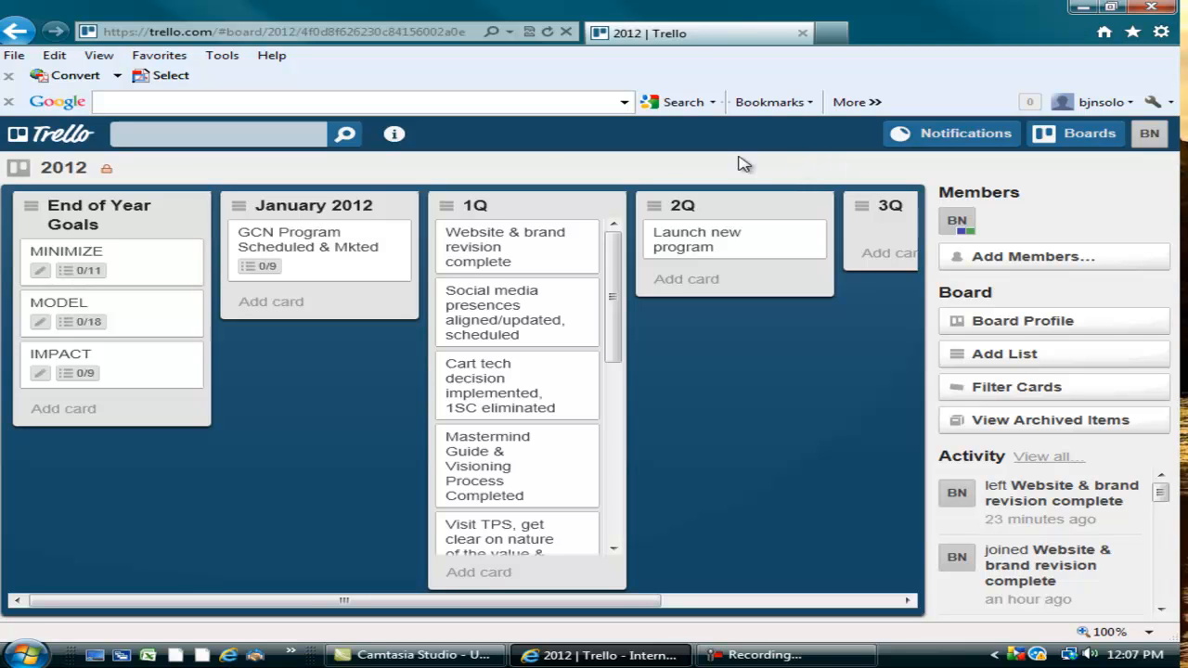
pyautogui.moveTo(137, 215)
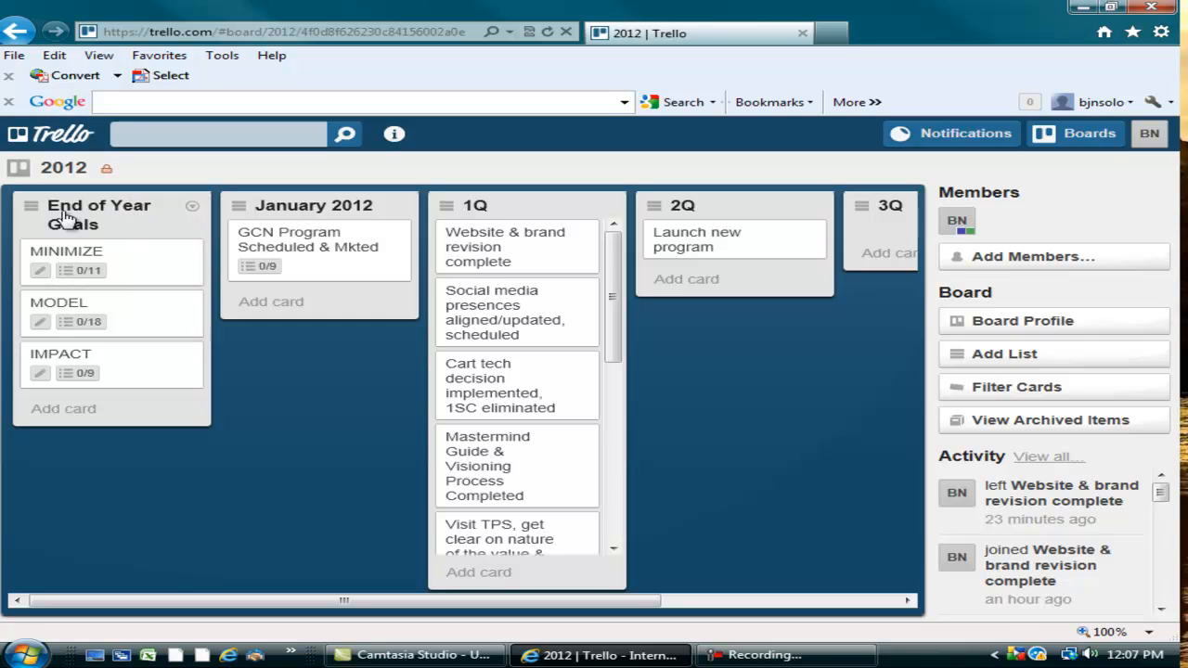
pyautogui.moveTo(174, 222)
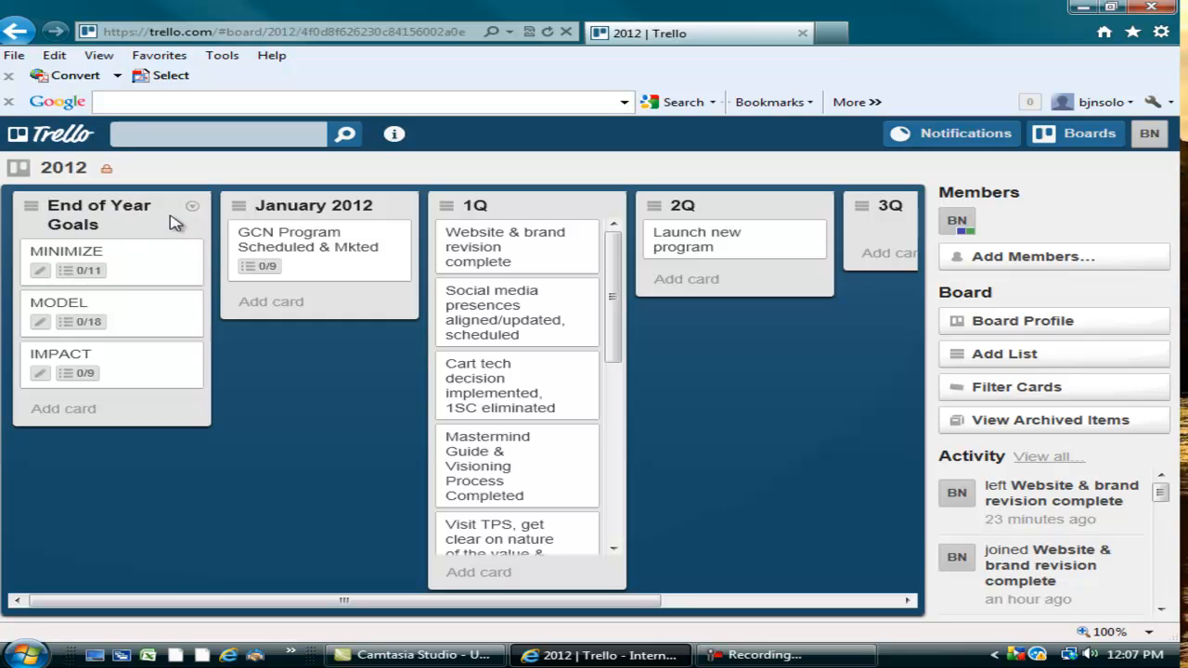
pyautogui.moveTo(163, 375)
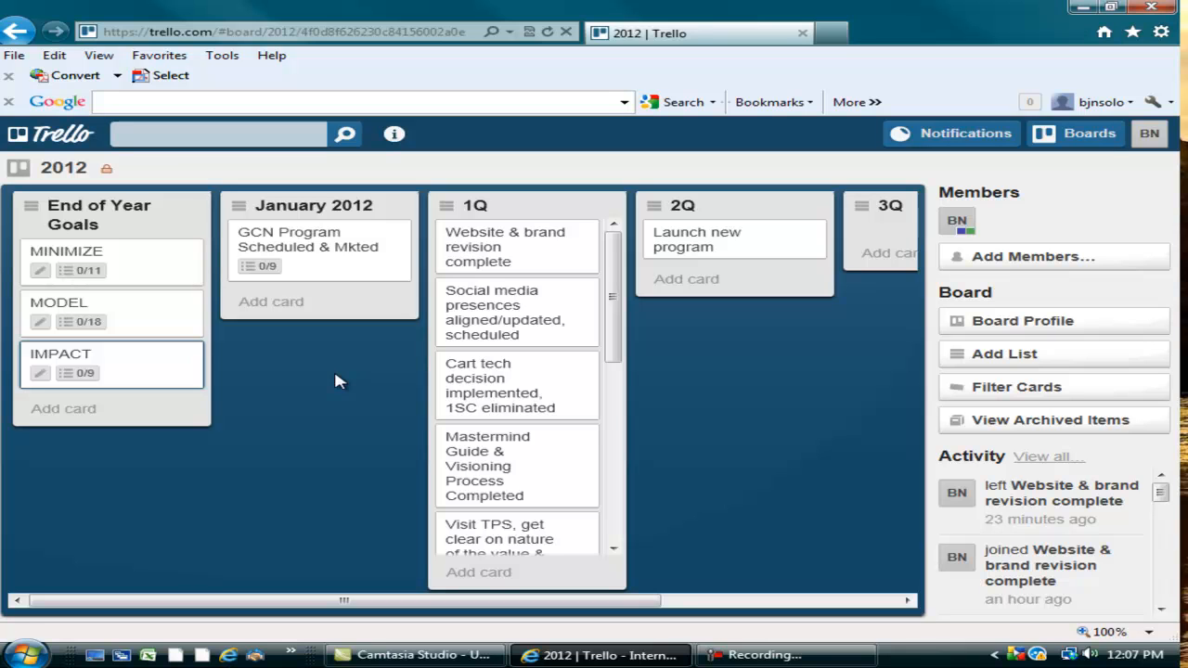
pyautogui.moveTo(133, 260)
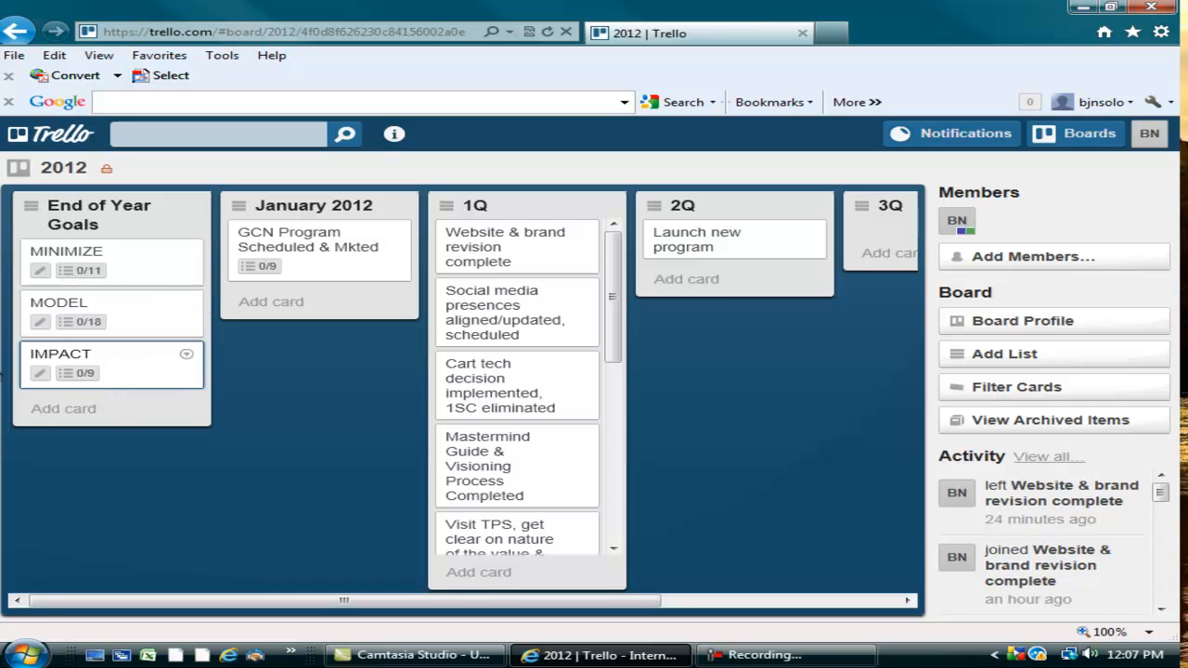
pyautogui.moveTo(134, 288)
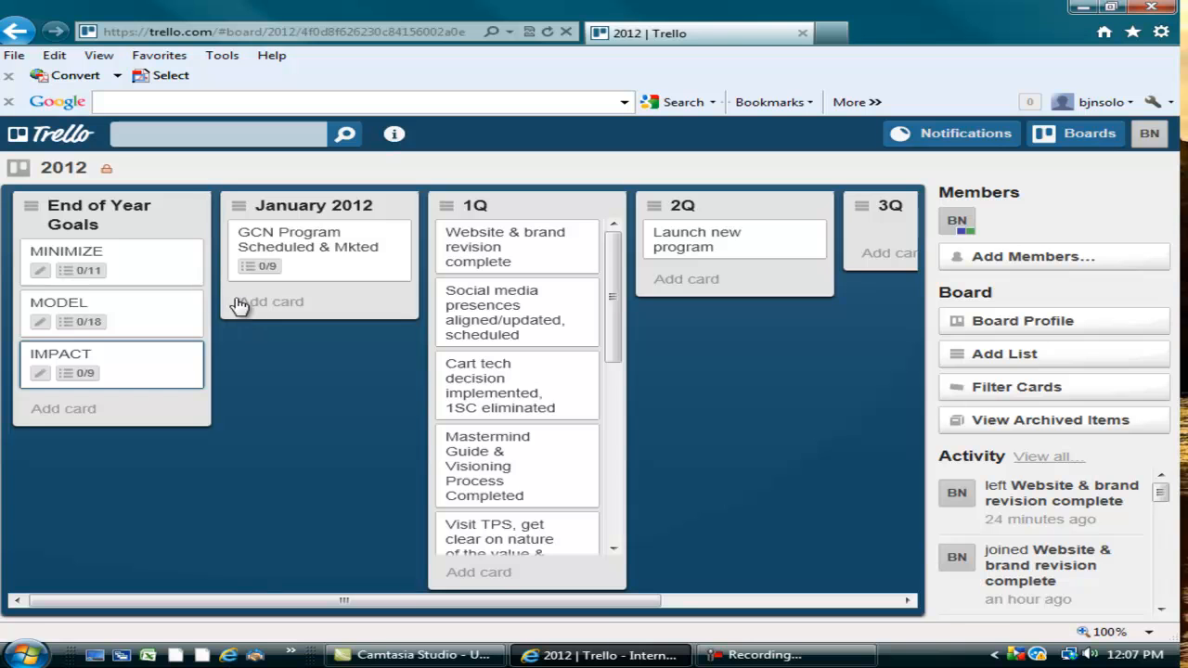
# Show the MINIMIZE card's description and its 11-item checklist at 0%
pyautogui.click(67, 250)
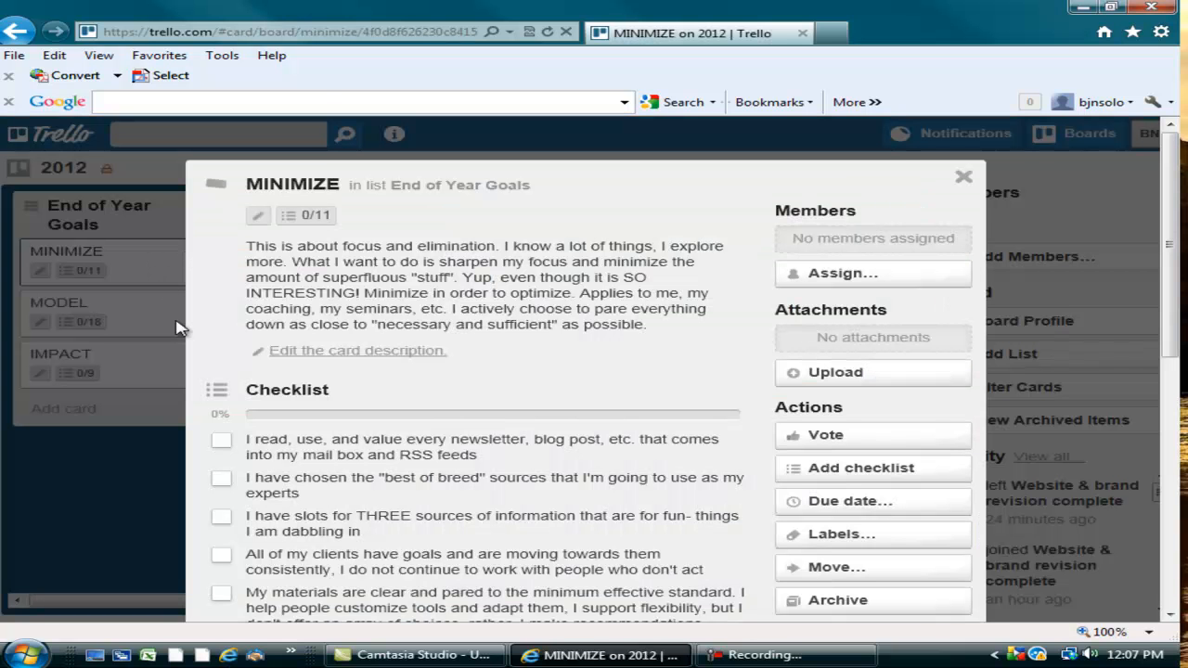
pyautogui.moveTo(693, 347)
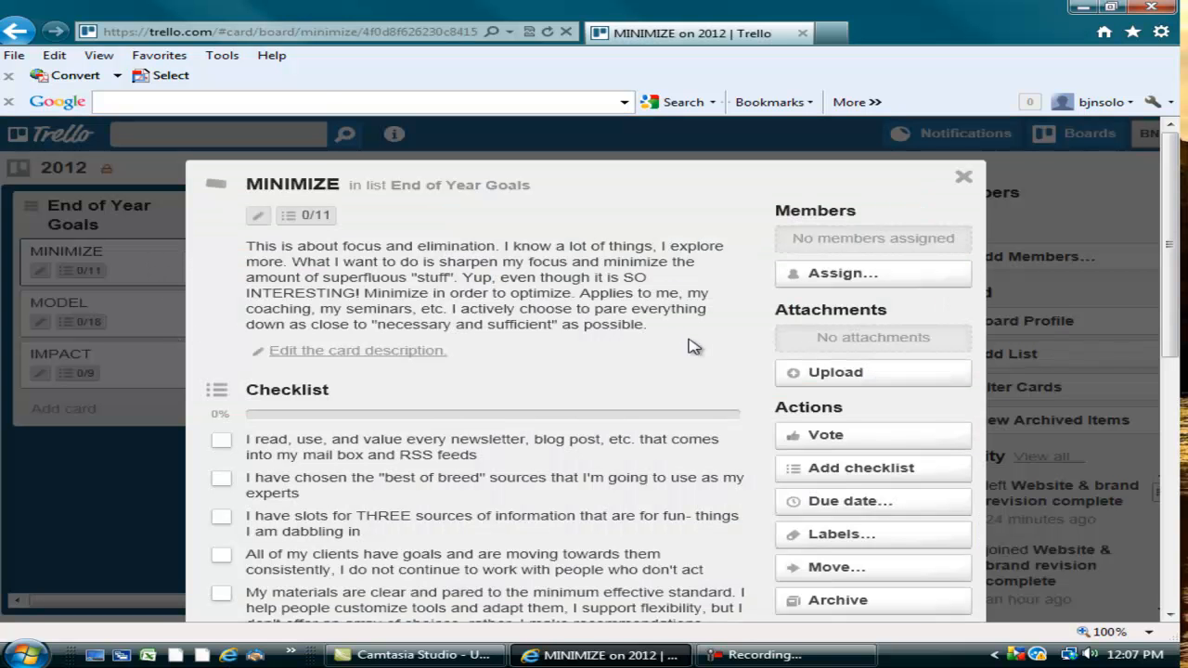
pyautogui.moveTo(680, 358)
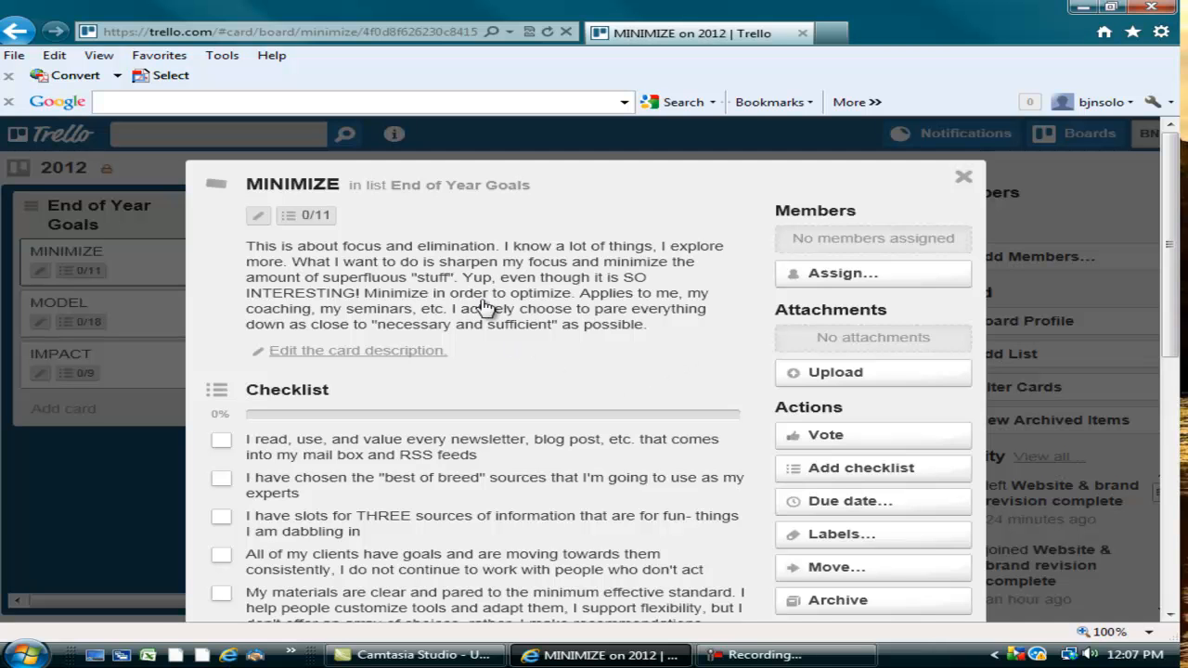
pyautogui.moveTo(461, 257)
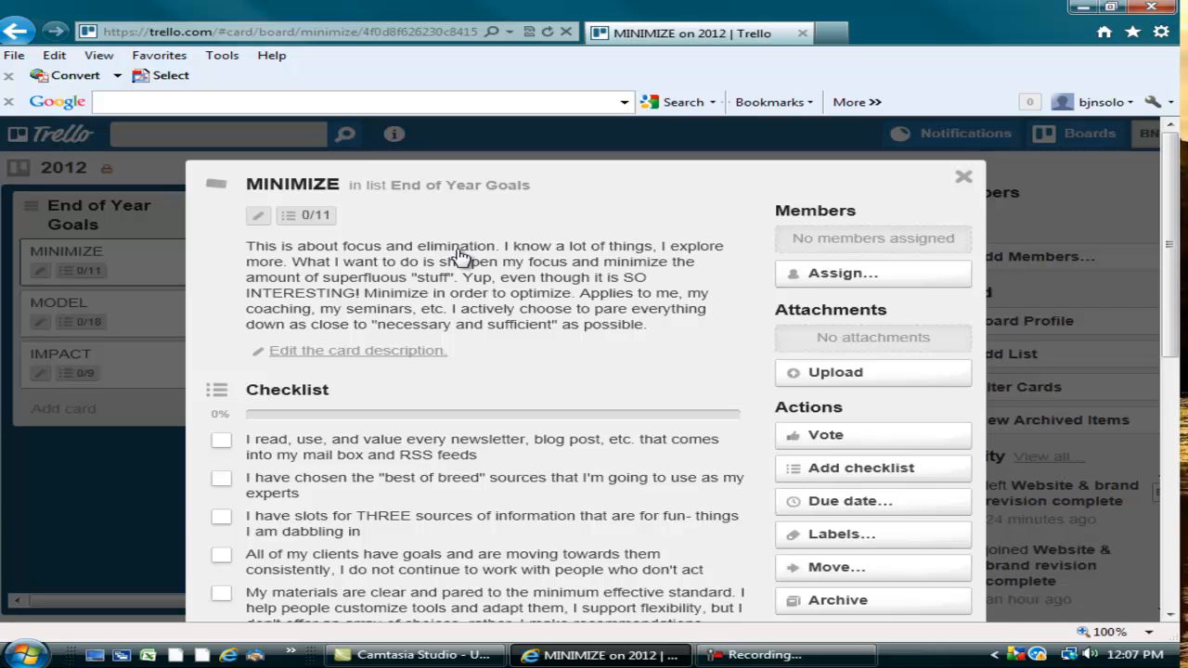
pyautogui.moveTo(412, 284)
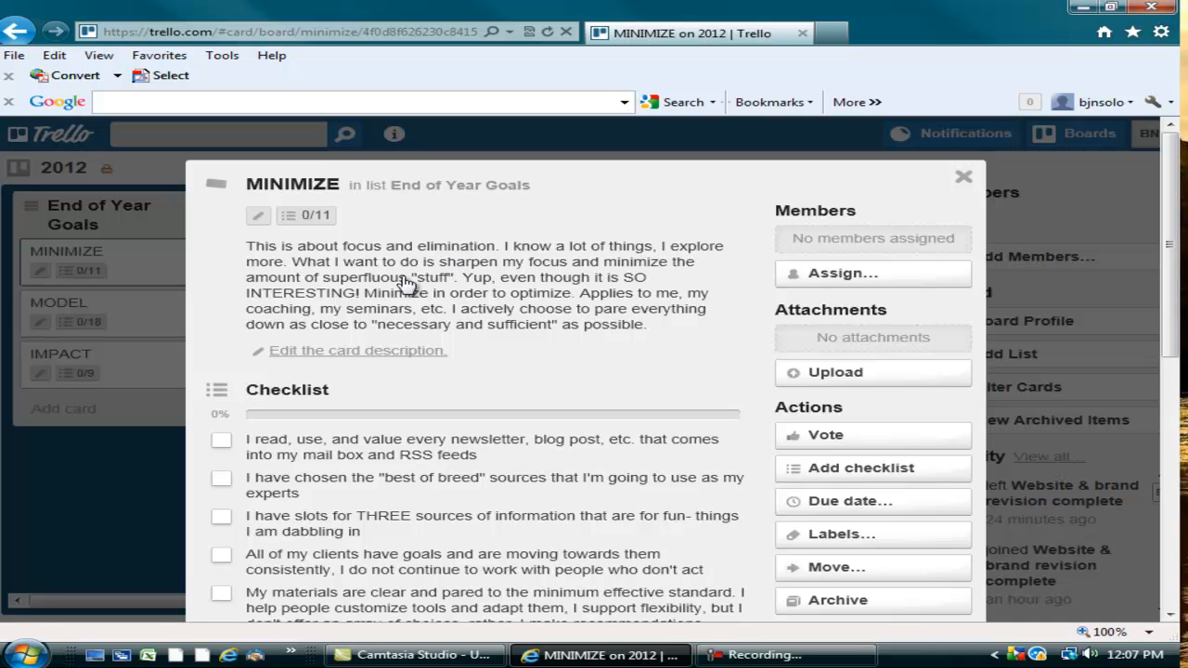
pyautogui.moveTo(615, 372)
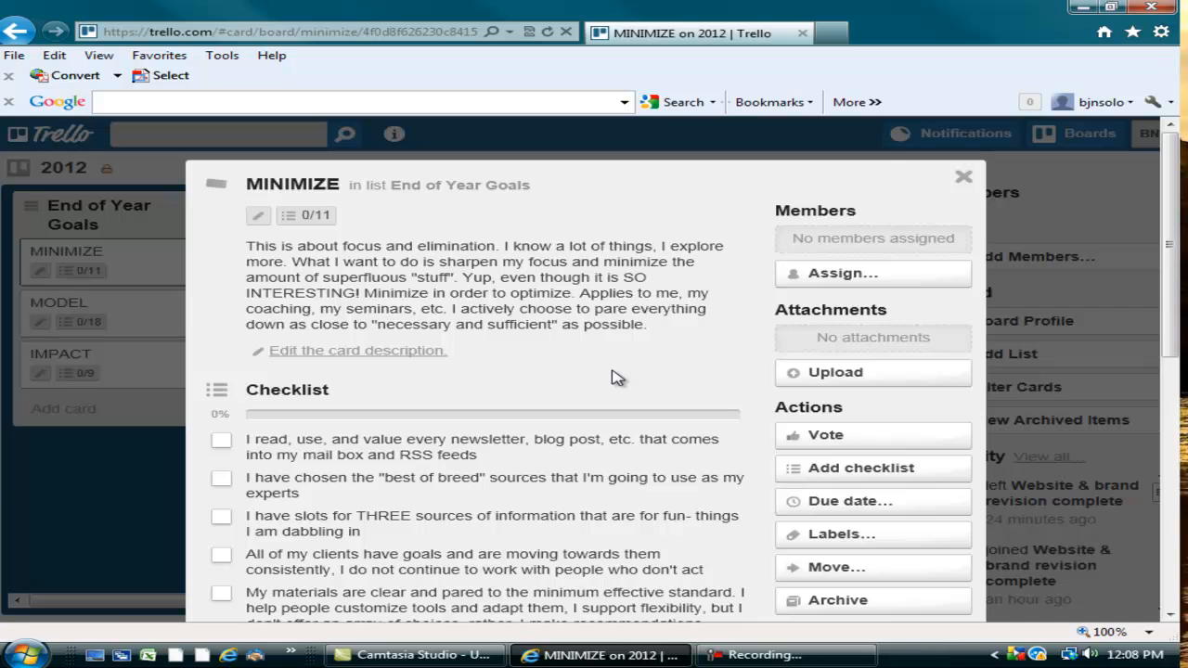
pyautogui.moveTo(262, 256)
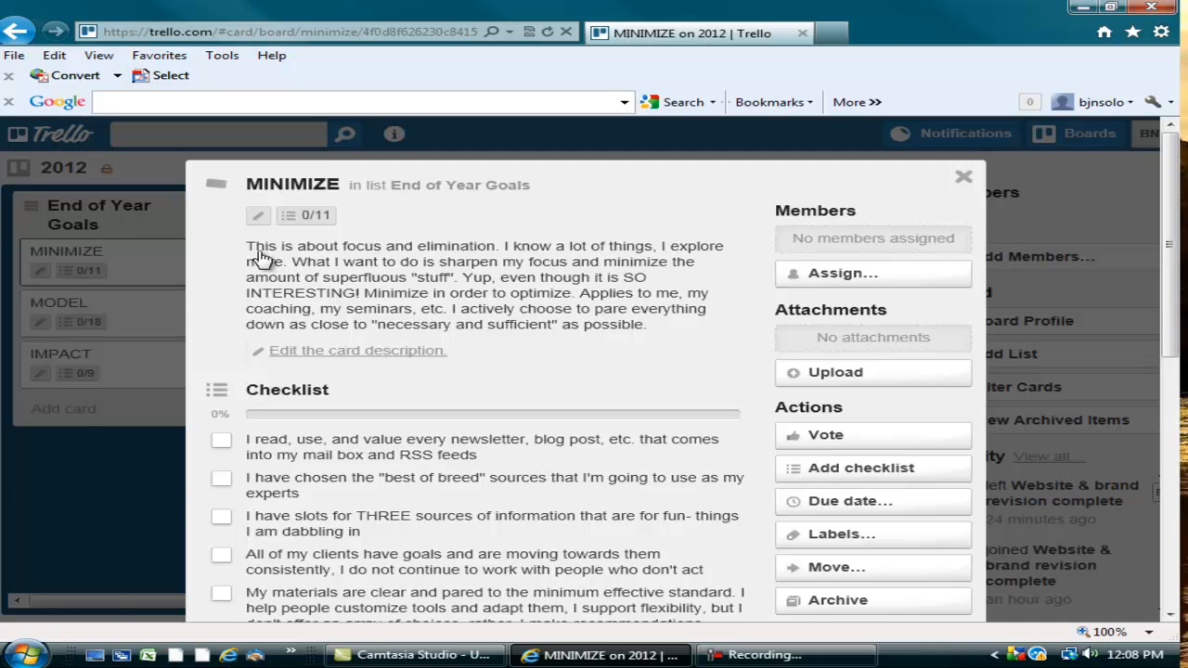
pyautogui.moveTo(572, 377)
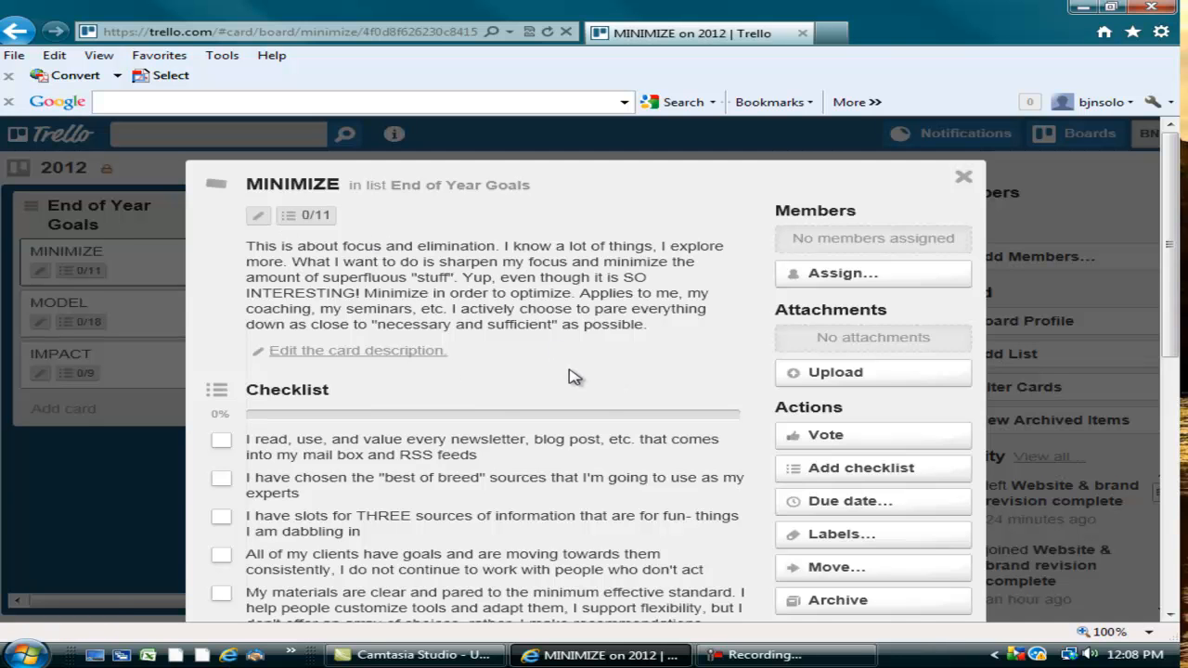
pyautogui.scroll(-3)
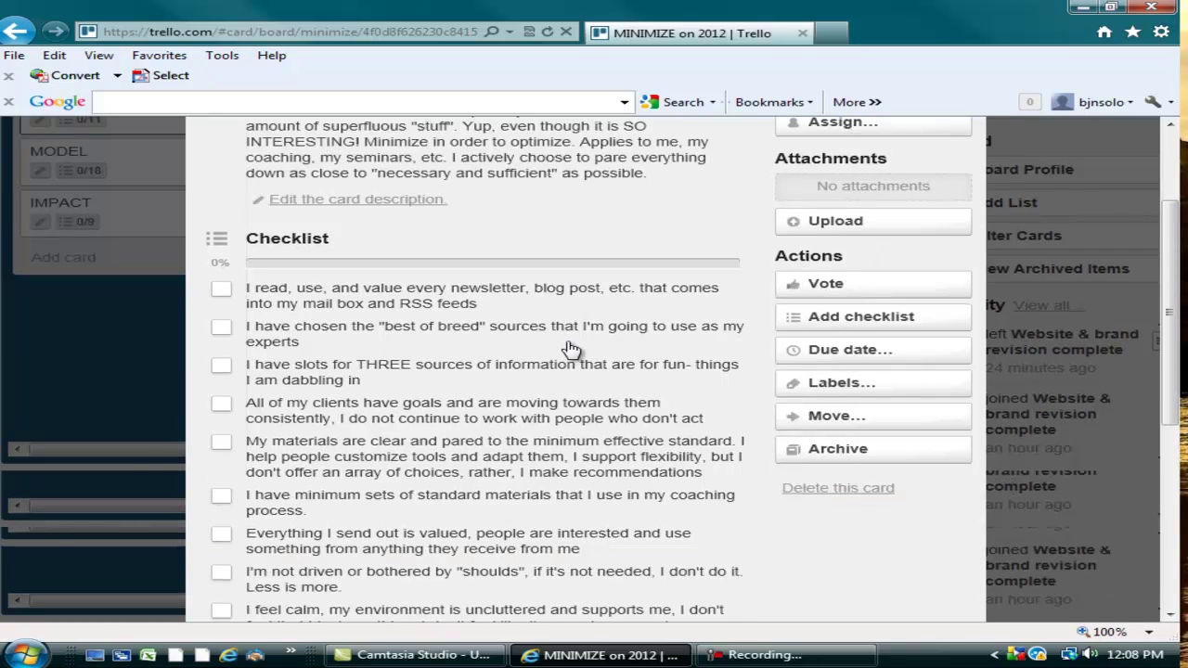
pyautogui.scroll(-3)
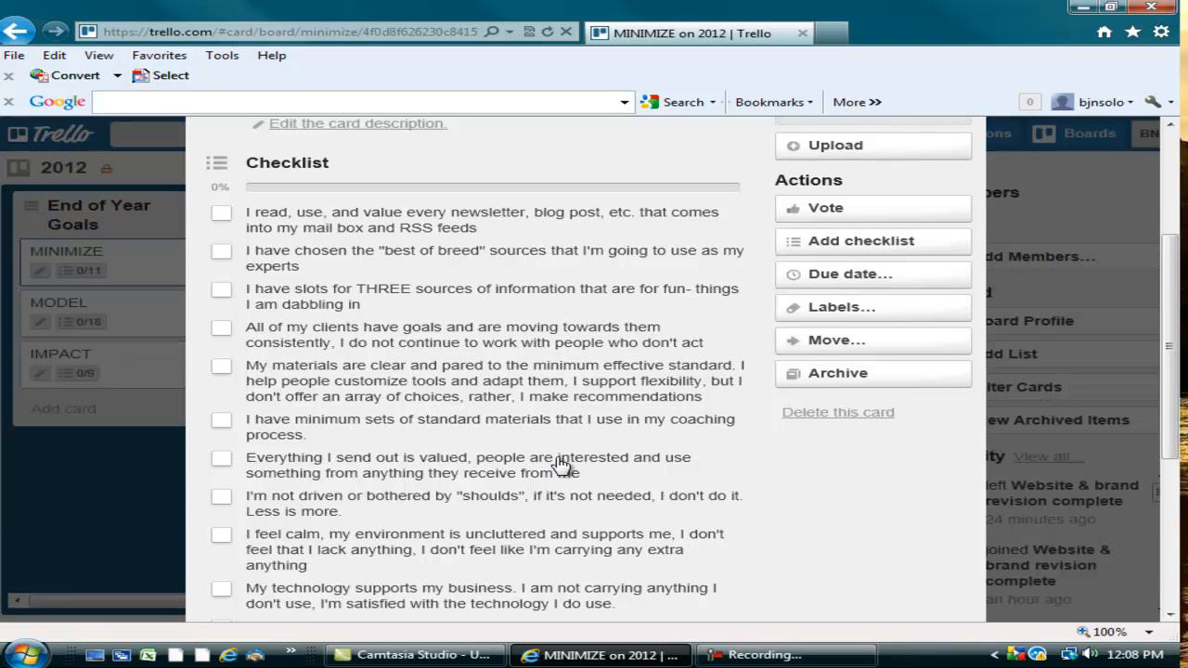
pyautogui.moveTo(538, 453)
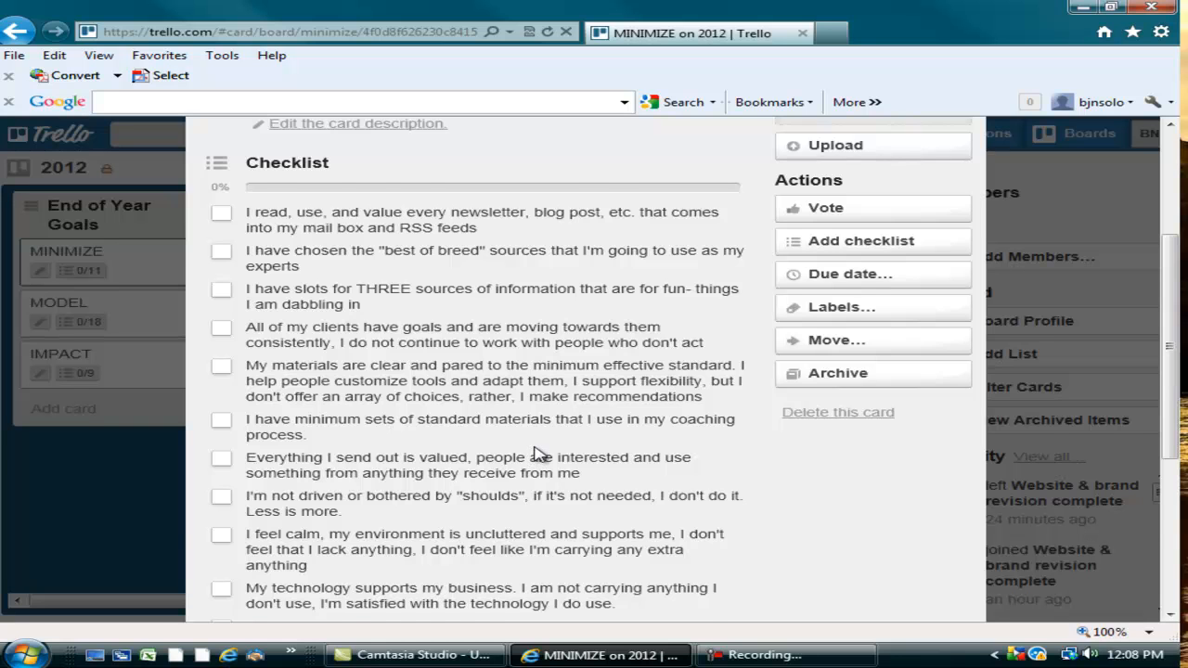
pyautogui.scroll(-3)
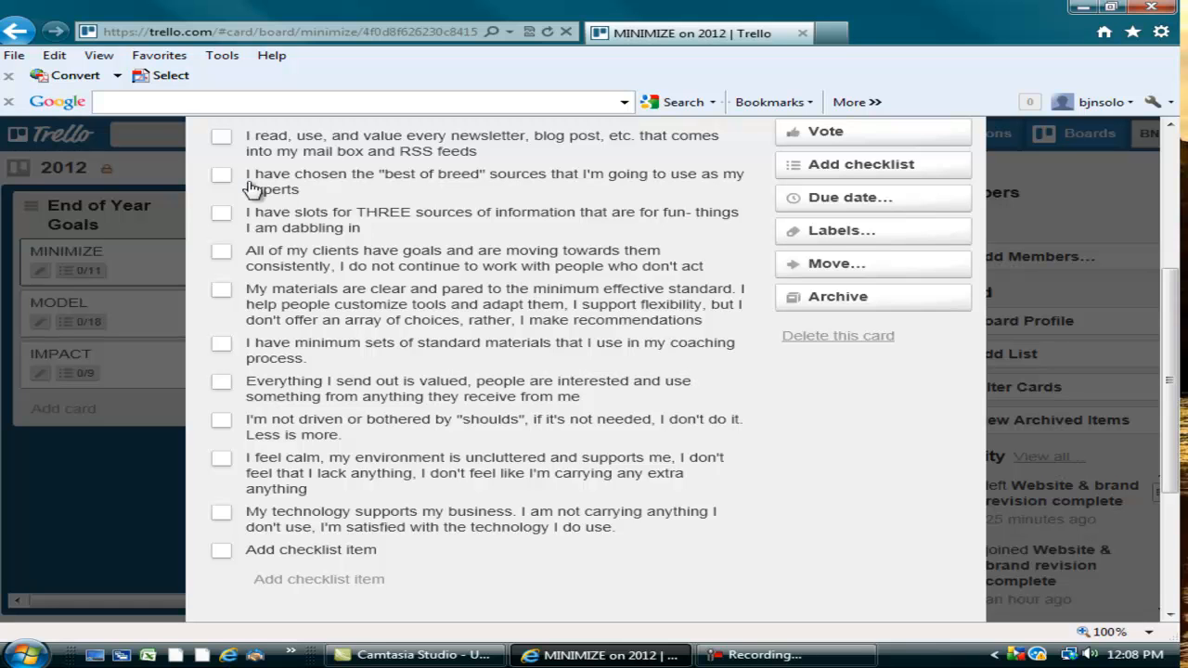
pyautogui.moveTo(374, 160)
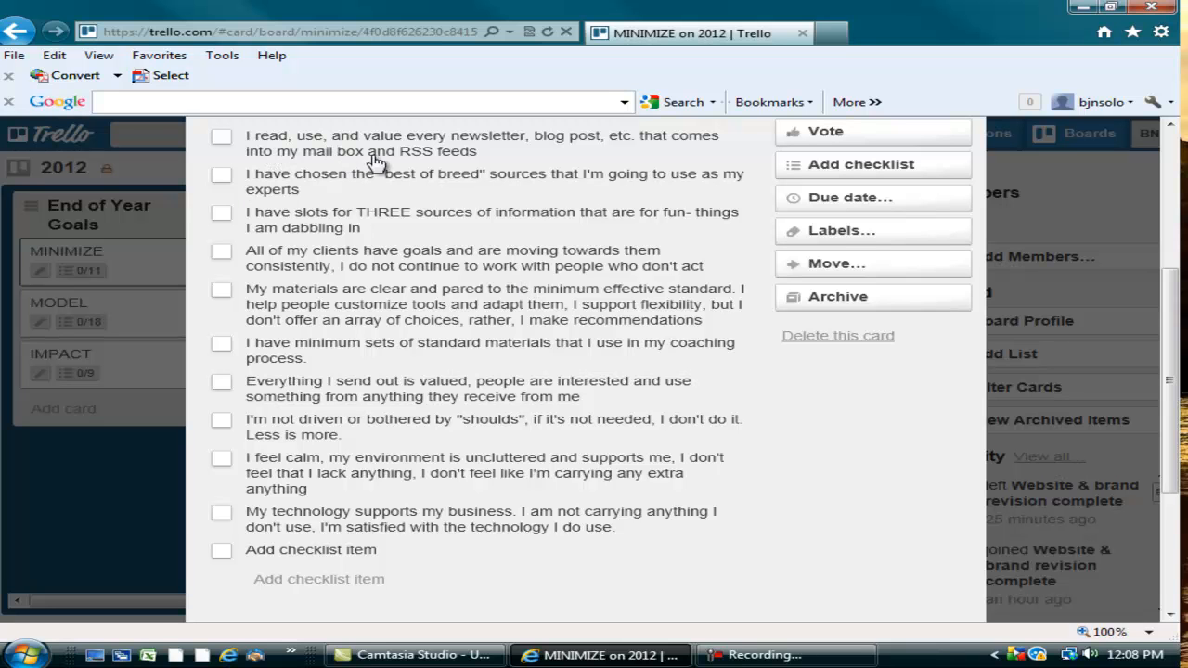
pyautogui.moveTo(553, 156)
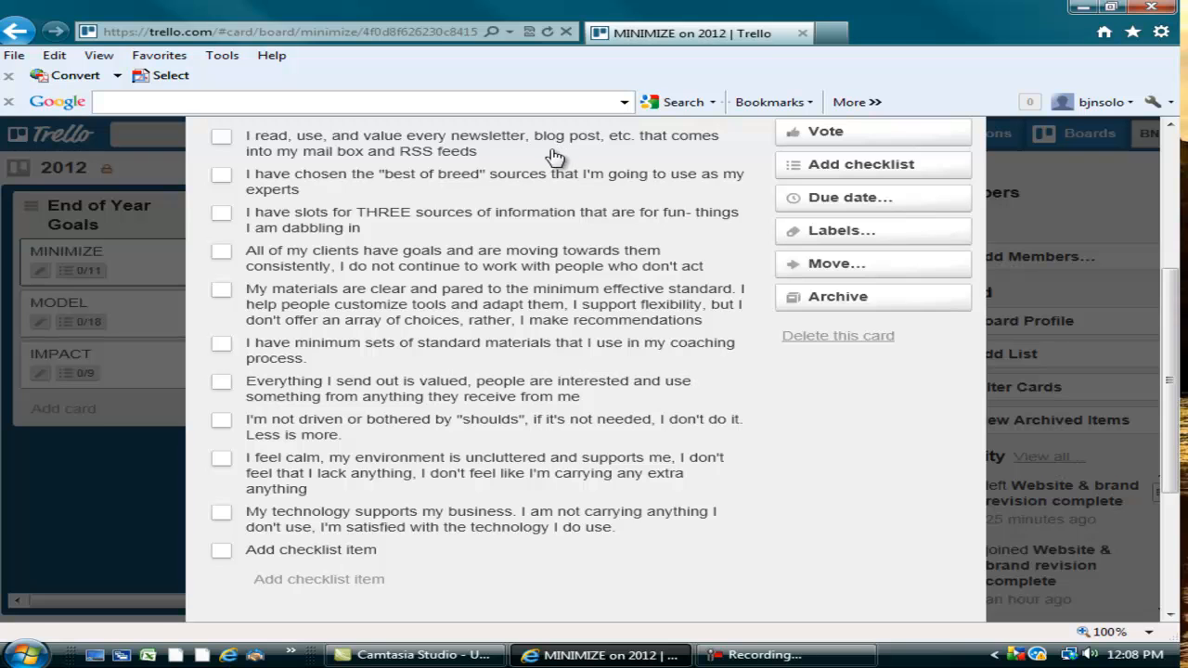
pyautogui.moveTo(546, 158)
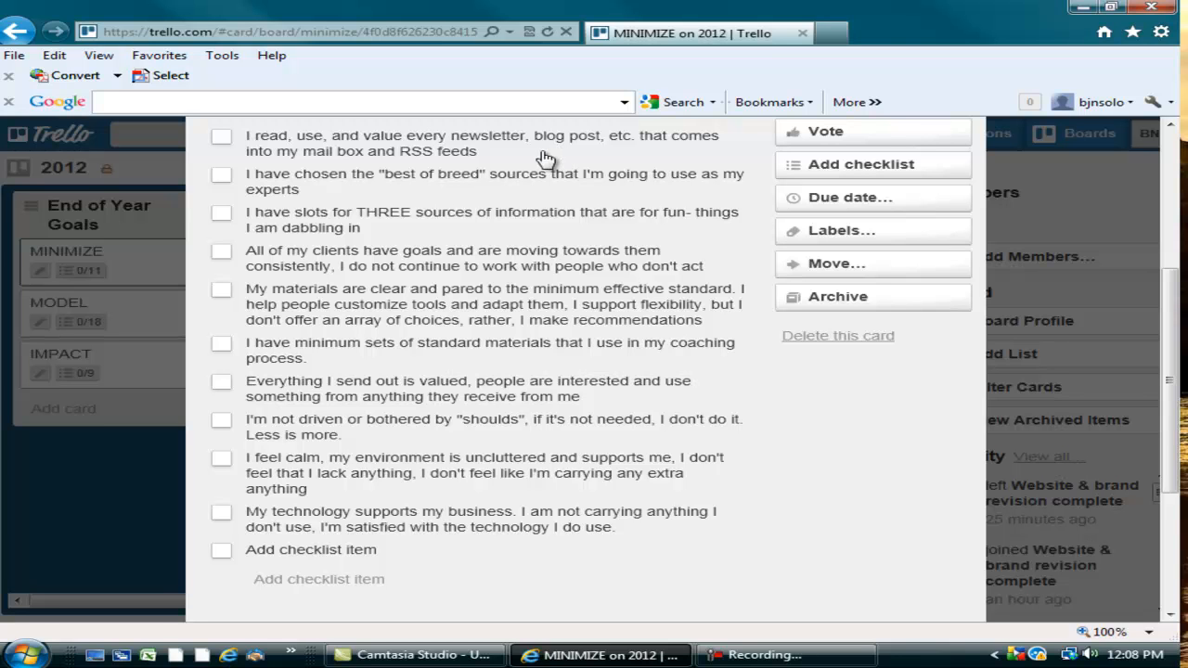
pyautogui.moveTo(460, 182)
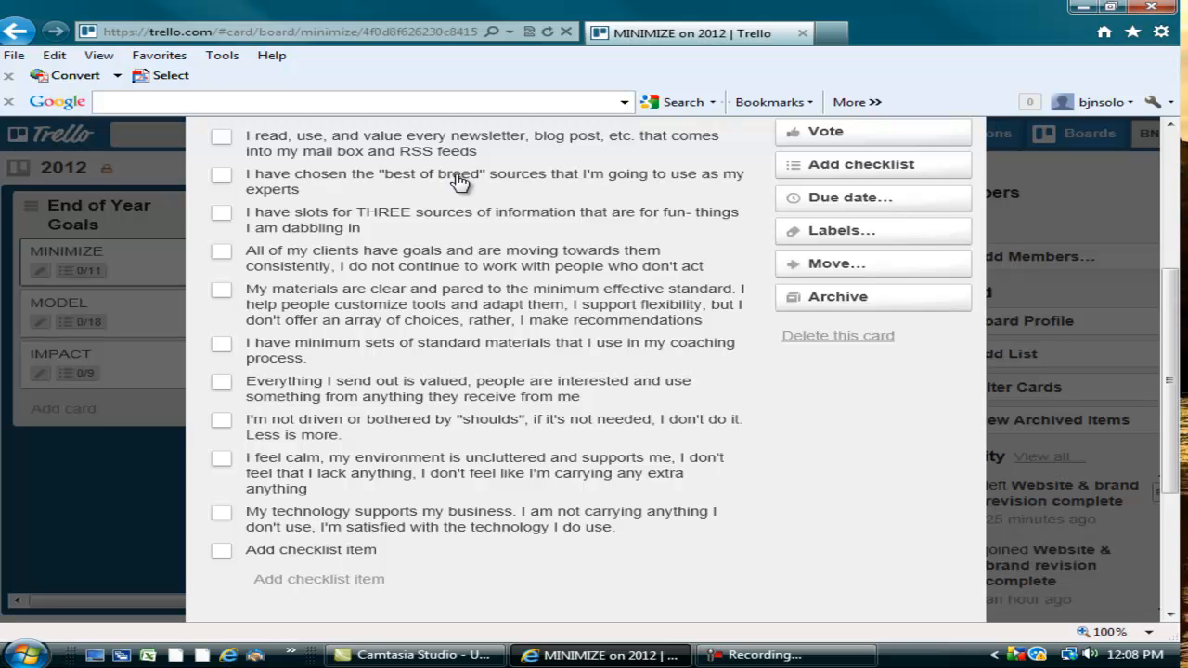
pyautogui.moveTo(449, 267)
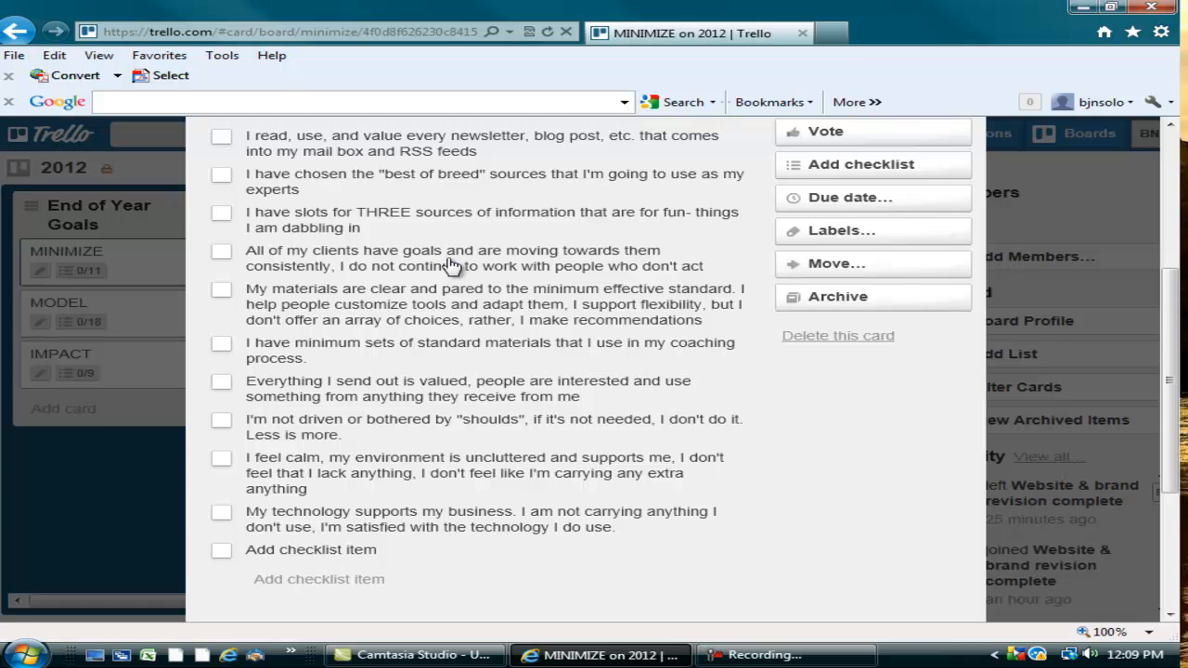
pyautogui.moveTo(453, 242)
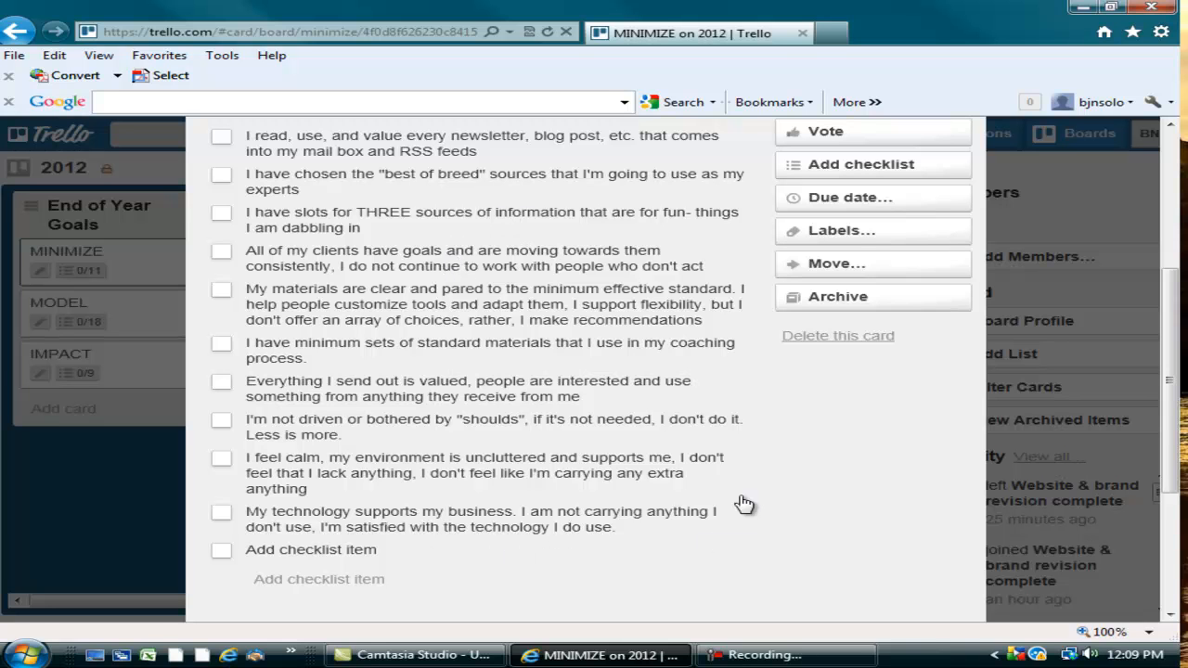
pyautogui.moveTo(133, 508)
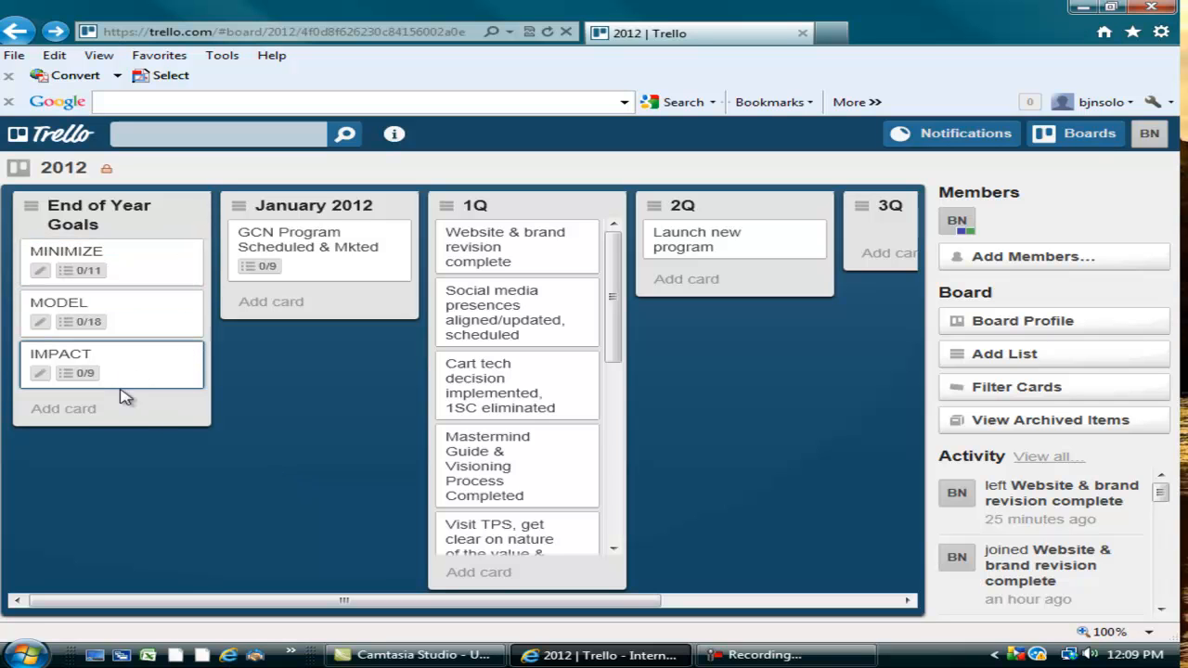
pyautogui.moveTo(84, 412)
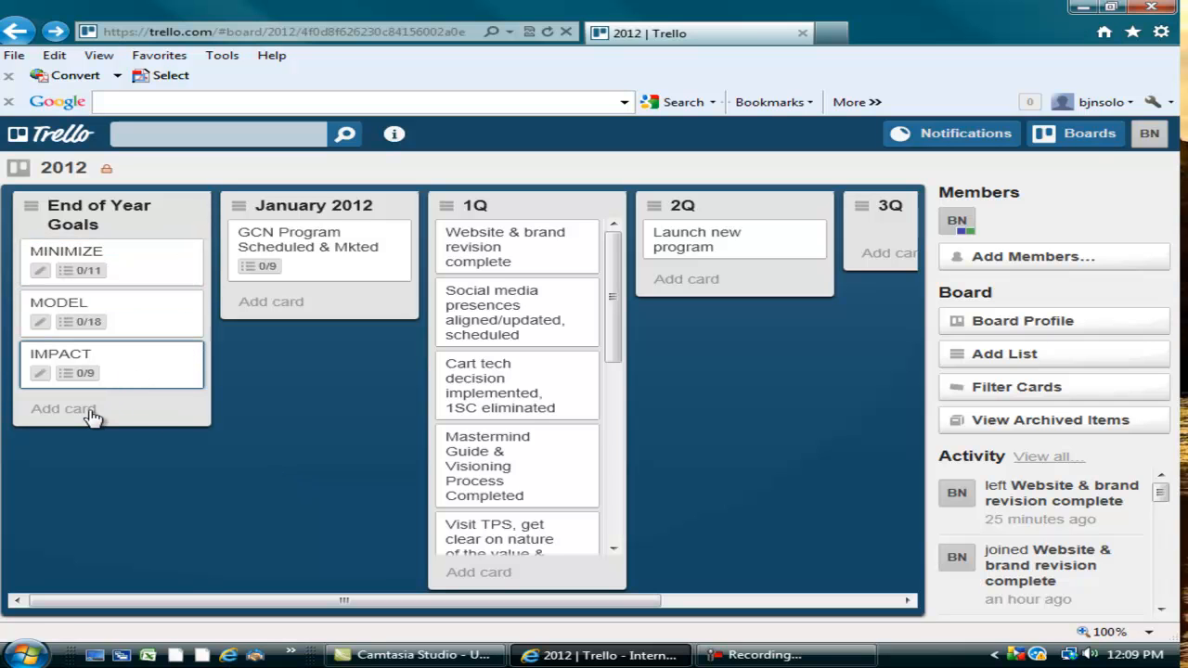
# Add a 'Time/Money' card under MINIMIZE, MODEL and IMPACT in End of Year Goals
pyautogui.click(60, 409)
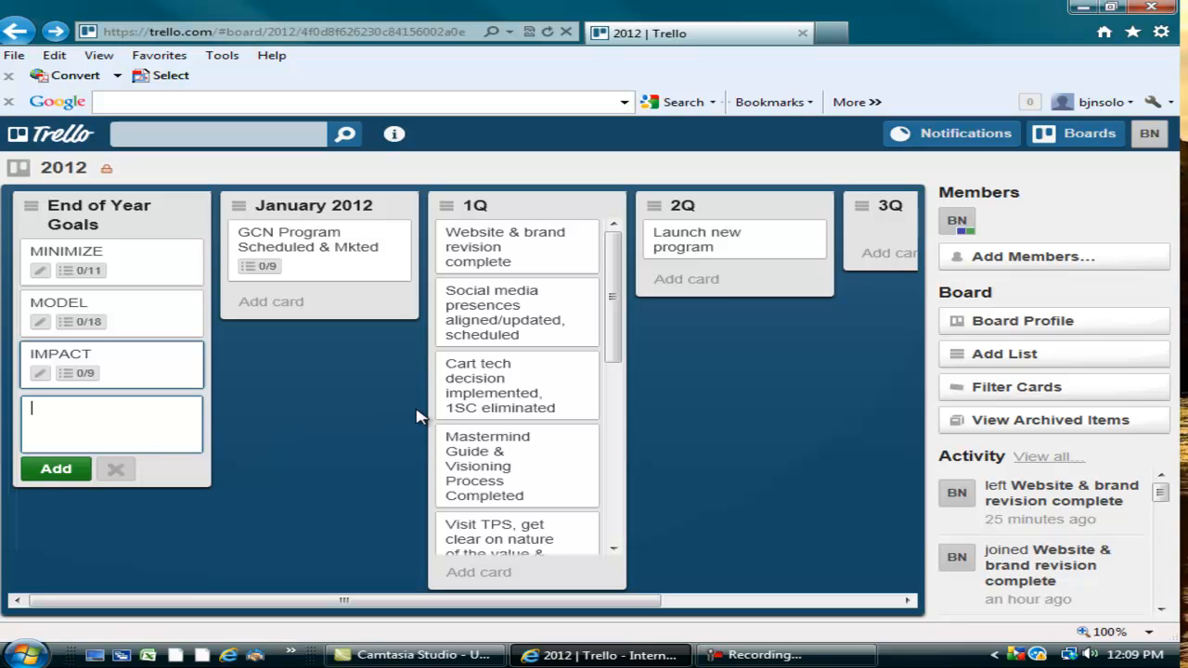
pyautogui.write('T')
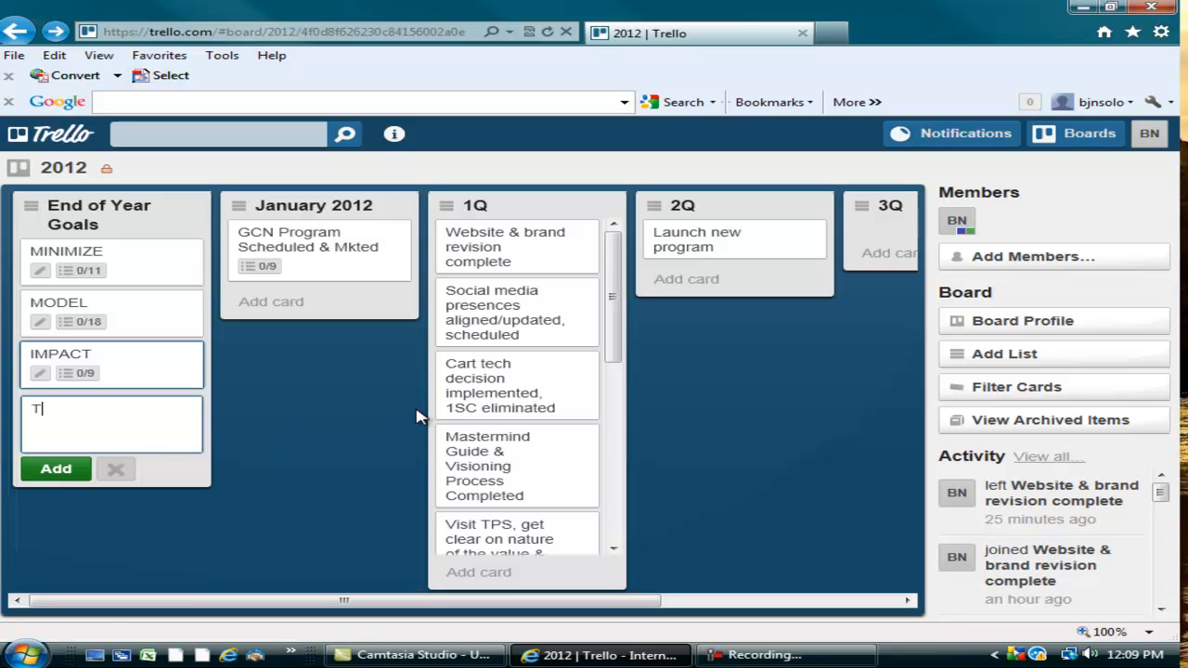
pyautogui.write('ime/M')
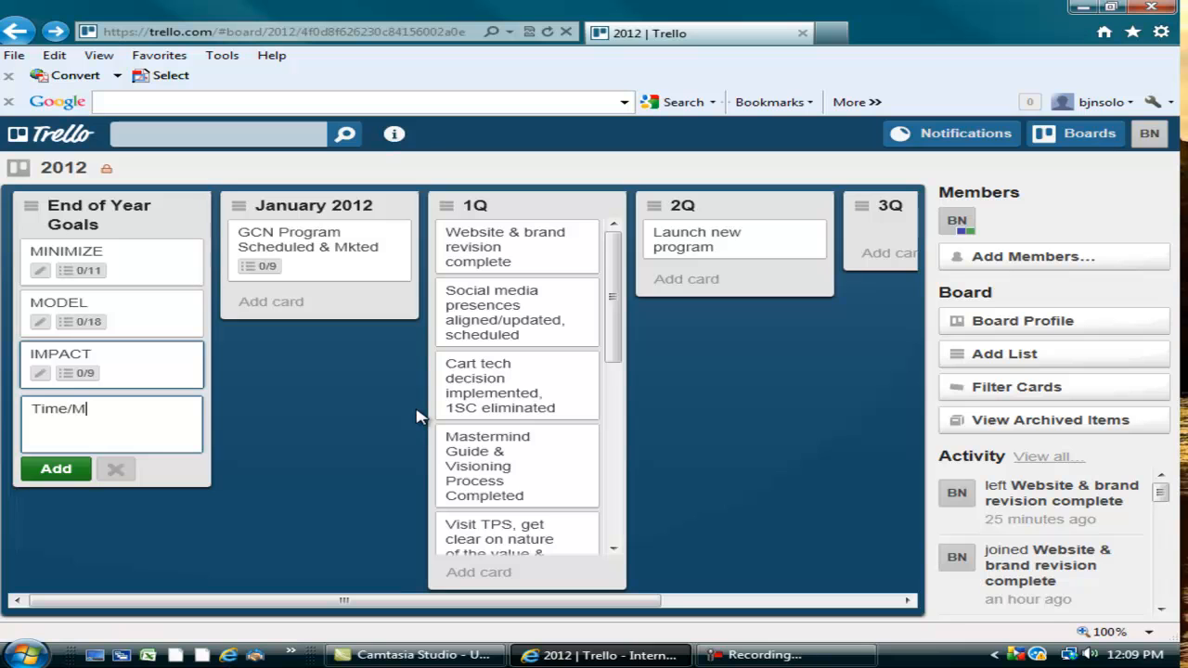
pyautogui.write('one')
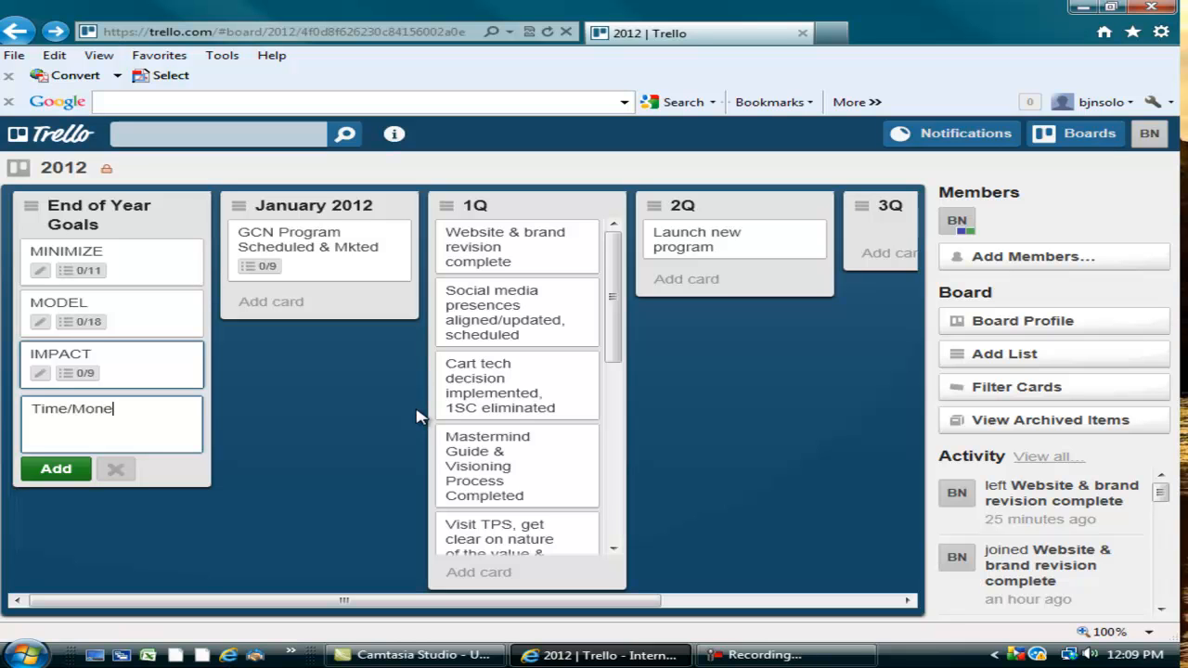
pyautogui.write('y')
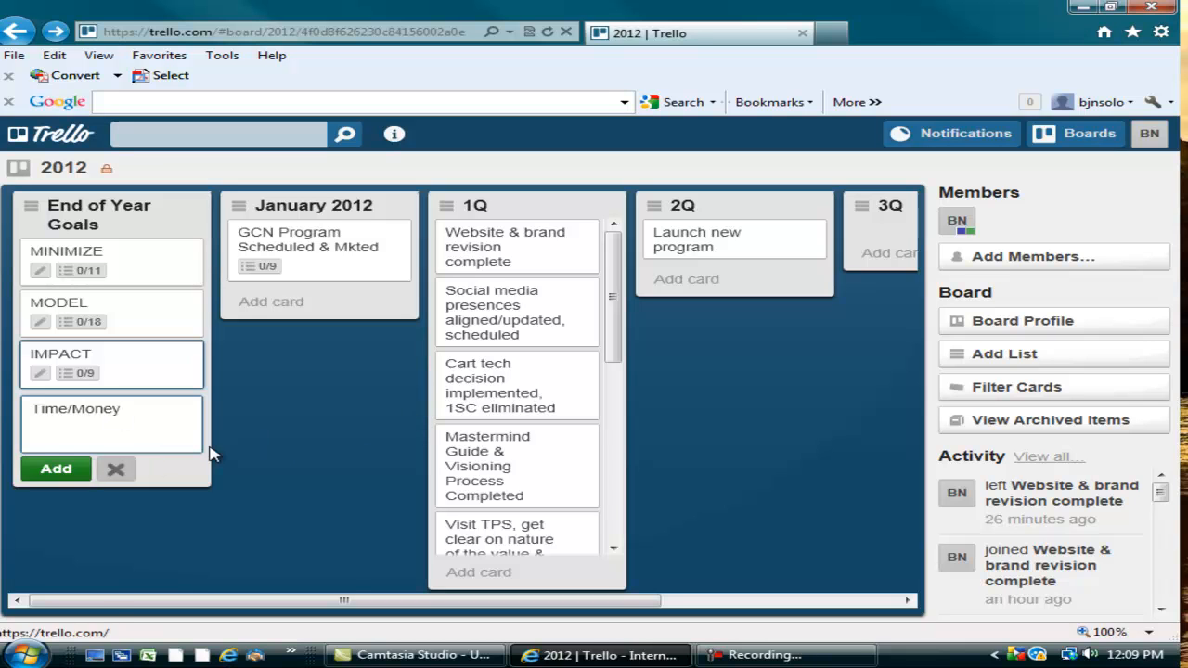
pyautogui.moveTo(349, 577)
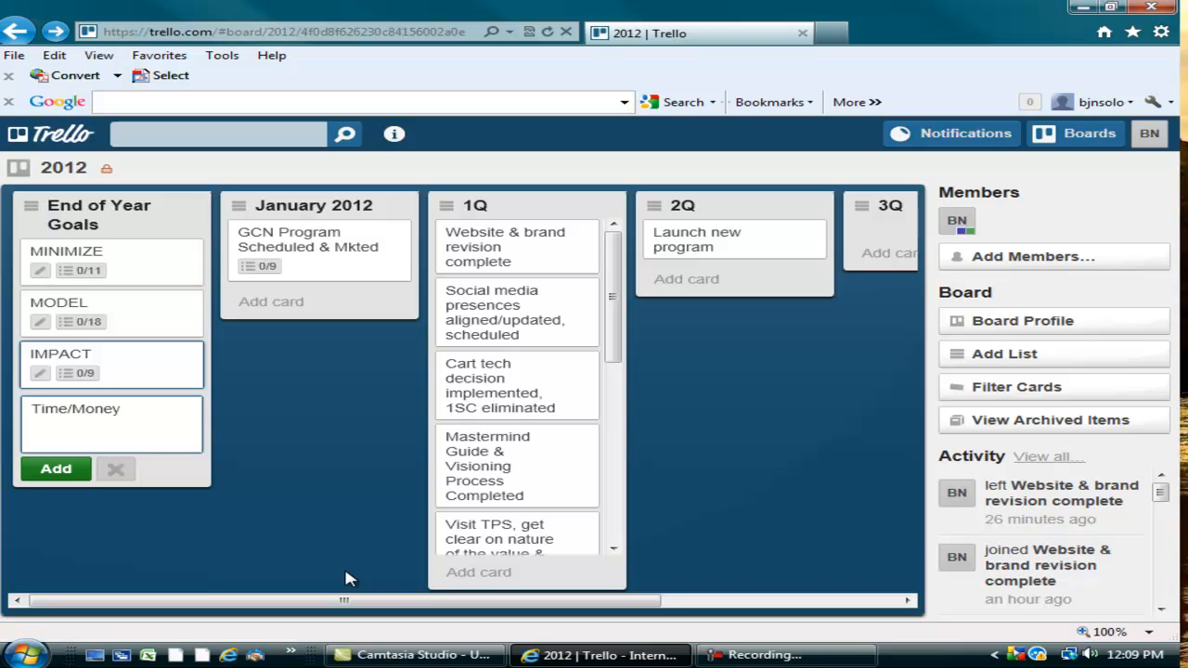
pyautogui.click(111, 408)
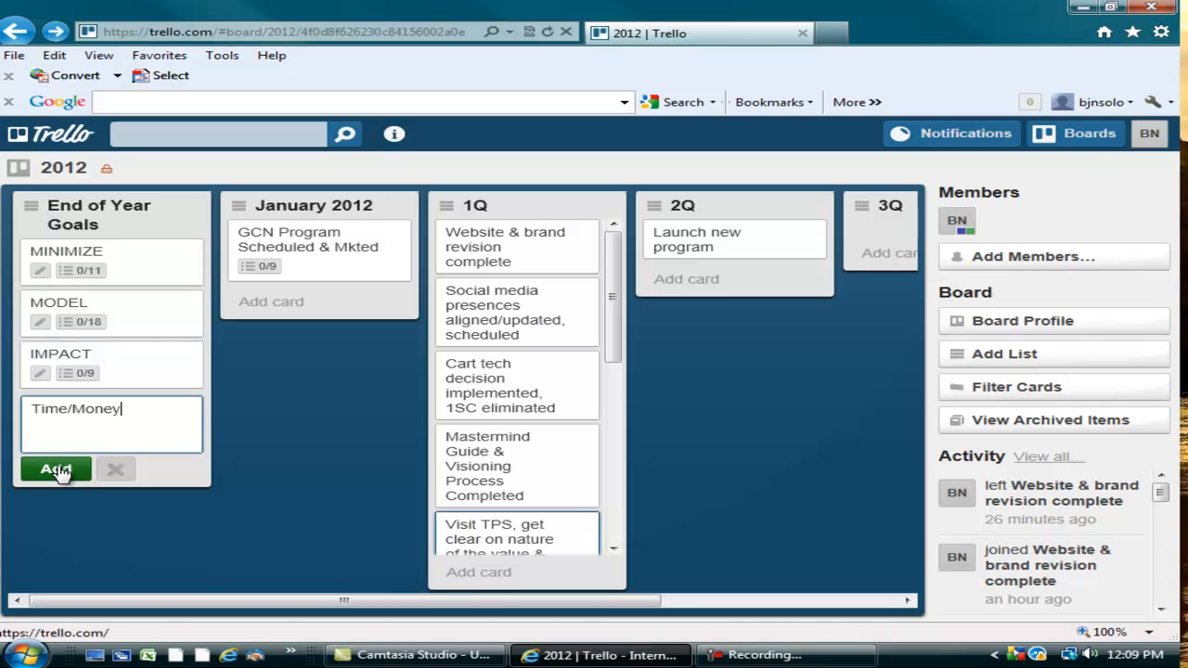
pyautogui.click(56, 470)
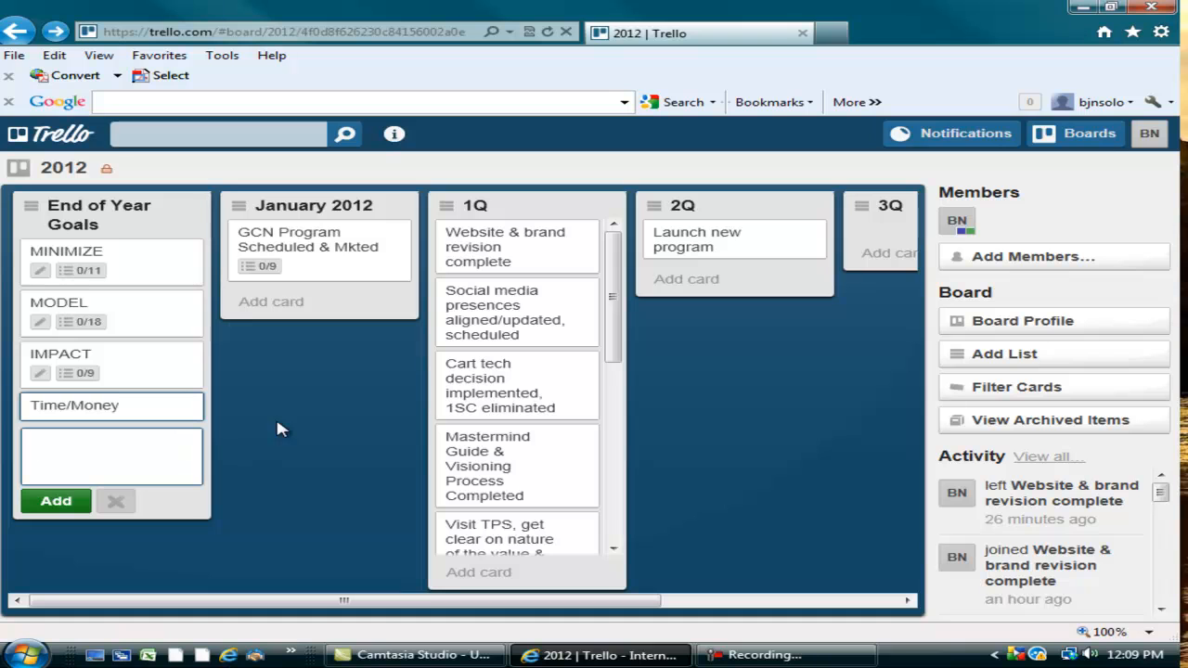
pyautogui.click(55, 501)
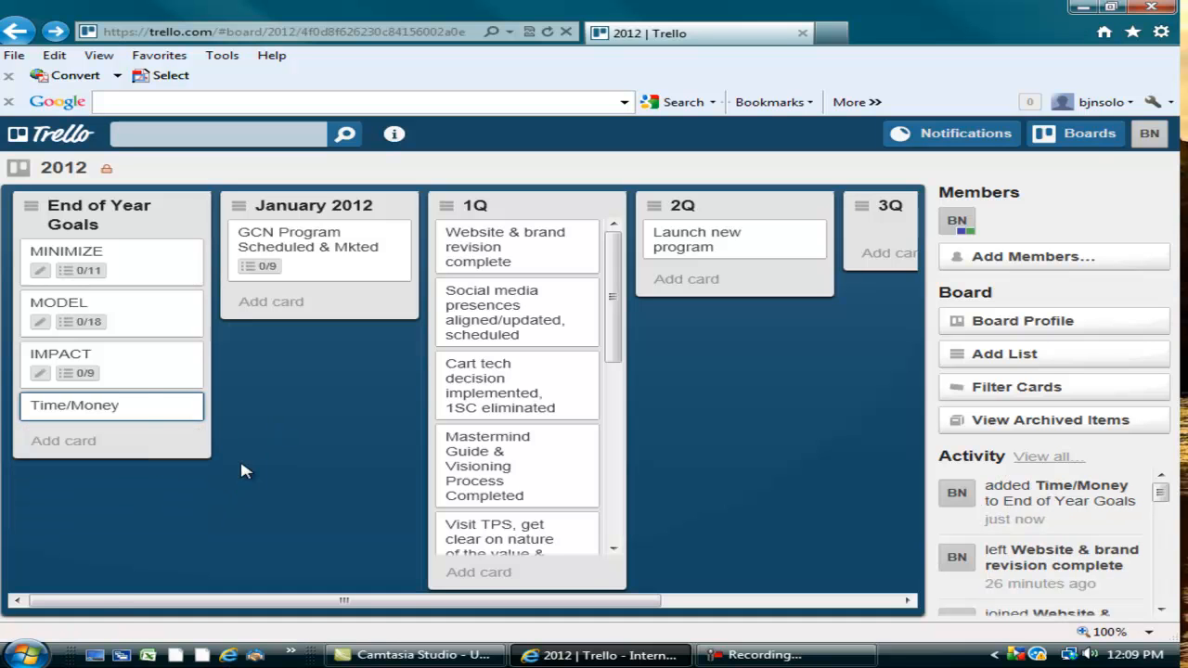
pyautogui.moveTo(219, 564)
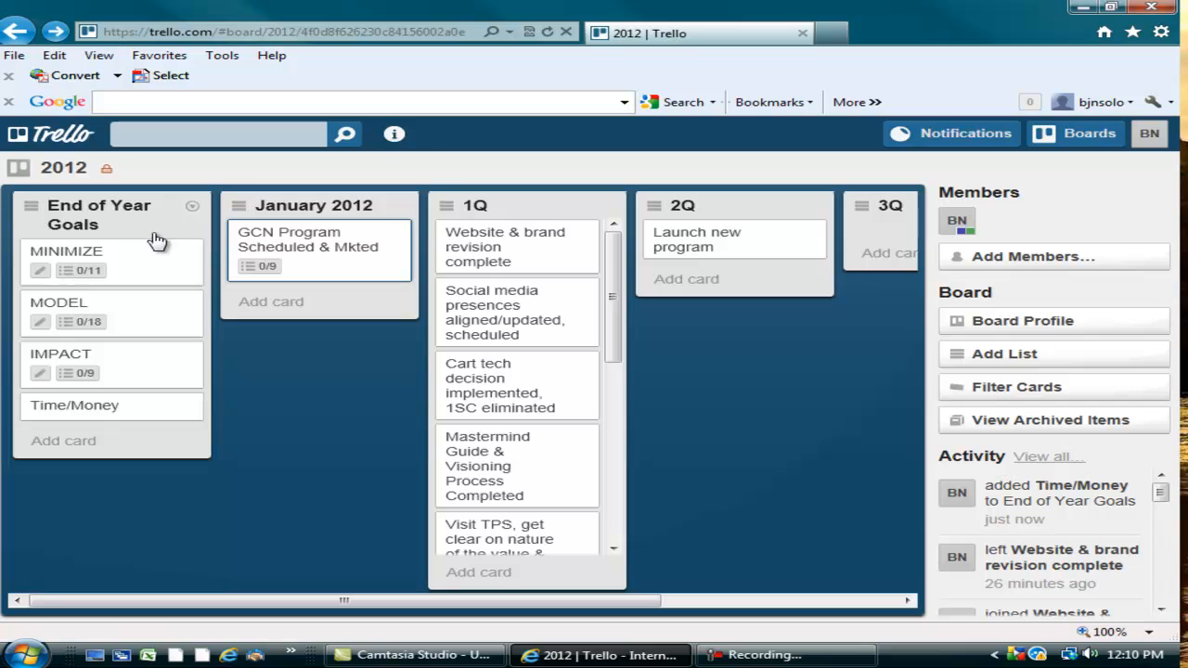
pyautogui.moveTo(524, 202)
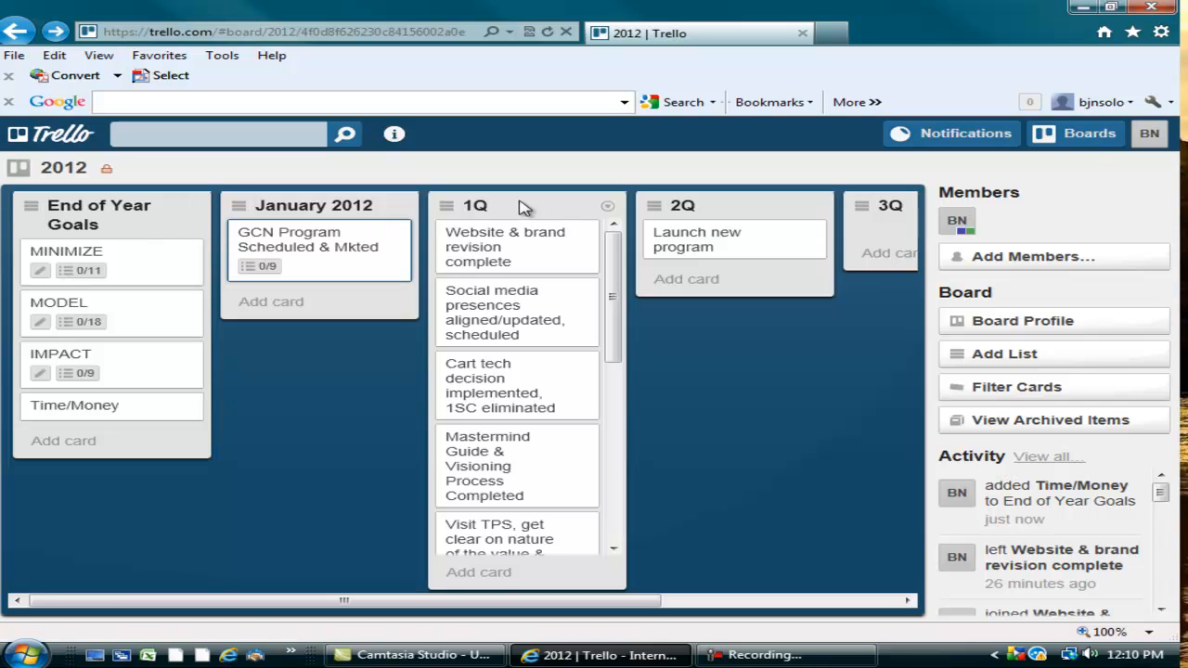
pyautogui.moveTo(1125, 215)
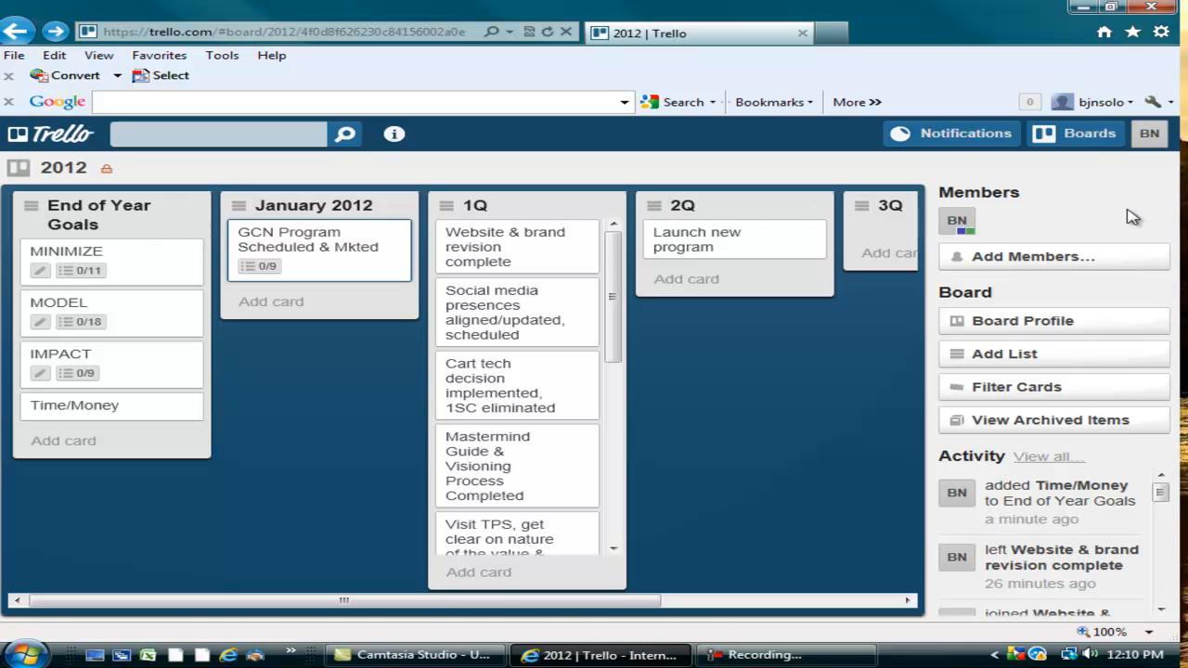
pyautogui.moveTo(1125, 230)
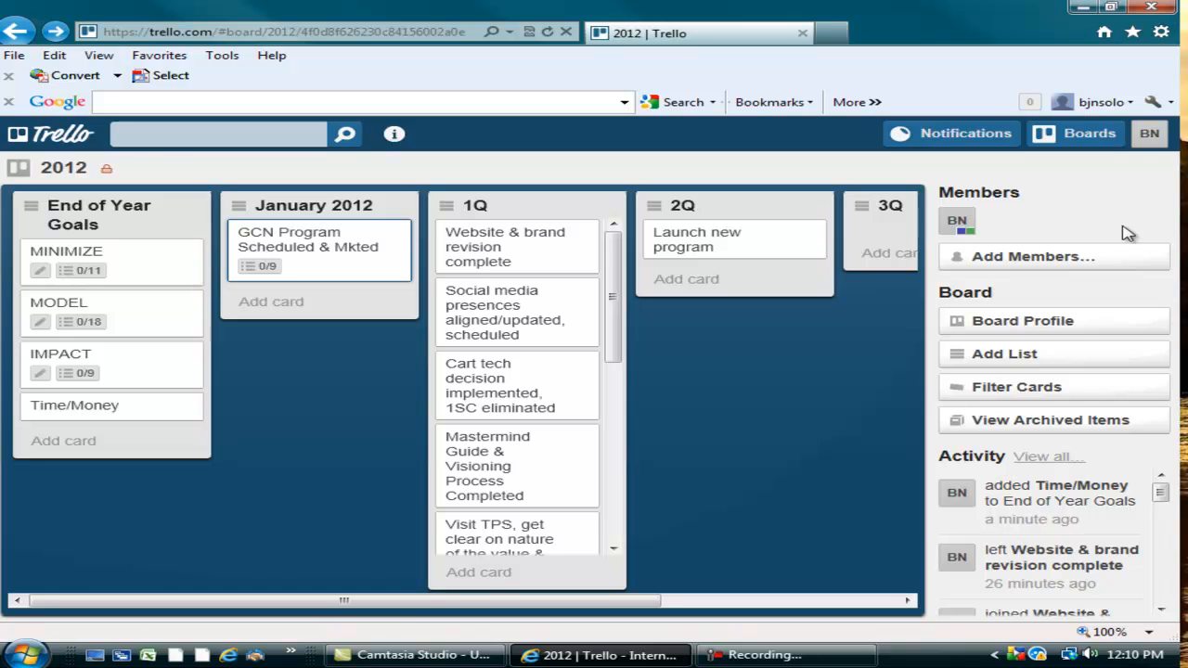
pyautogui.moveTo(777, 539)
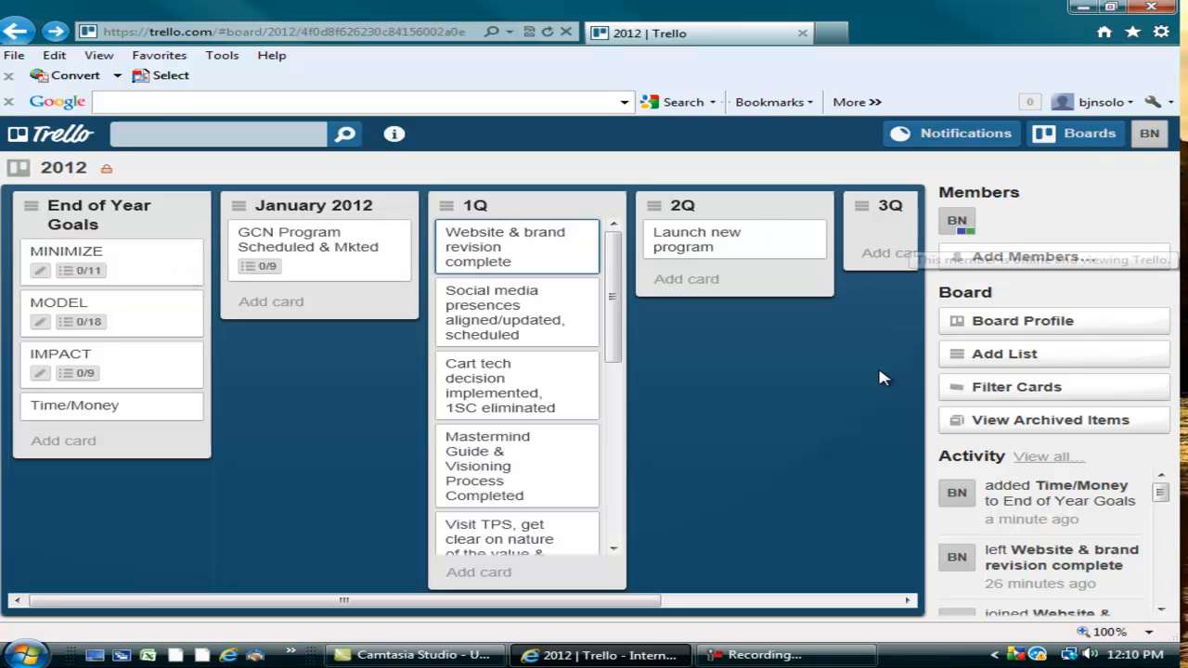
pyautogui.moveTo(850, 412)
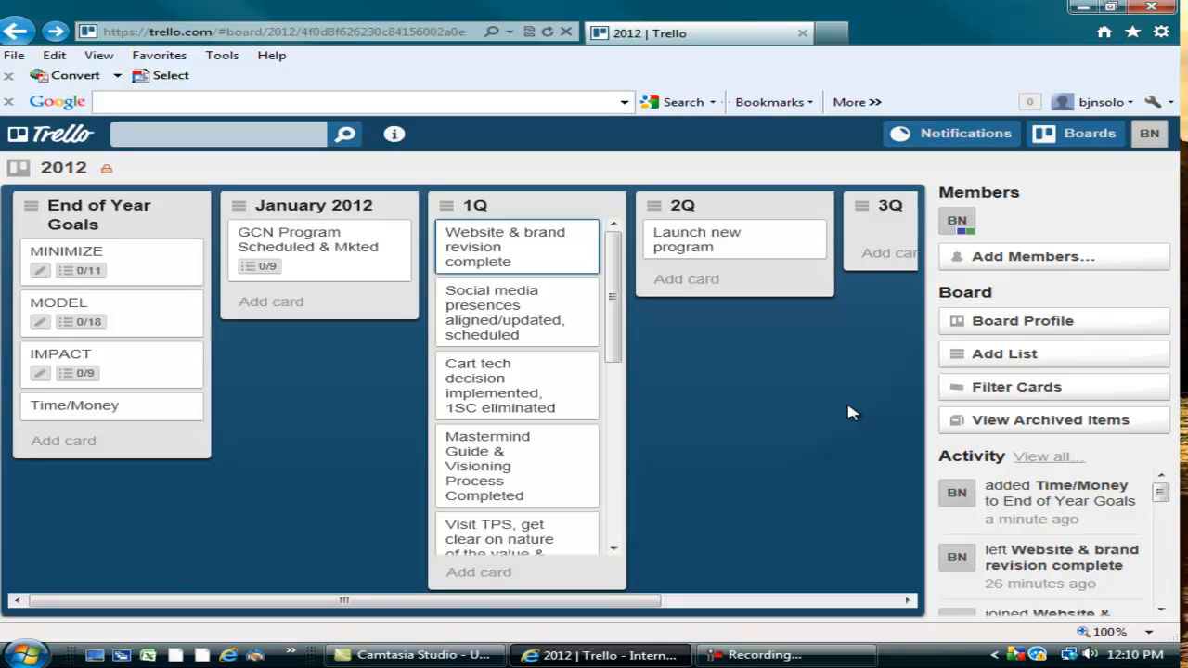
pyautogui.moveTo(548, 214)
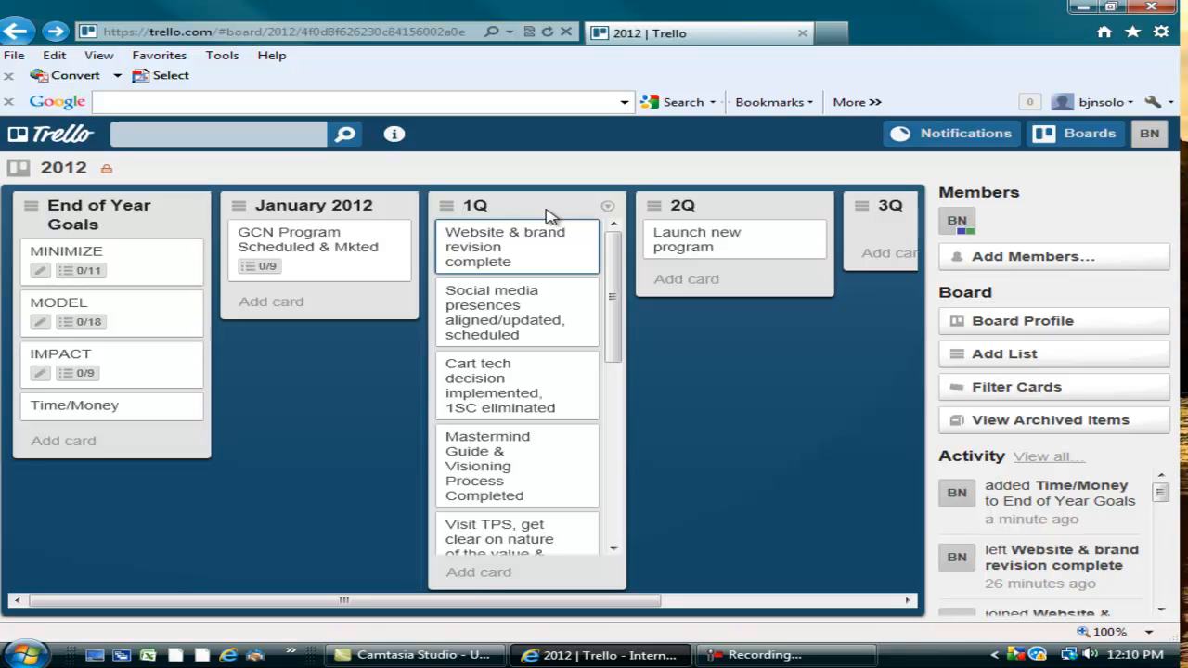
pyautogui.moveTo(557, 189)
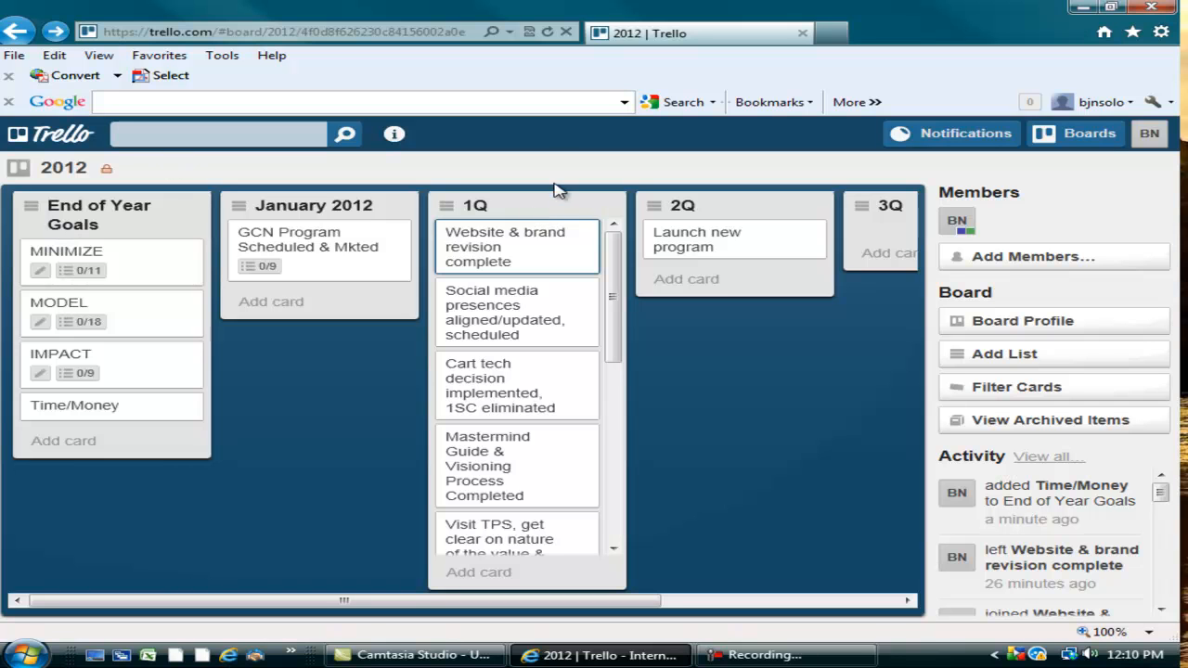
pyautogui.moveTo(542, 232)
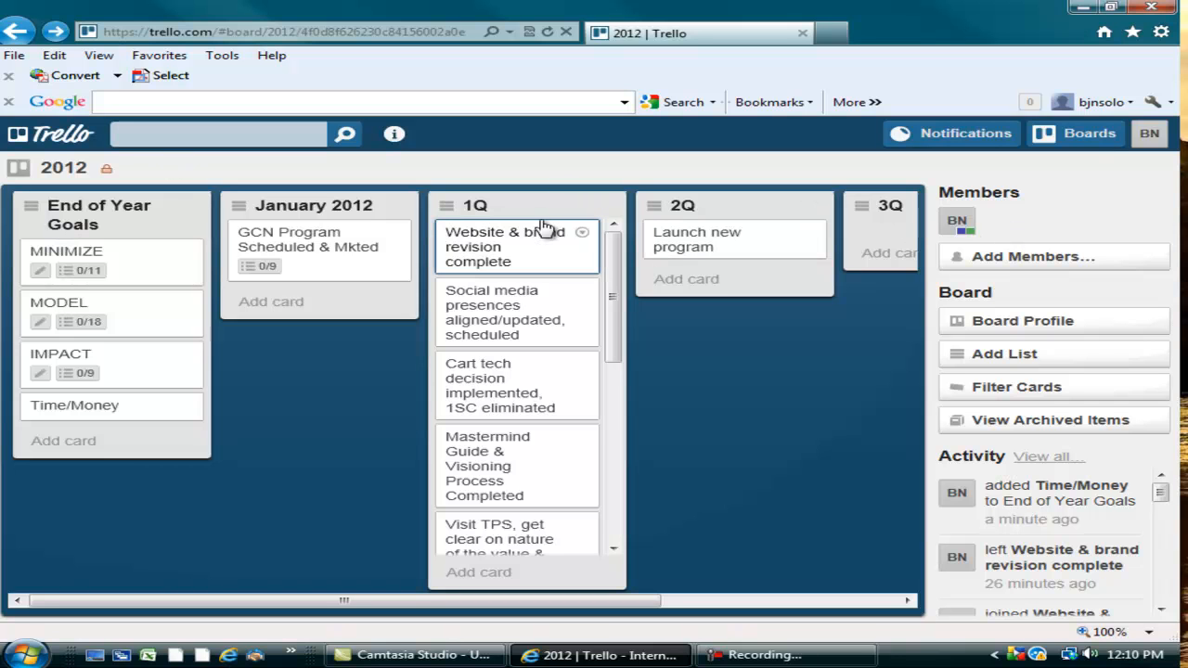
pyautogui.moveTo(511, 228)
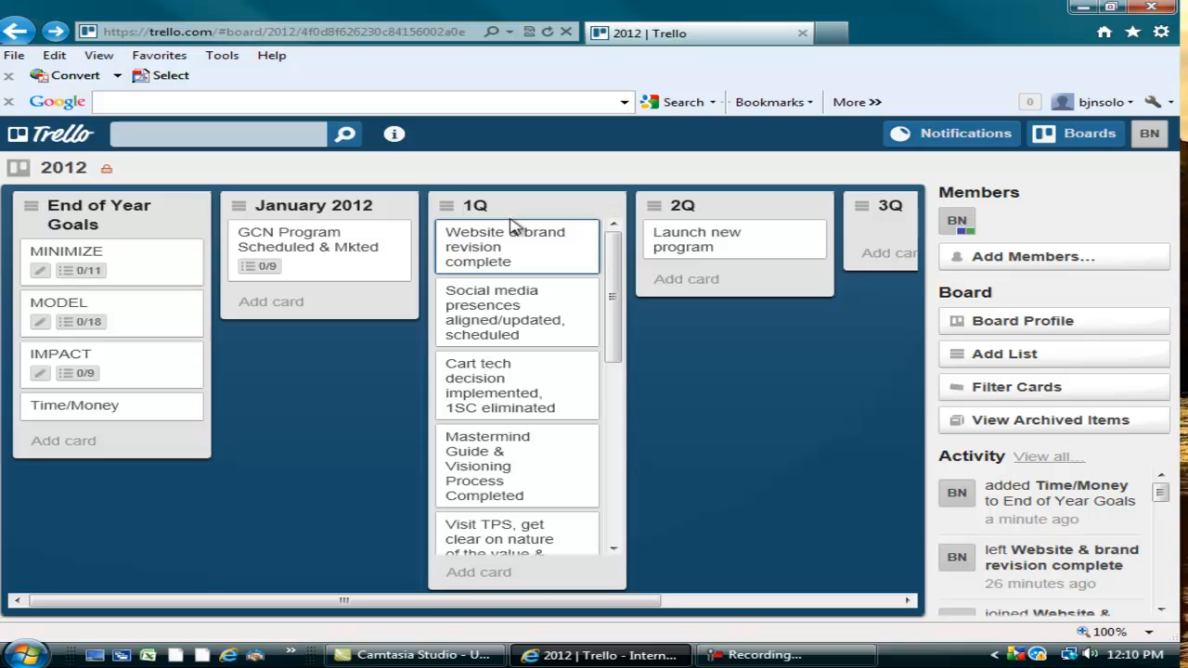
pyautogui.moveTo(535, 204)
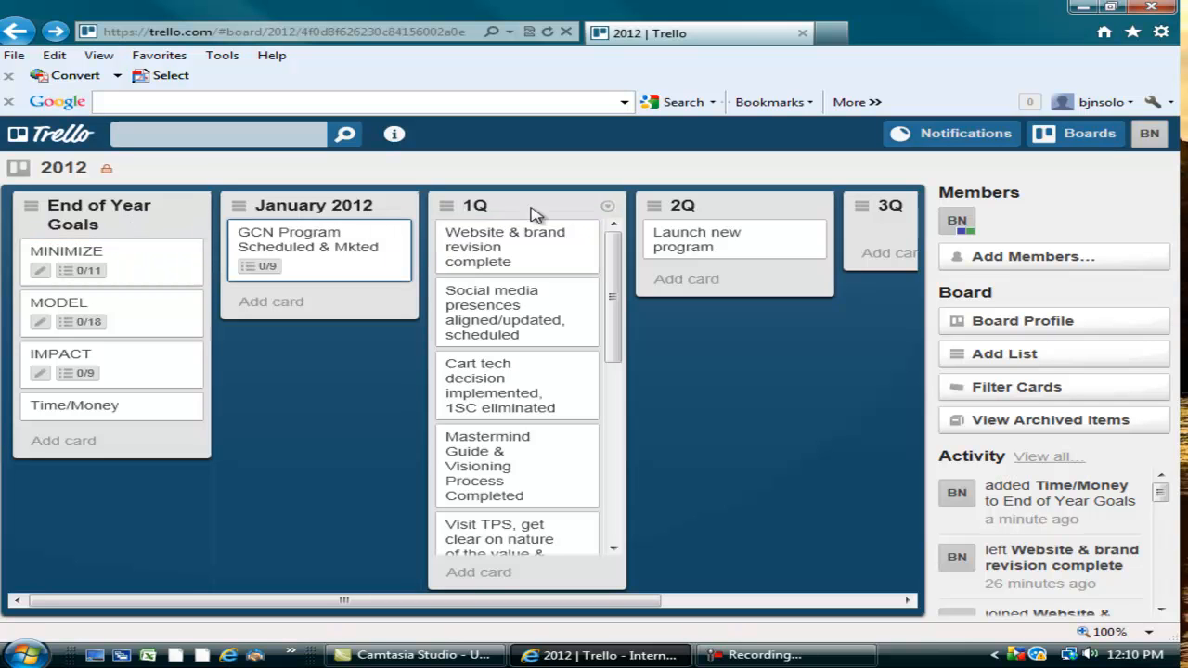
pyautogui.moveTo(548, 212)
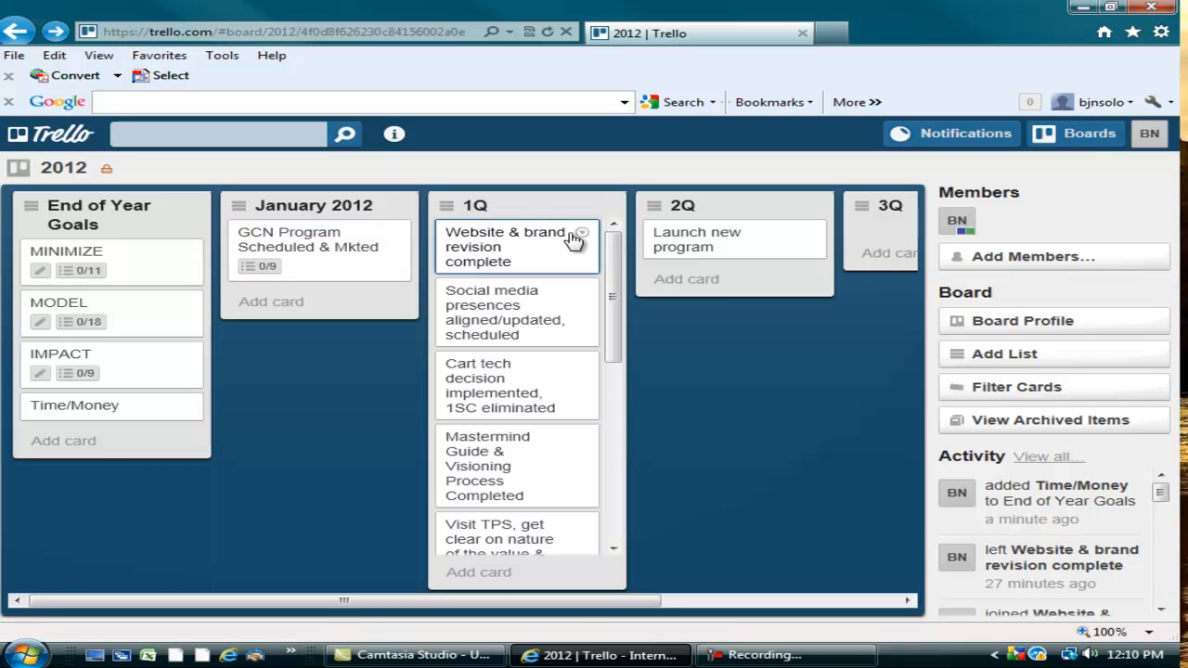
pyautogui.moveTo(598, 282)
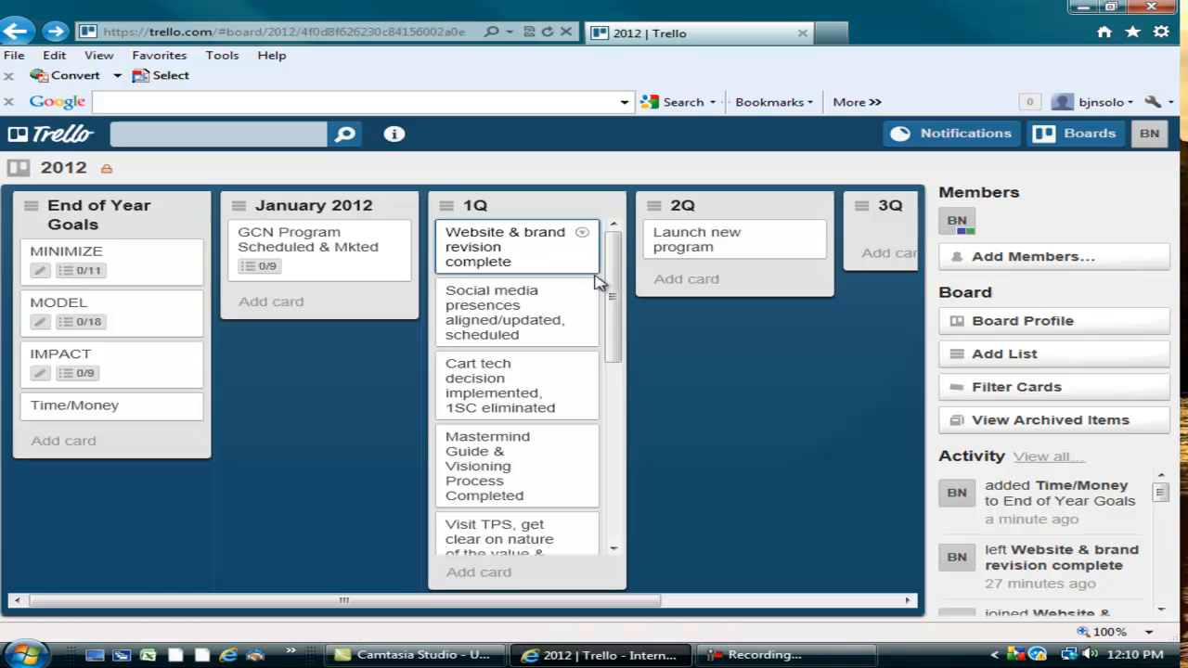
pyautogui.scroll(-3)
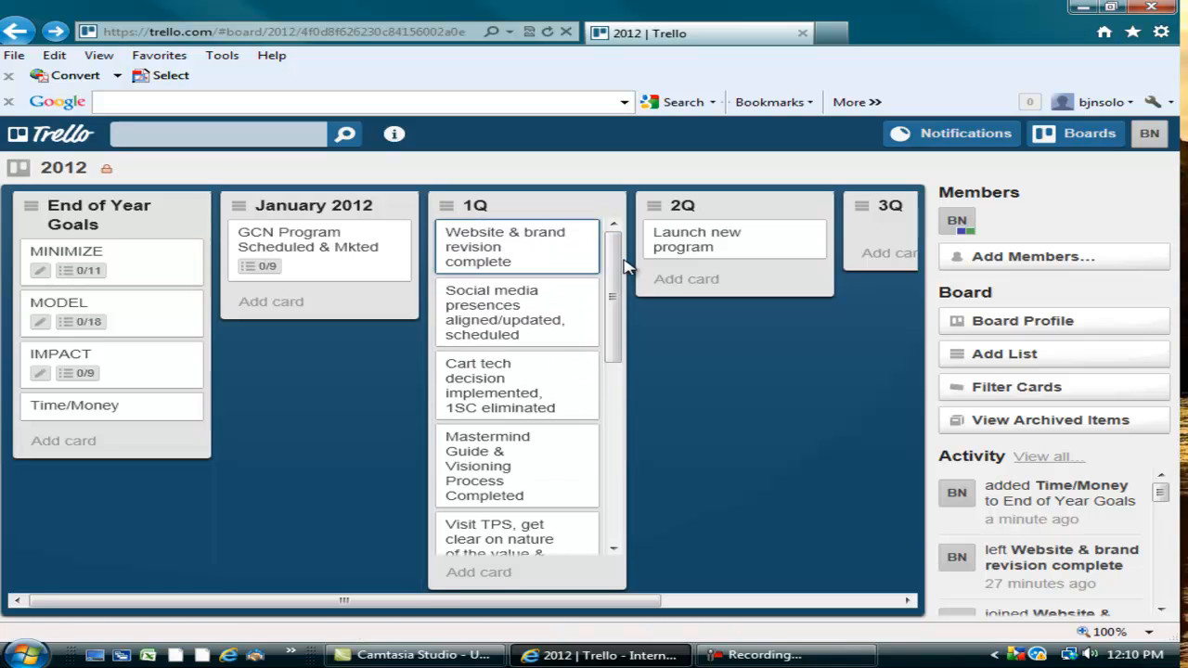
pyautogui.moveTo(553, 320)
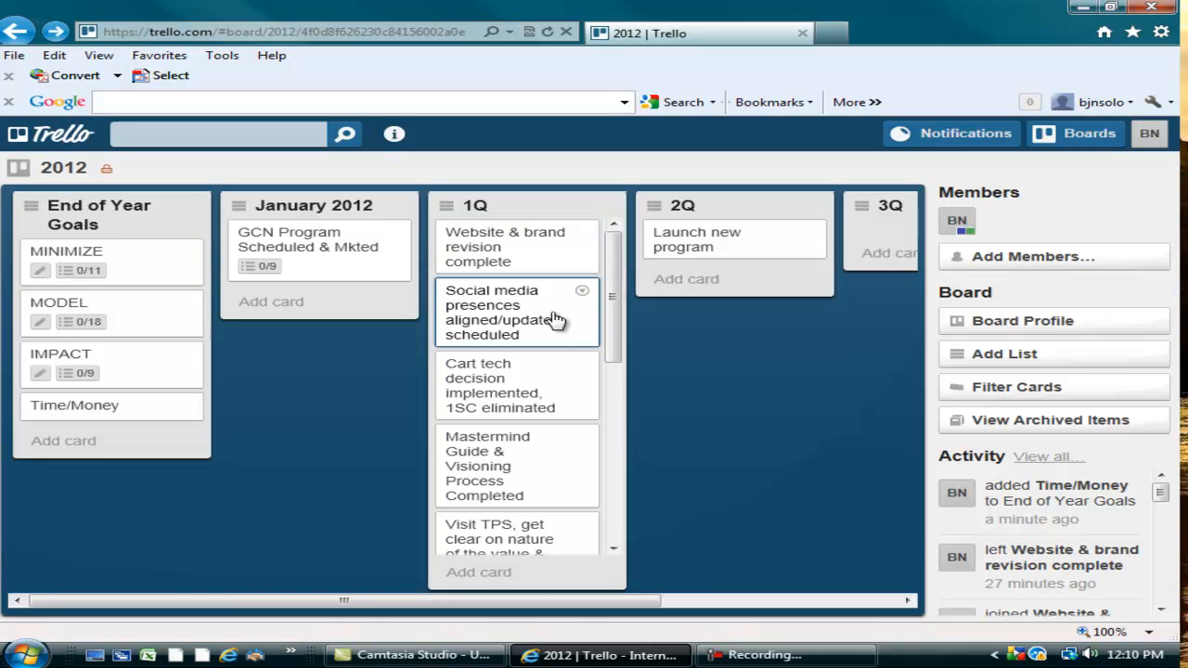
pyautogui.moveTo(516, 247)
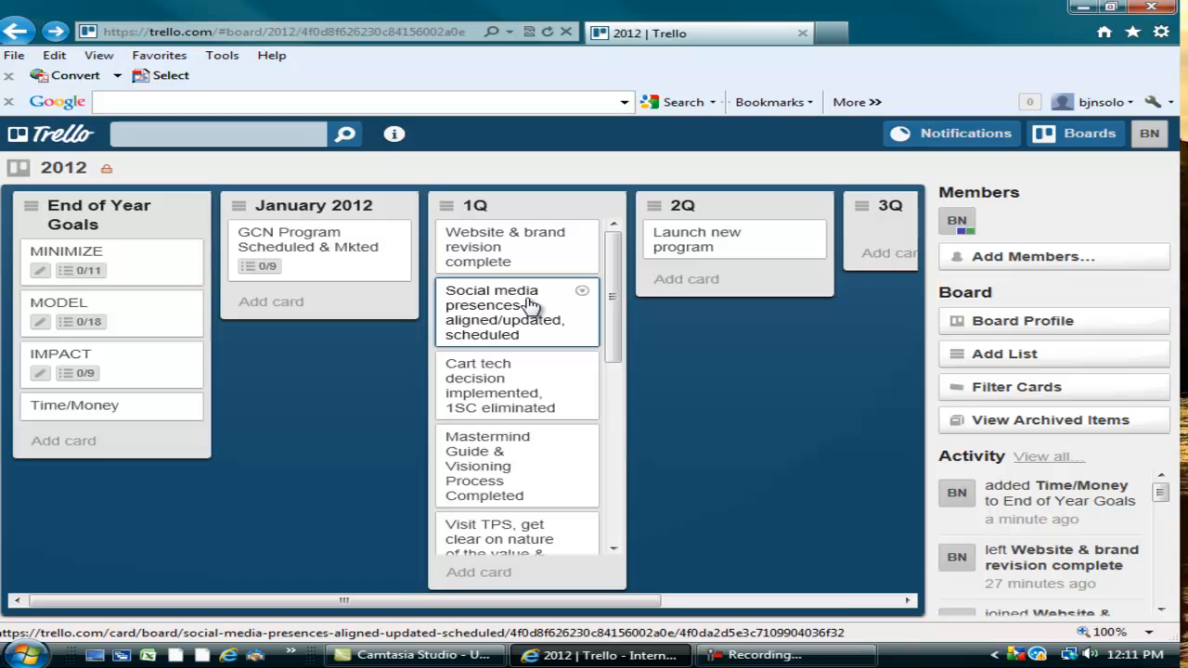
pyautogui.moveTo(535, 319)
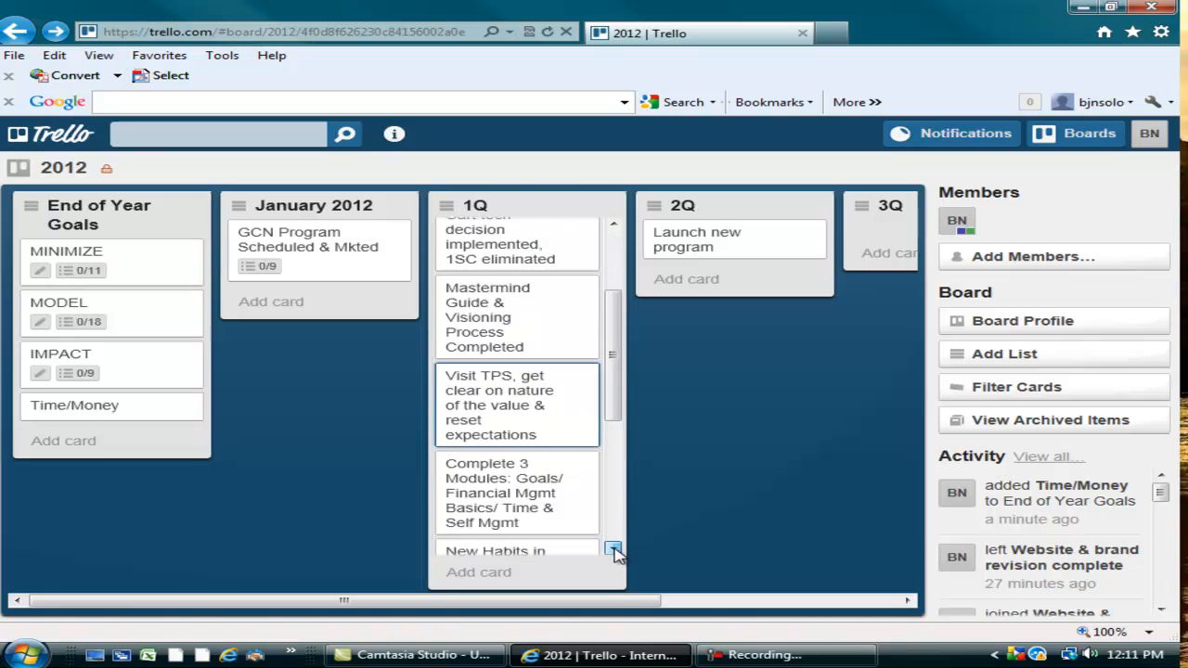
pyautogui.scroll(-3)
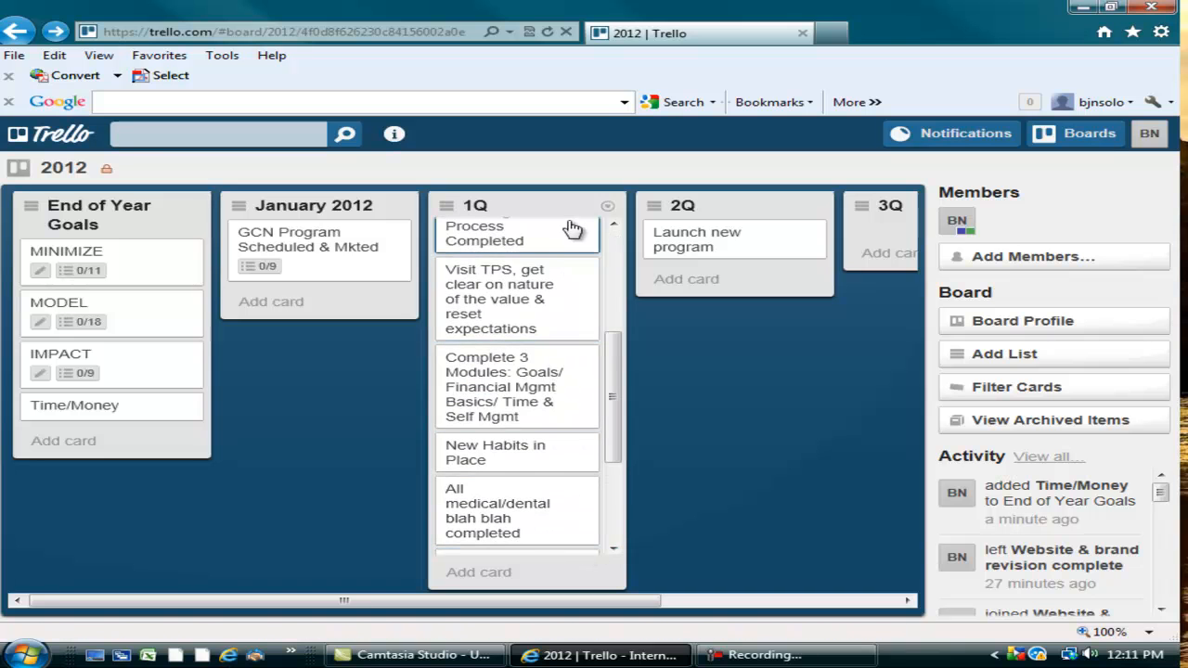
pyautogui.moveTo(486, 472)
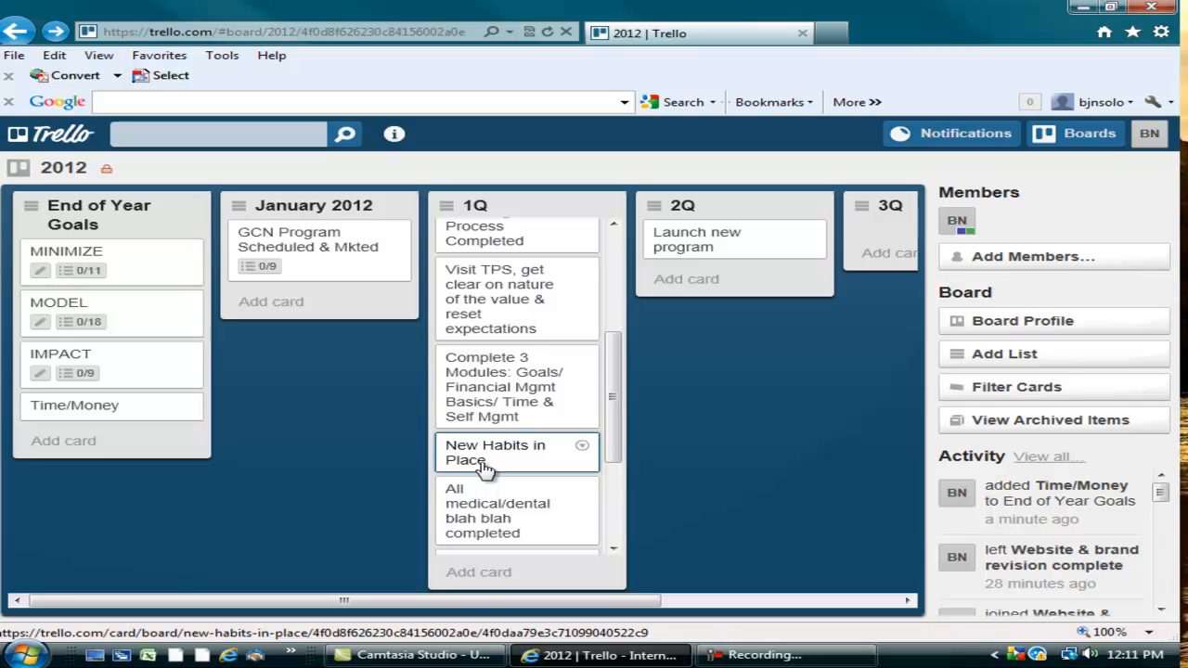
pyautogui.moveTo(613, 442)
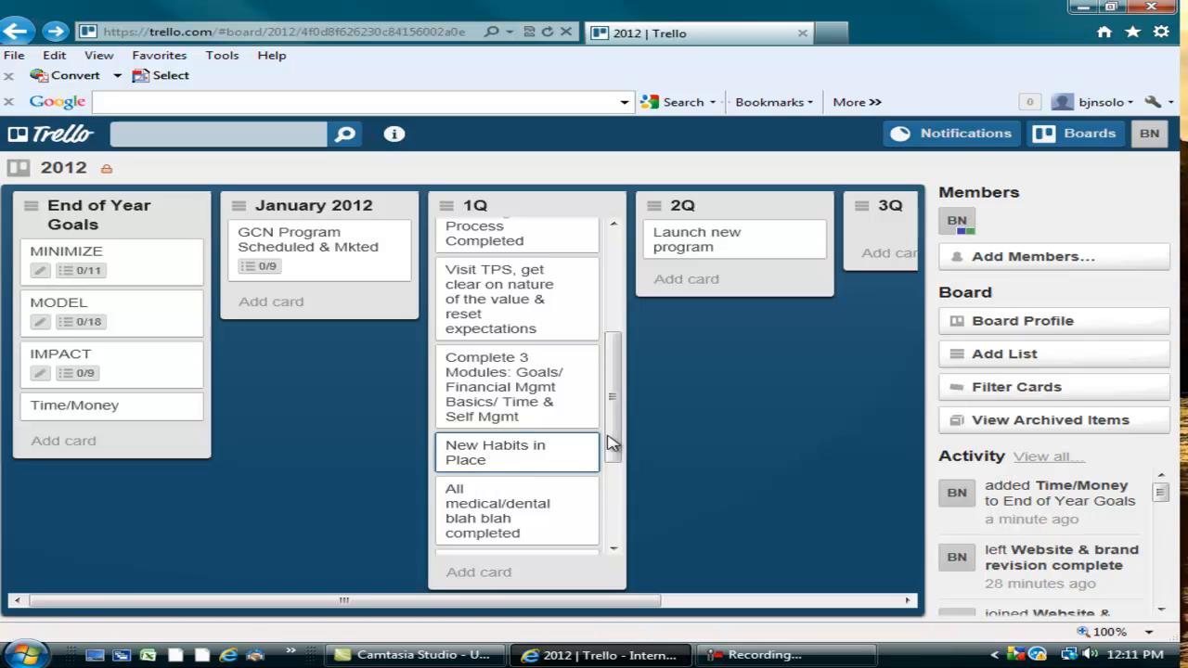
pyautogui.moveTo(126, 211)
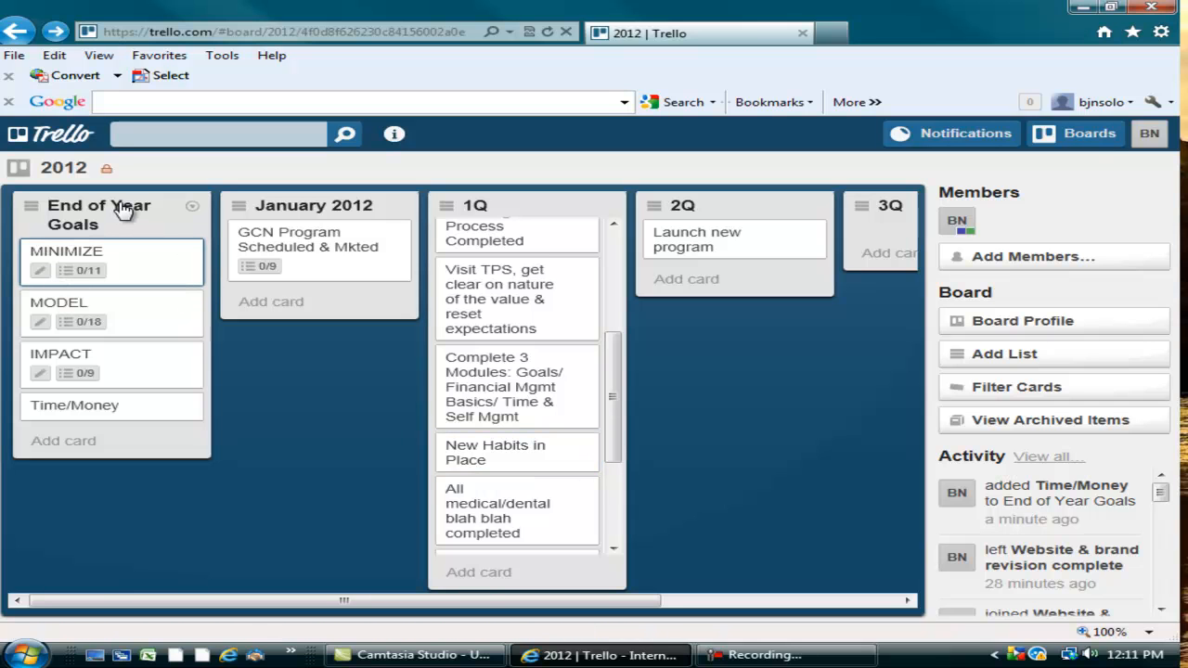
pyautogui.moveTo(698, 208)
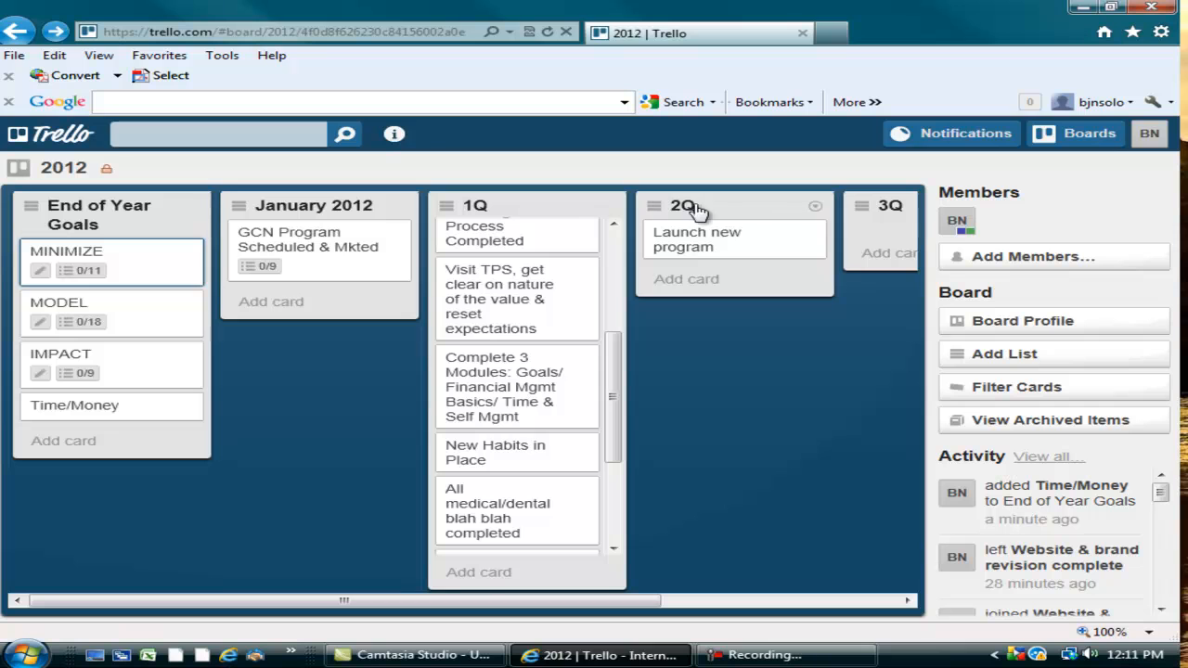
pyautogui.moveTo(861, 208)
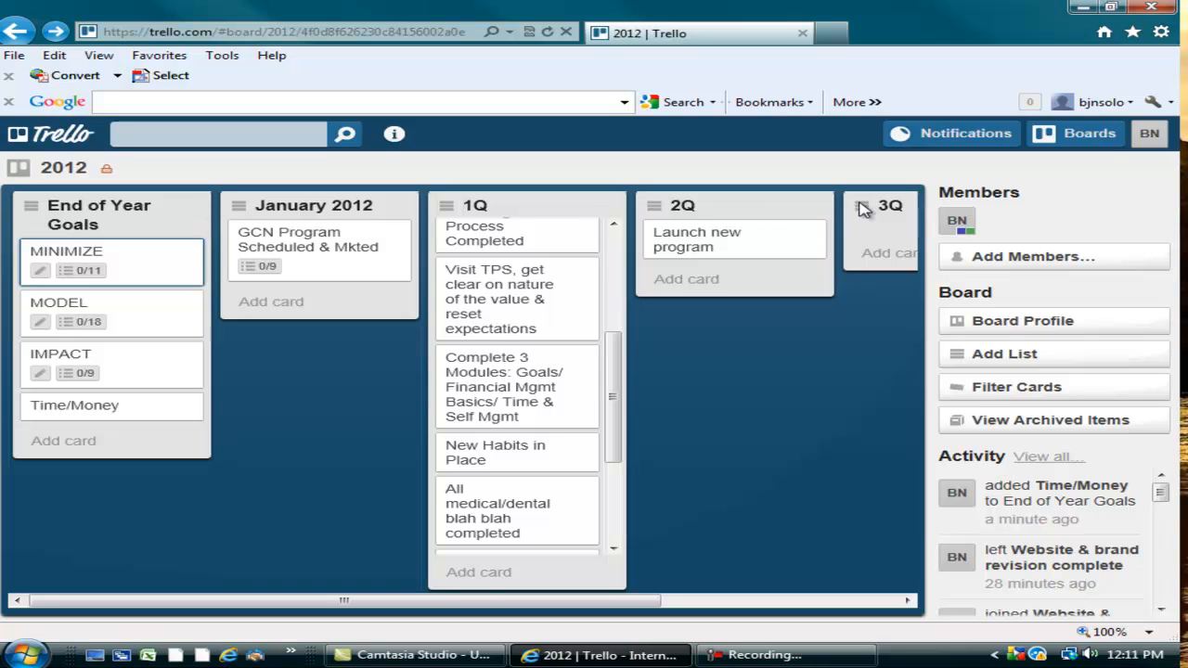
pyautogui.moveTo(559, 202)
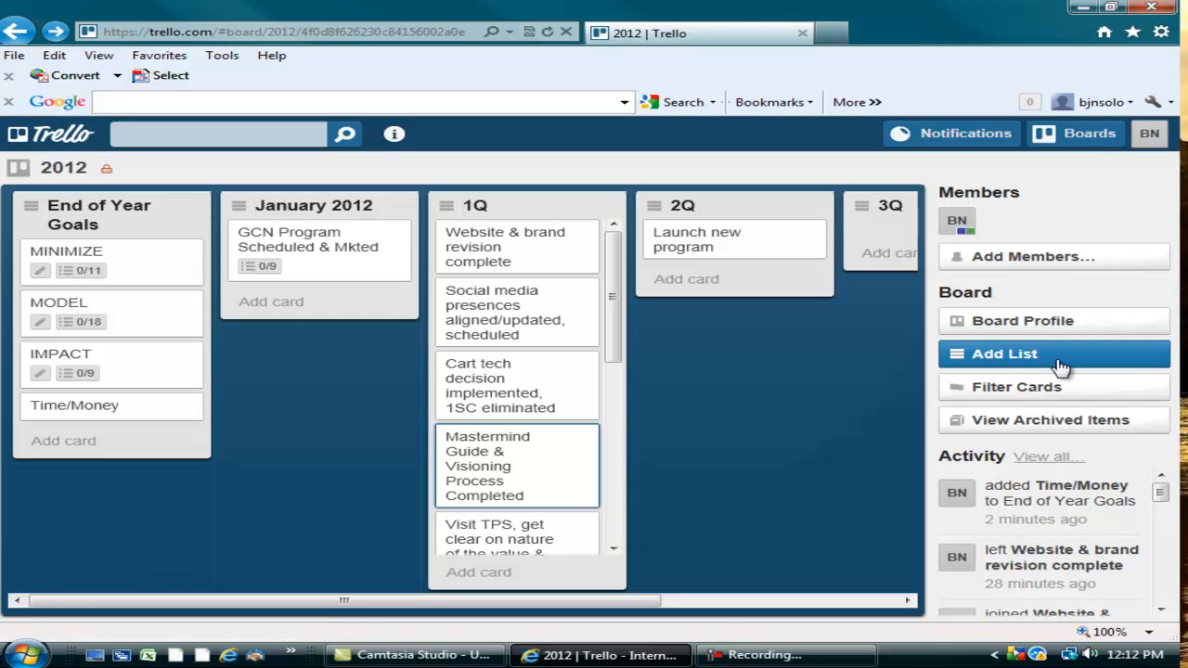
# Create a new list named 'February 2012' on the 2012 board
pyautogui.click(1003, 352)
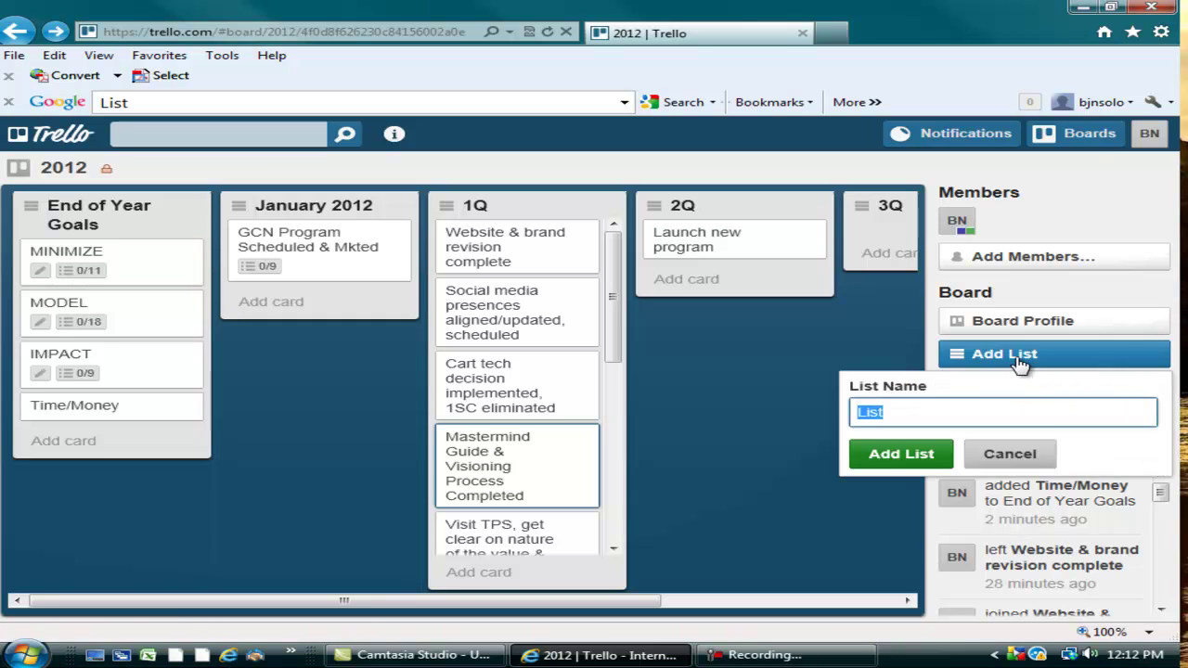
pyautogui.write('F')
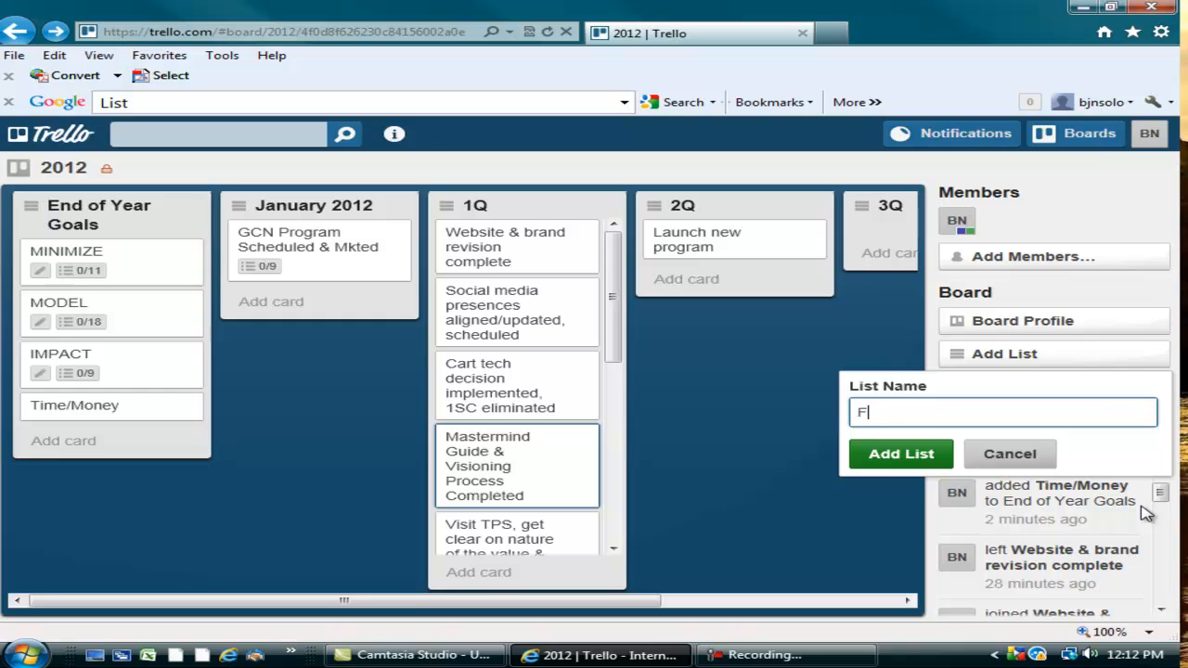
pyautogui.write('ebruary')
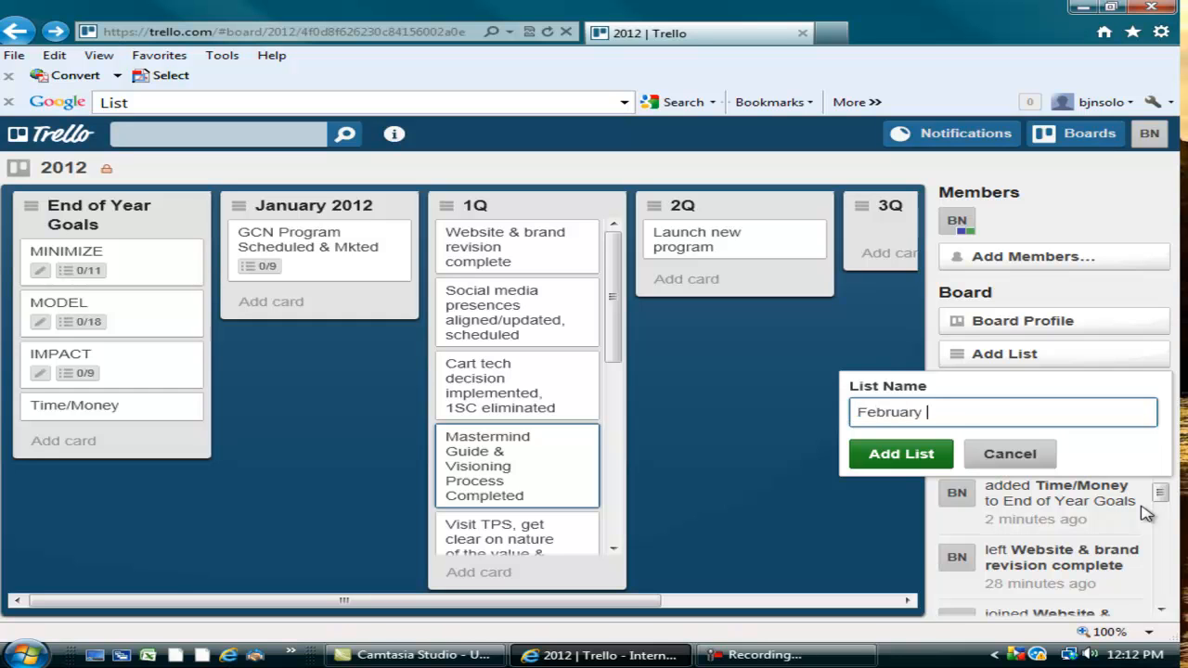
pyautogui.write('2012')
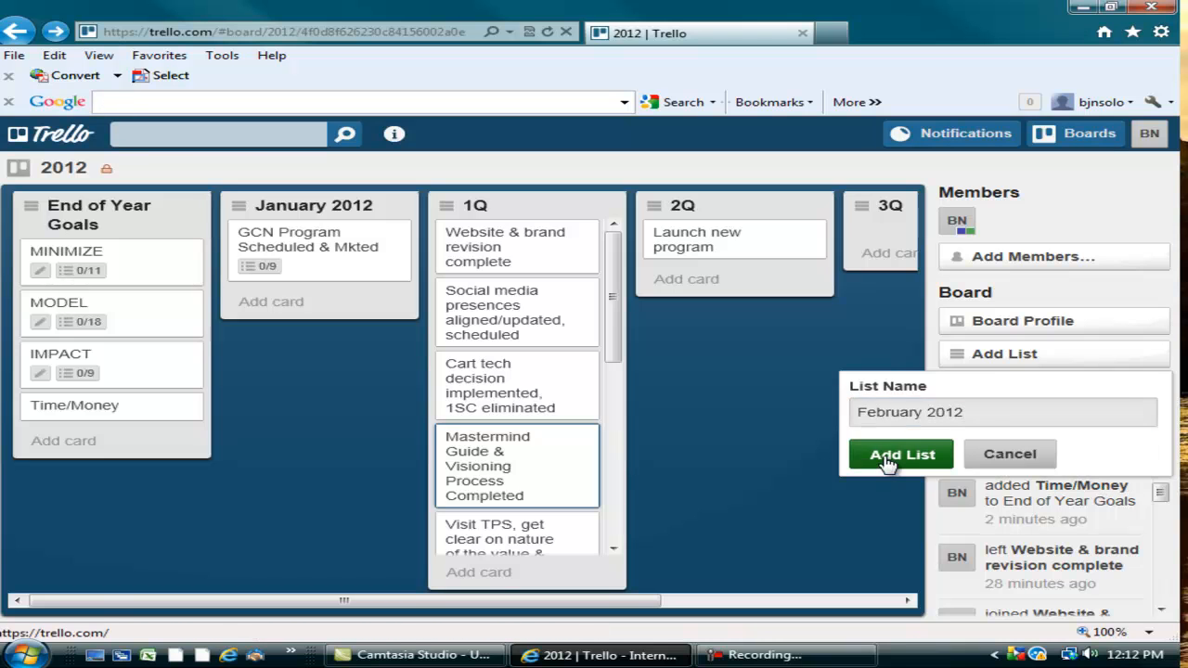
pyautogui.click(902, 453)
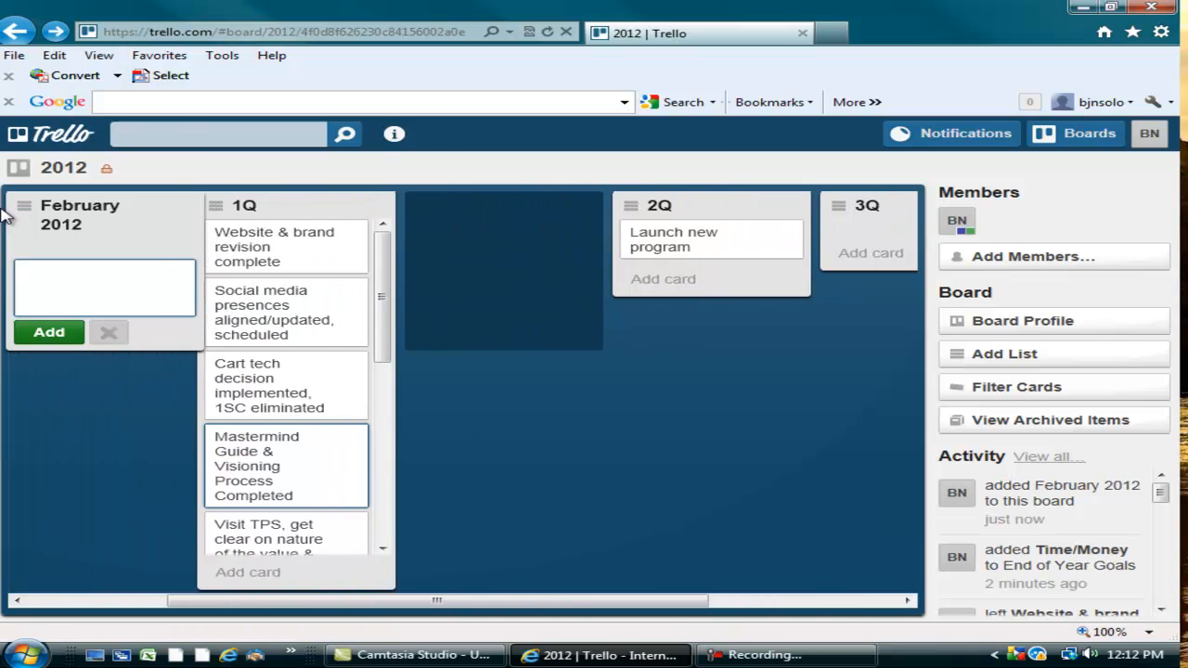
# Scroll the board so February 2012 follows January 2012 and the last 1Q cards show
pyautogui.hscroll(-3)
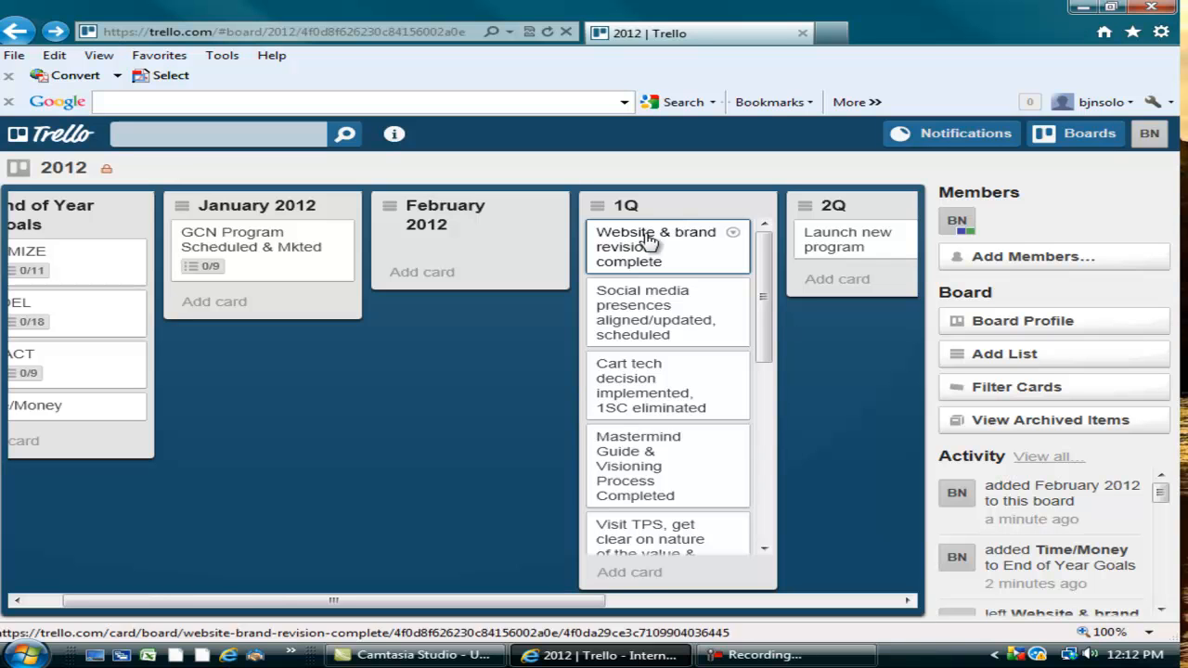
pyautogui.moveTo(527, 486)
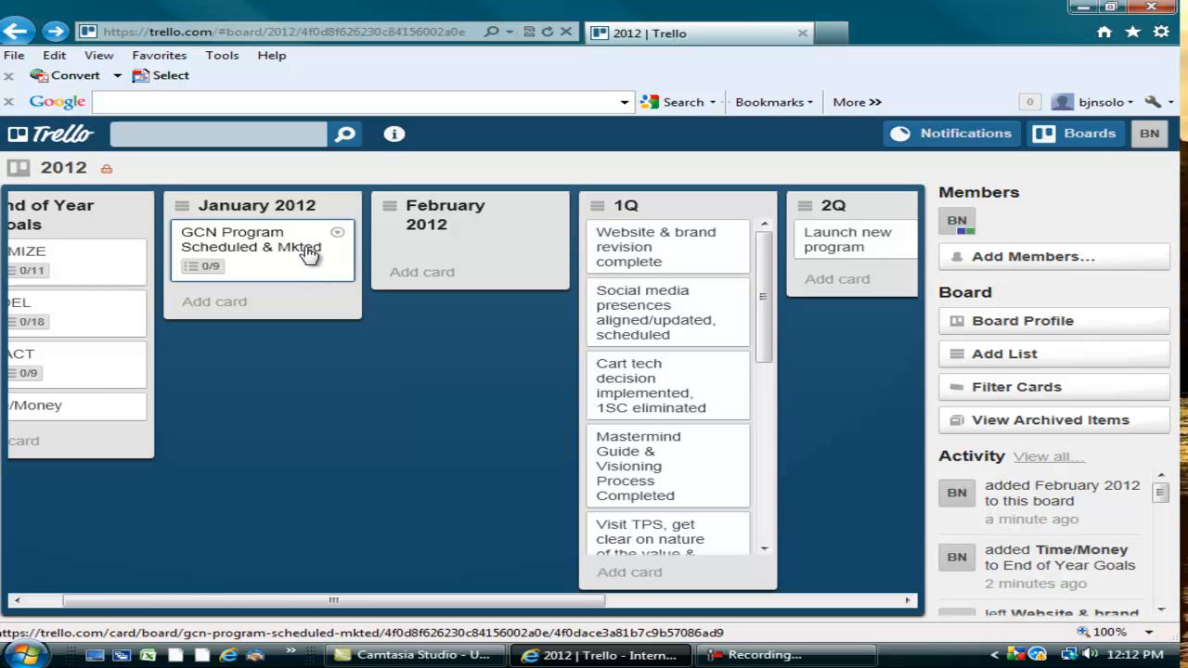
pyautogui.moveTo(316, 256)
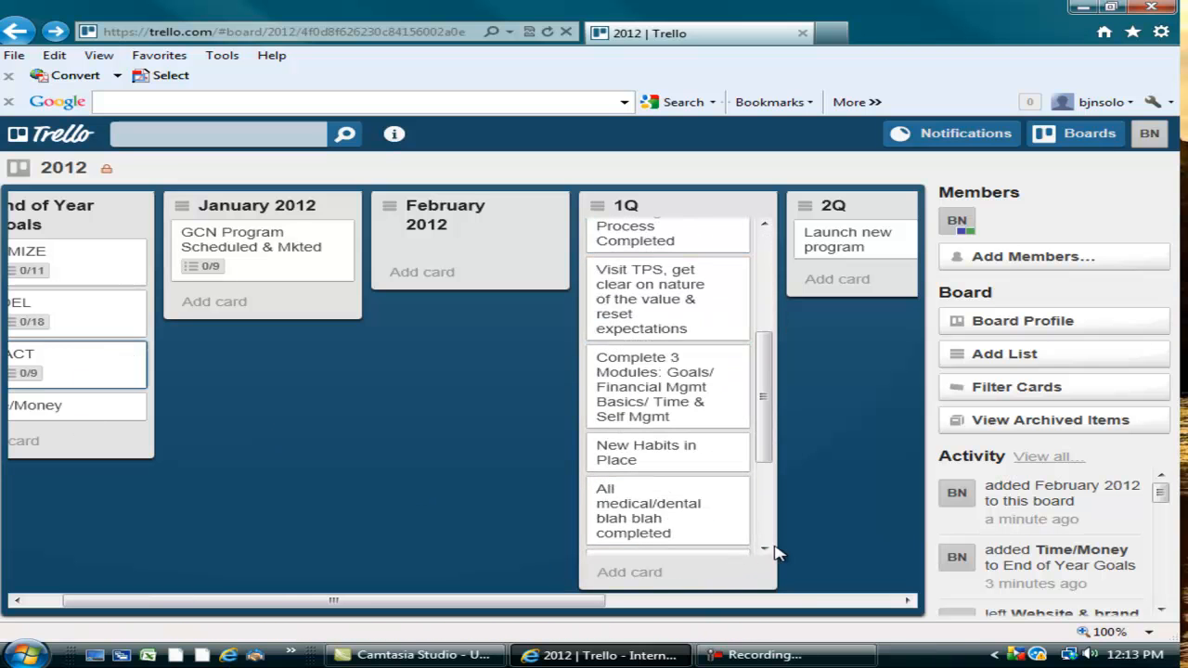
pyautogui.scroll(-3)
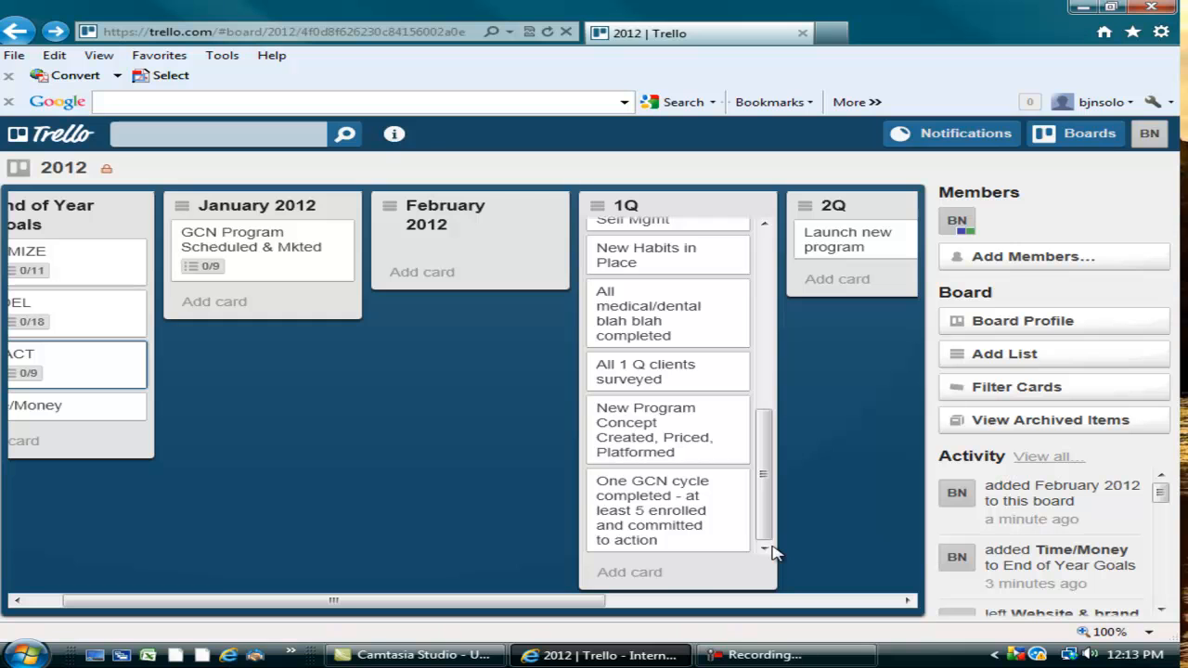
pyautogui.moveTo(720, 535)
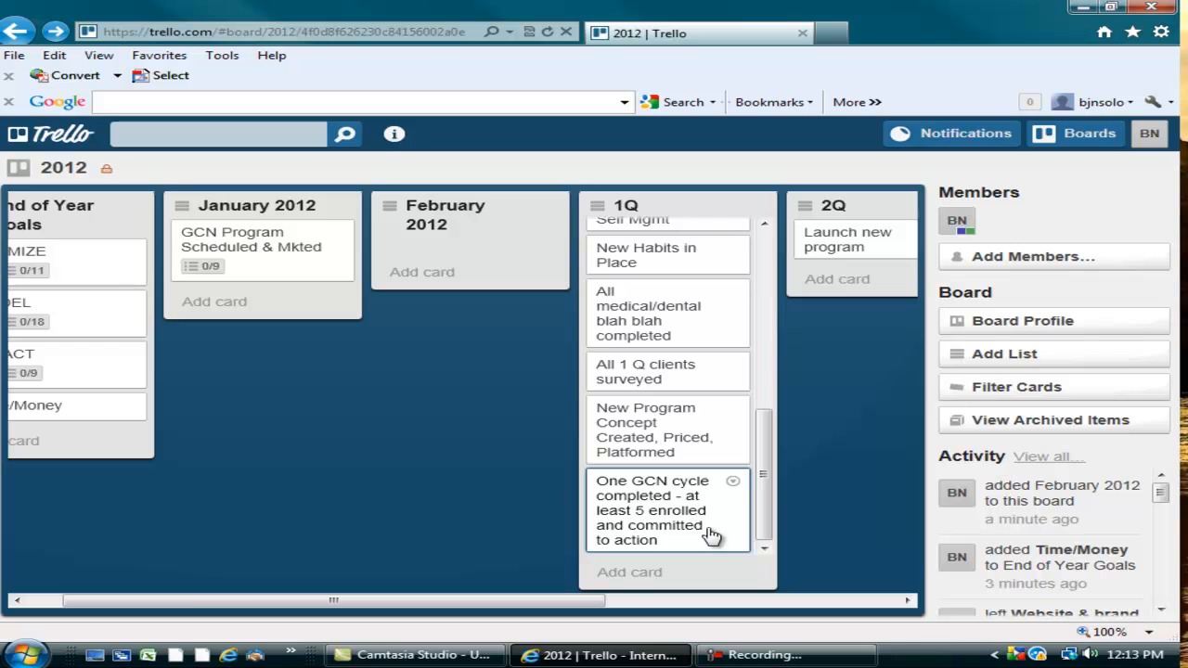
pyautogui.moveTo(711, 527)
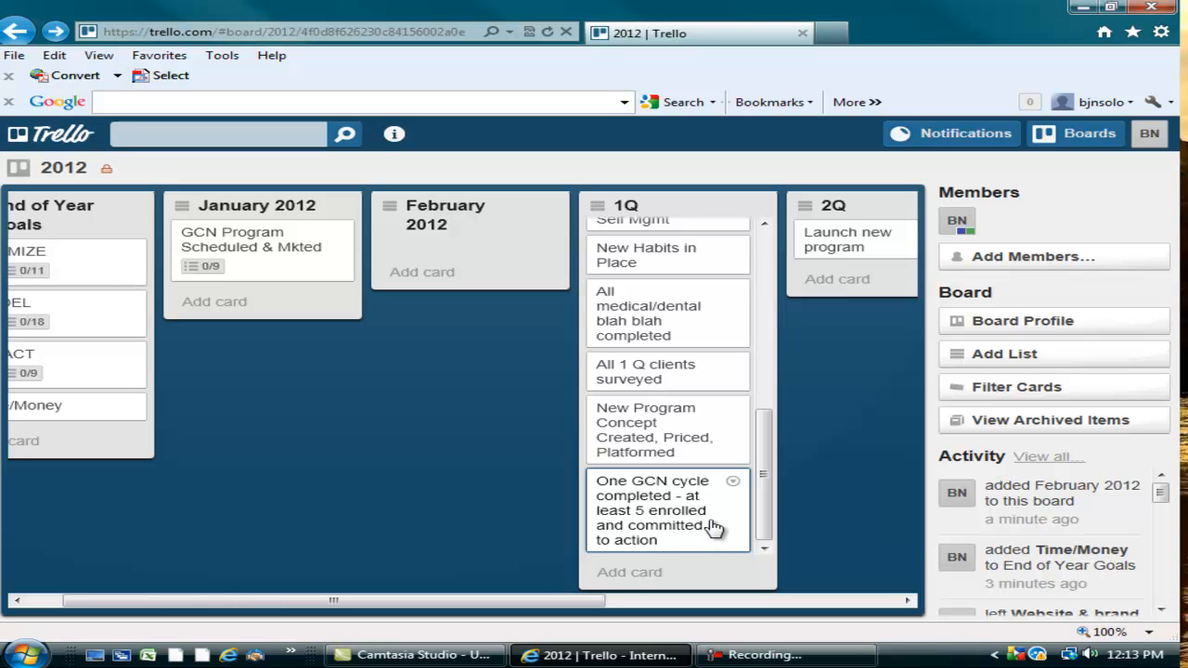
pyautogui.moveTo(337, 459)
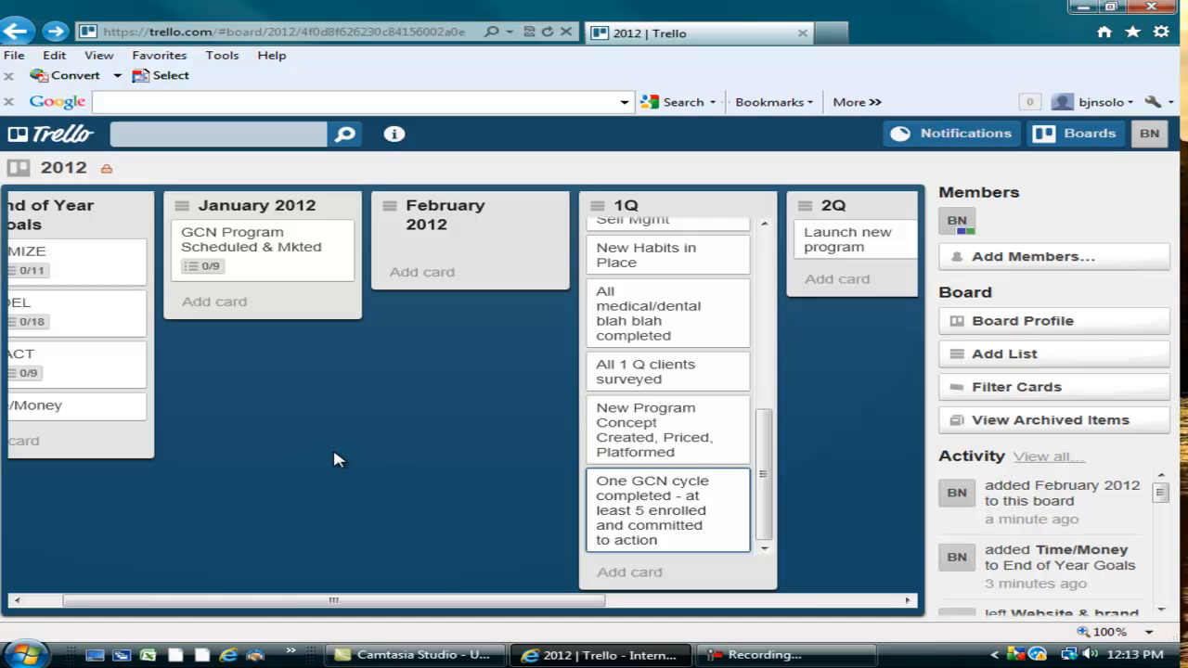
pyautogui.moveTo(343, 356)
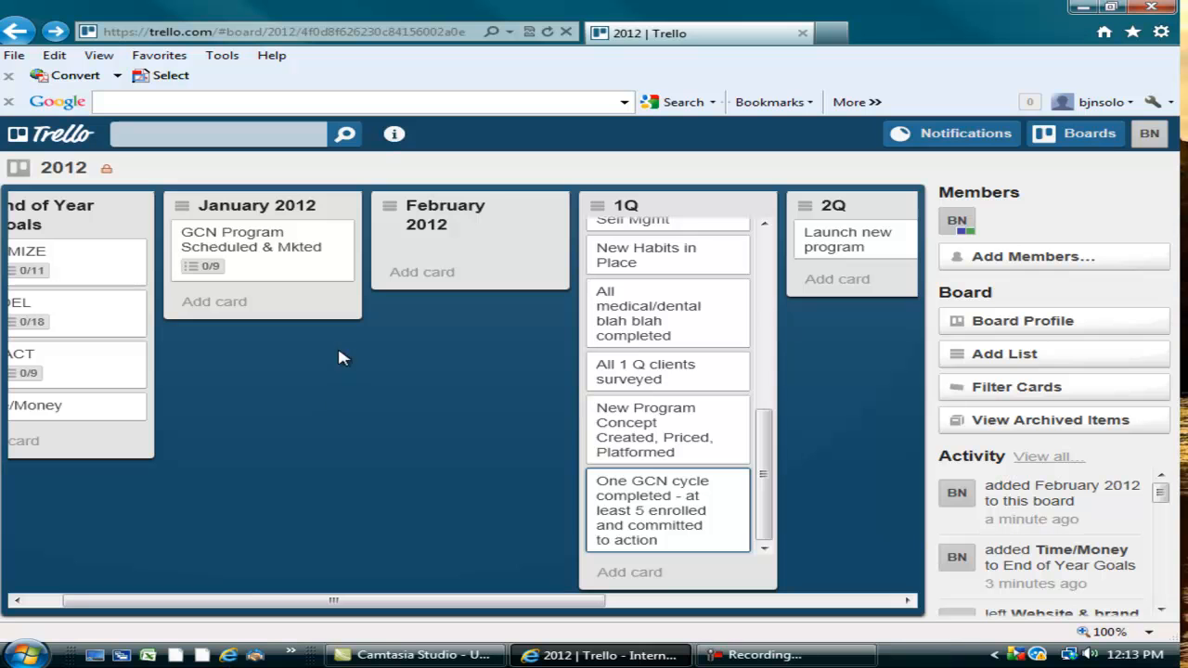
pyautogui.moveTo(250, 239)
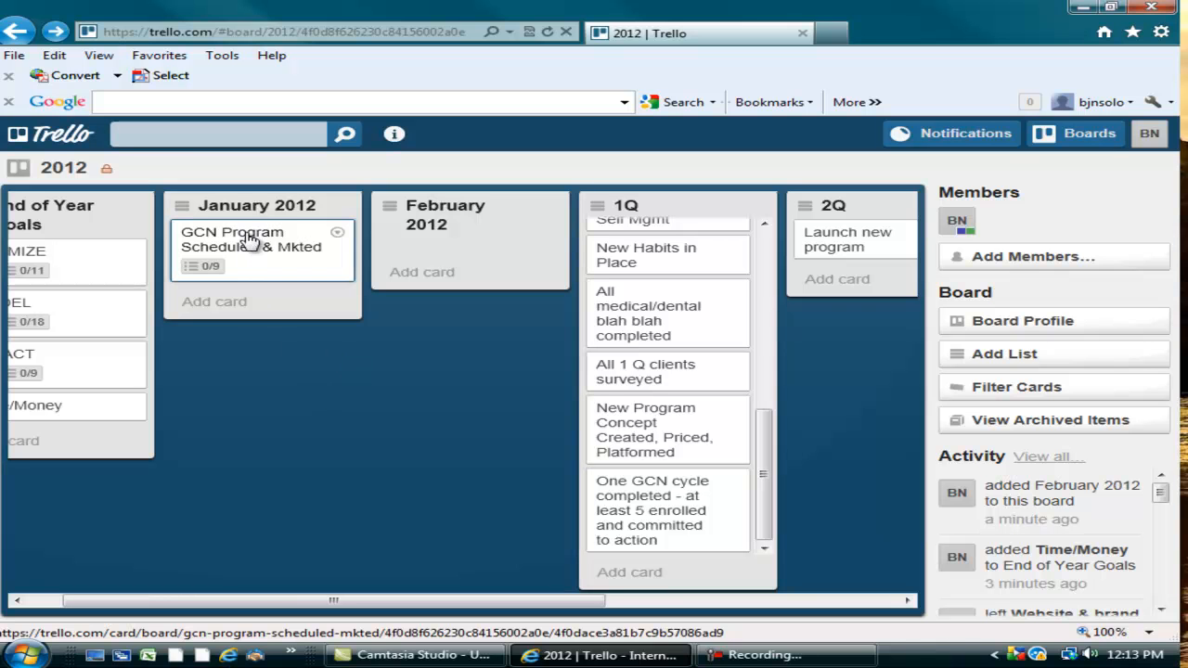
# View the 'GCN Program Scheduled & Mkted' card's nine-item checklist at 0%
pyautogui.click(245, 239)
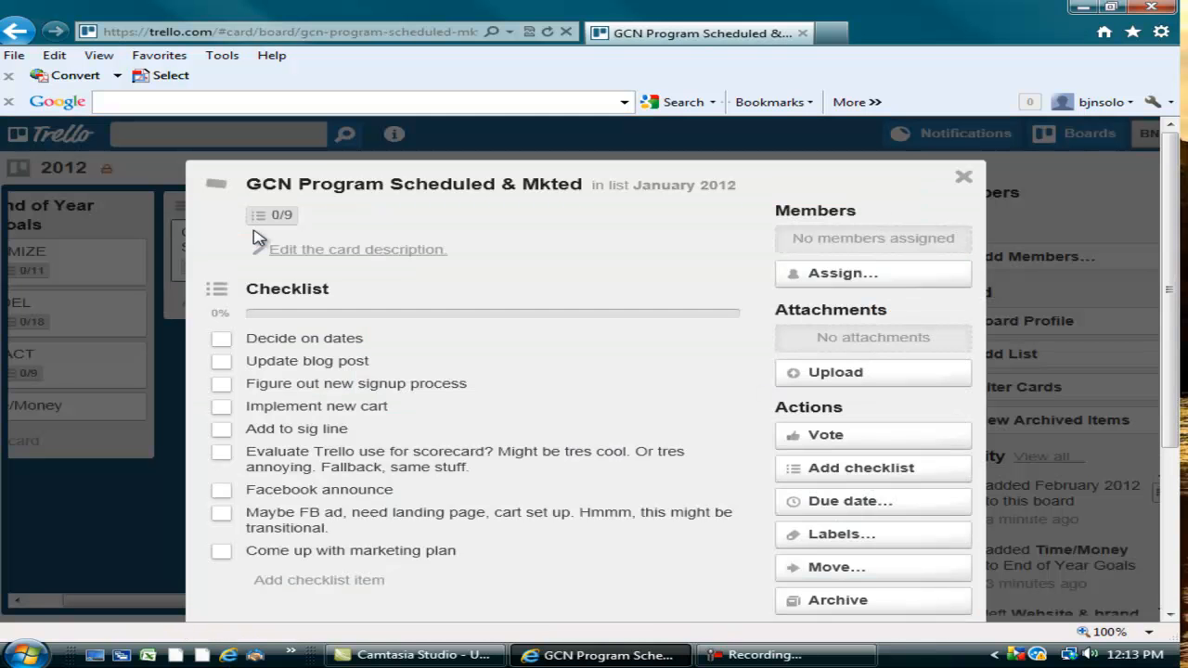
pyautogui.scroll(-3)
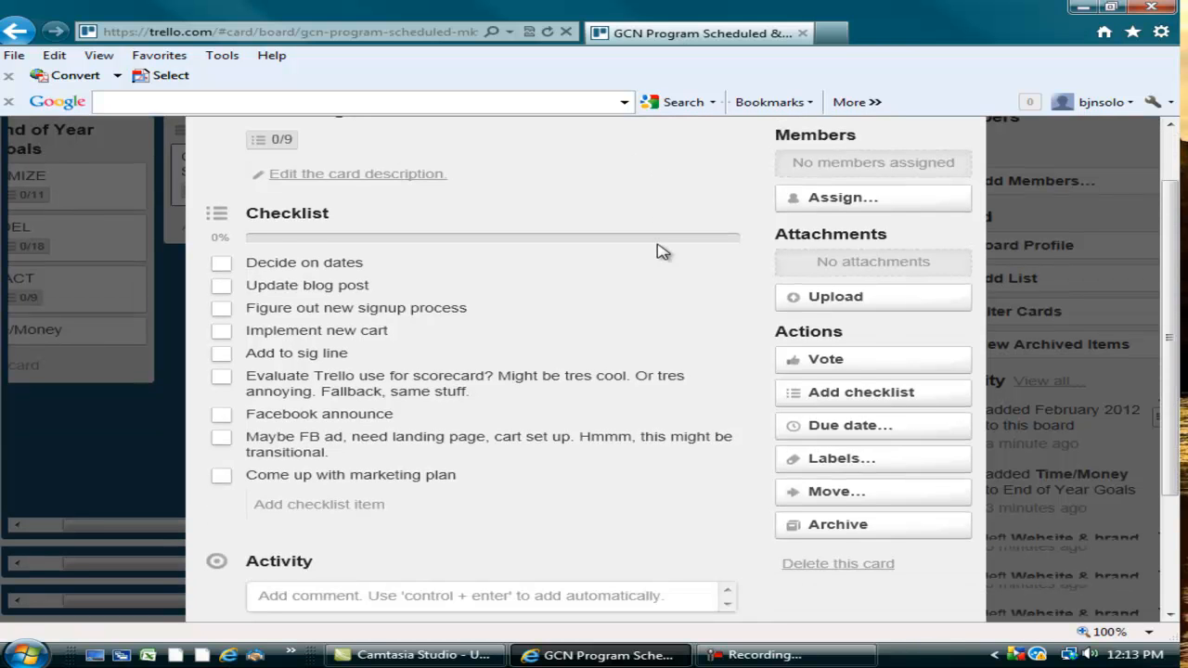
pyautogui.moveTo(362, 269)
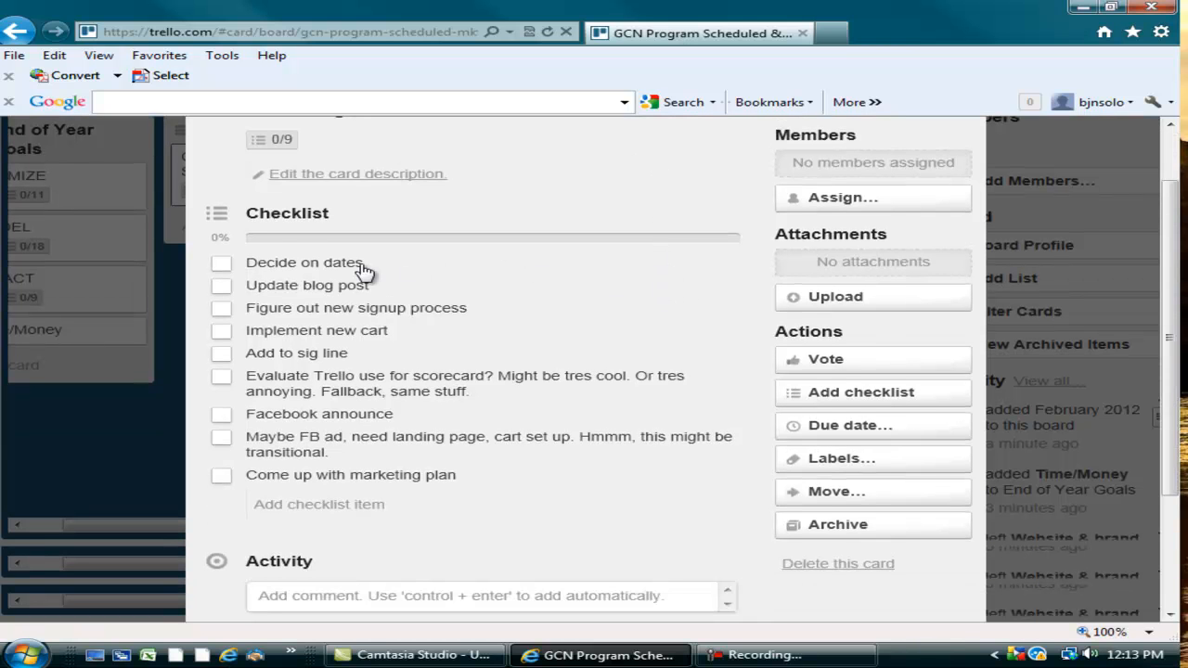
pyautogui.moveTo(340, 330)
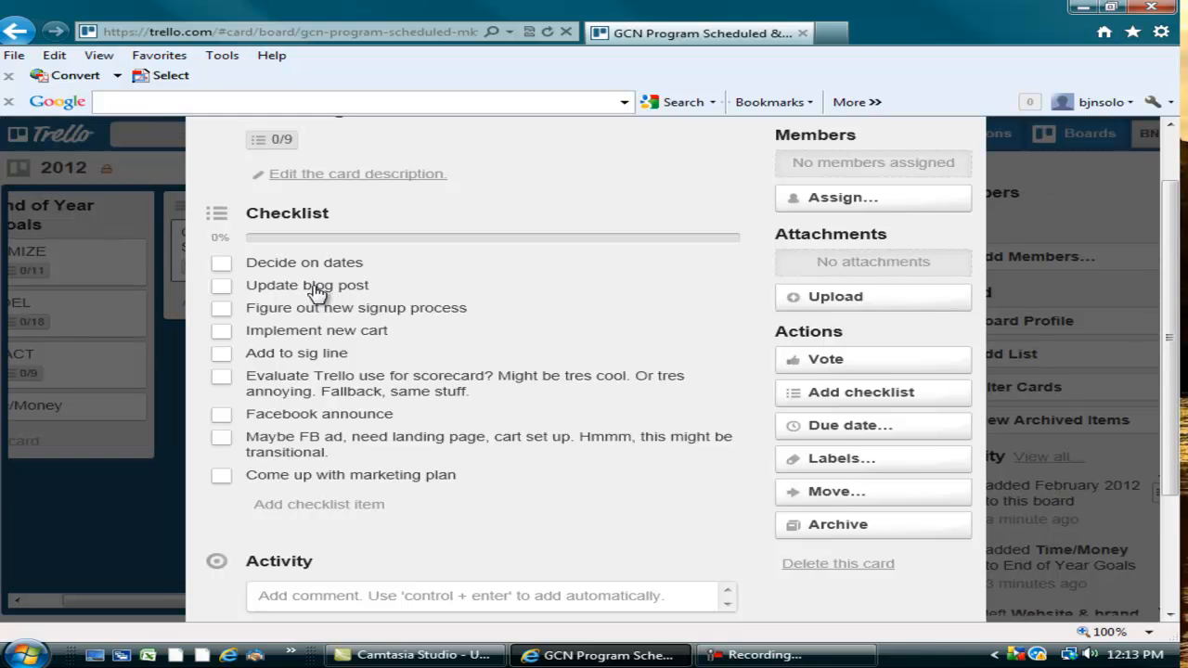
pyautogui.moveTo(301, 316)
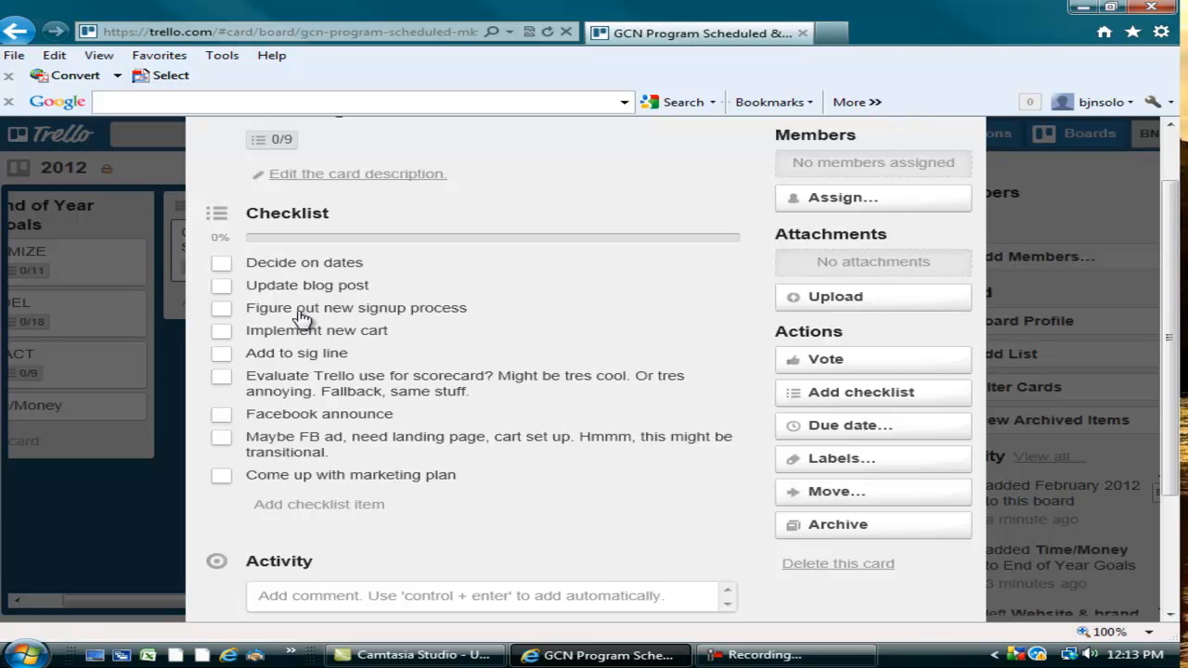
pyautogui.moveTo(370, 338)
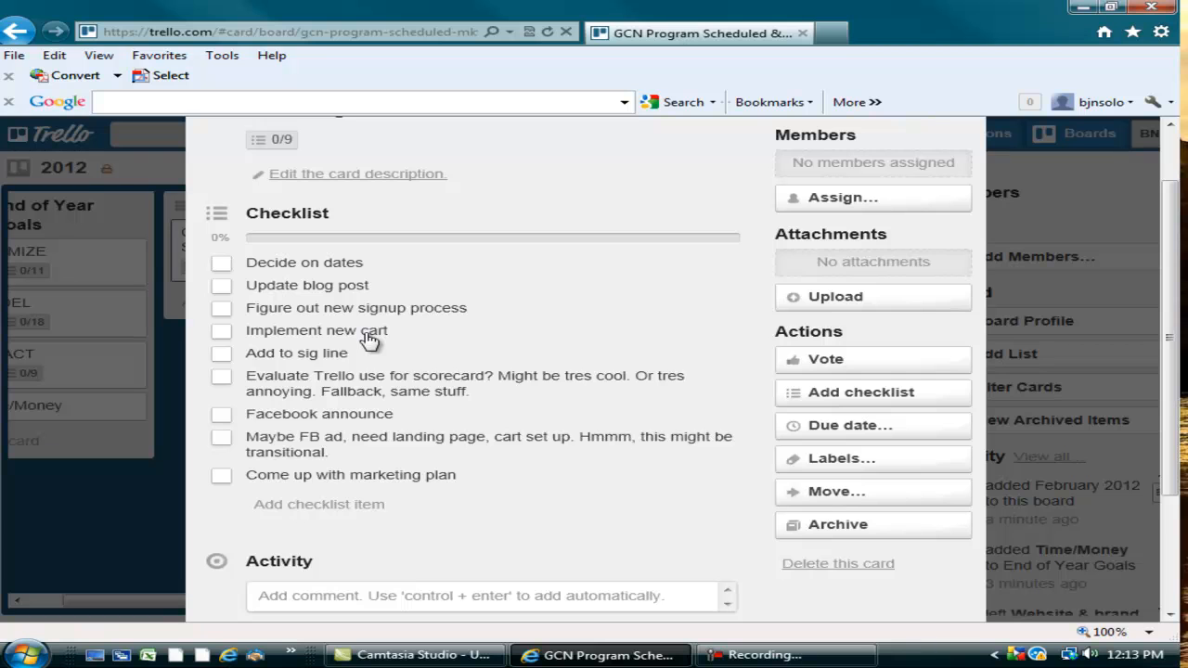
pyautogui.moveTo(267, 372)
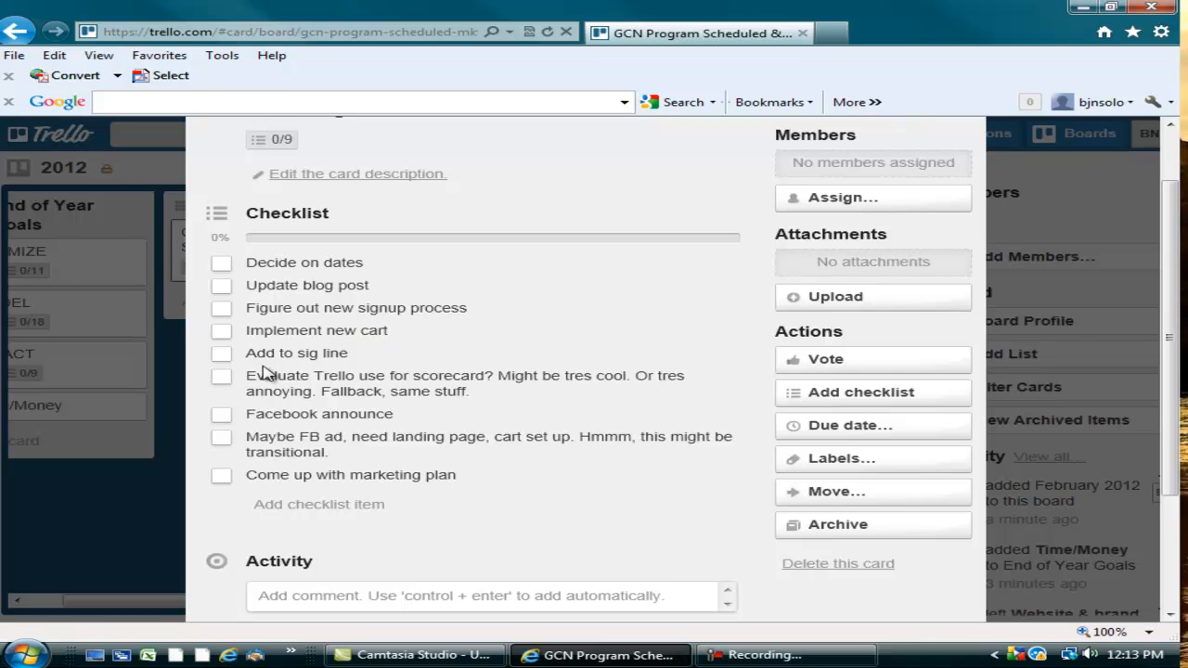
pyautogui.moveTo(287, 358)
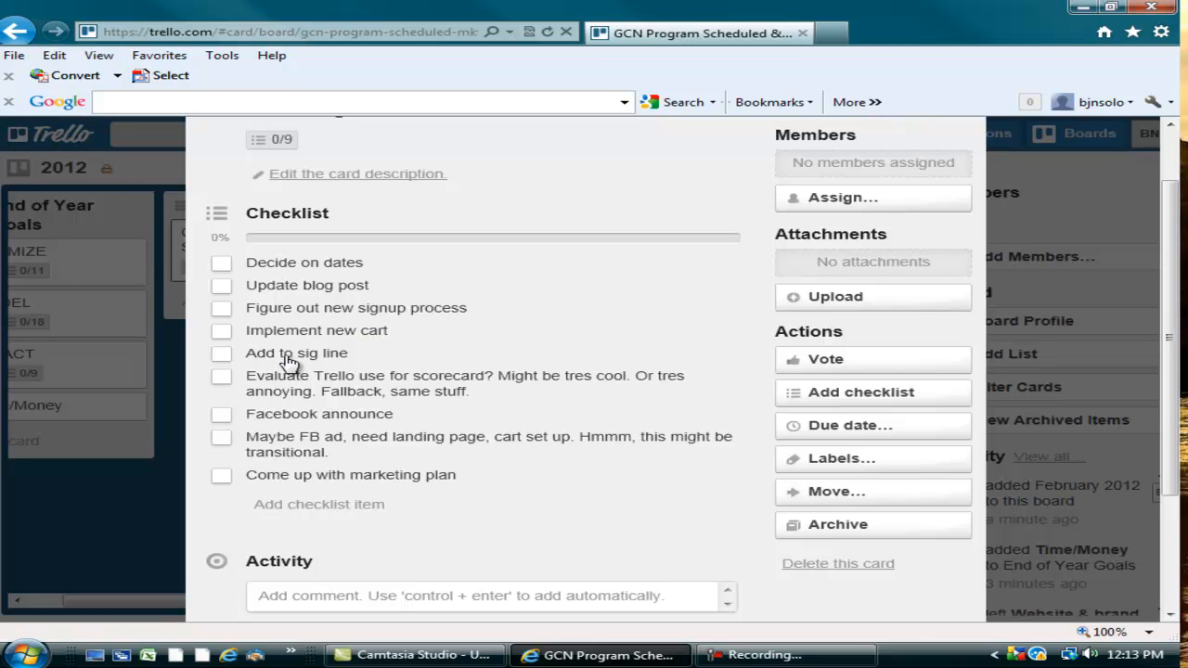
pyautogui.moveTo(349, 364)
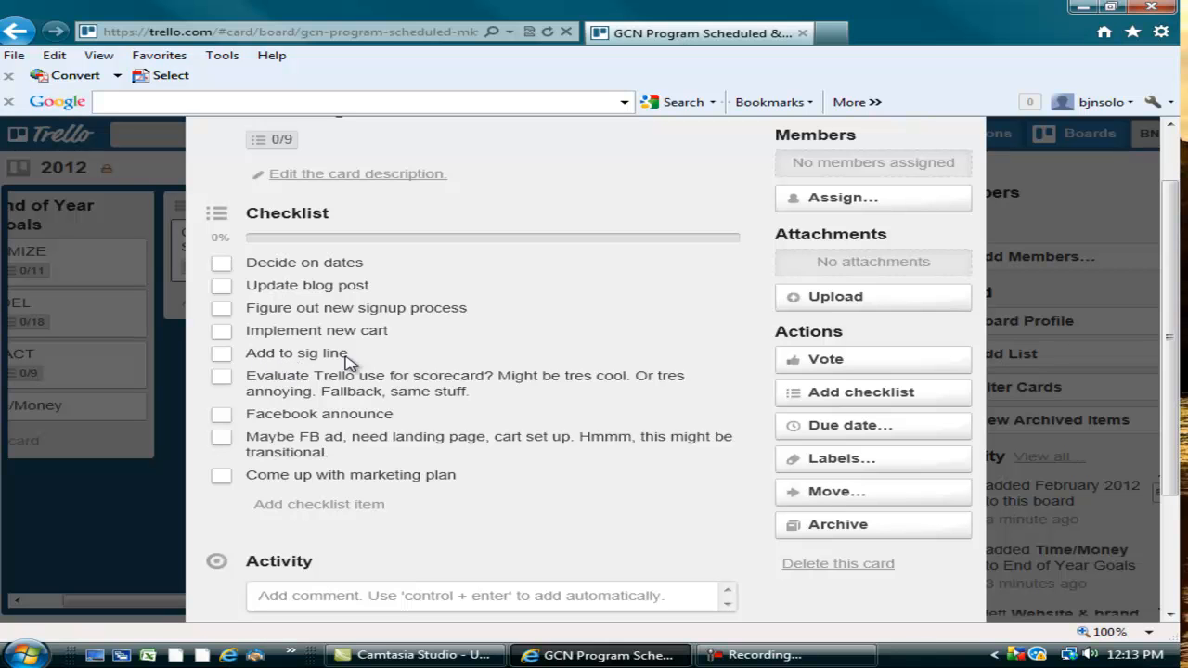
pyautogui.moveTo(455, 384)
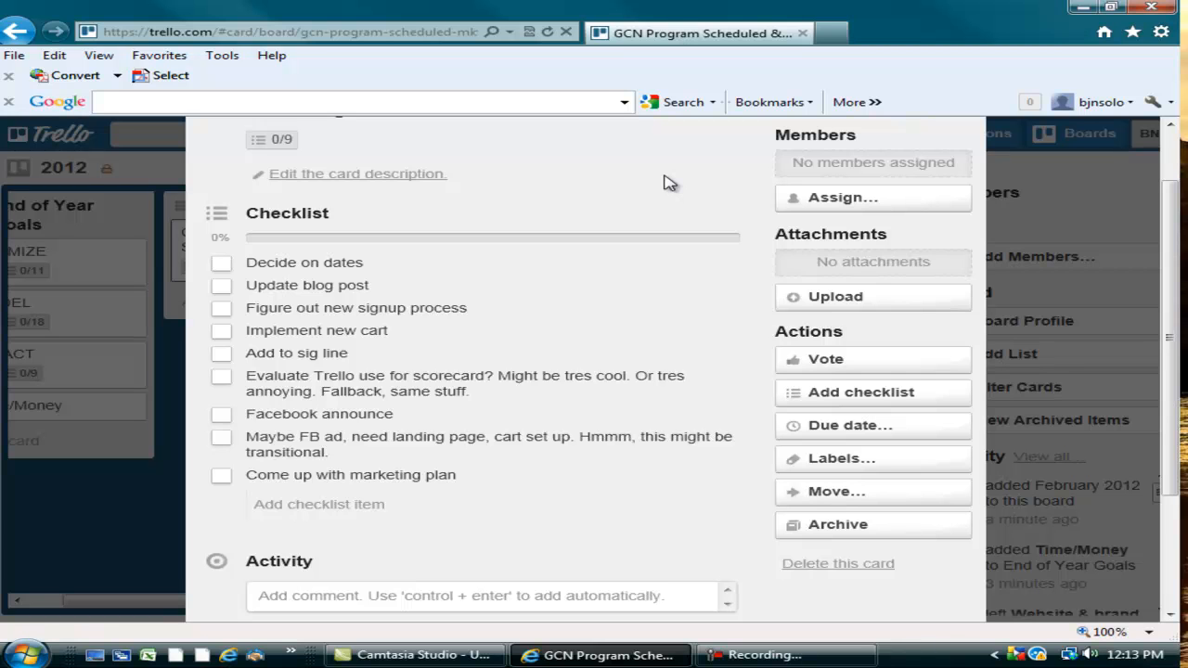
pyautogui.moveTo(535, 555)
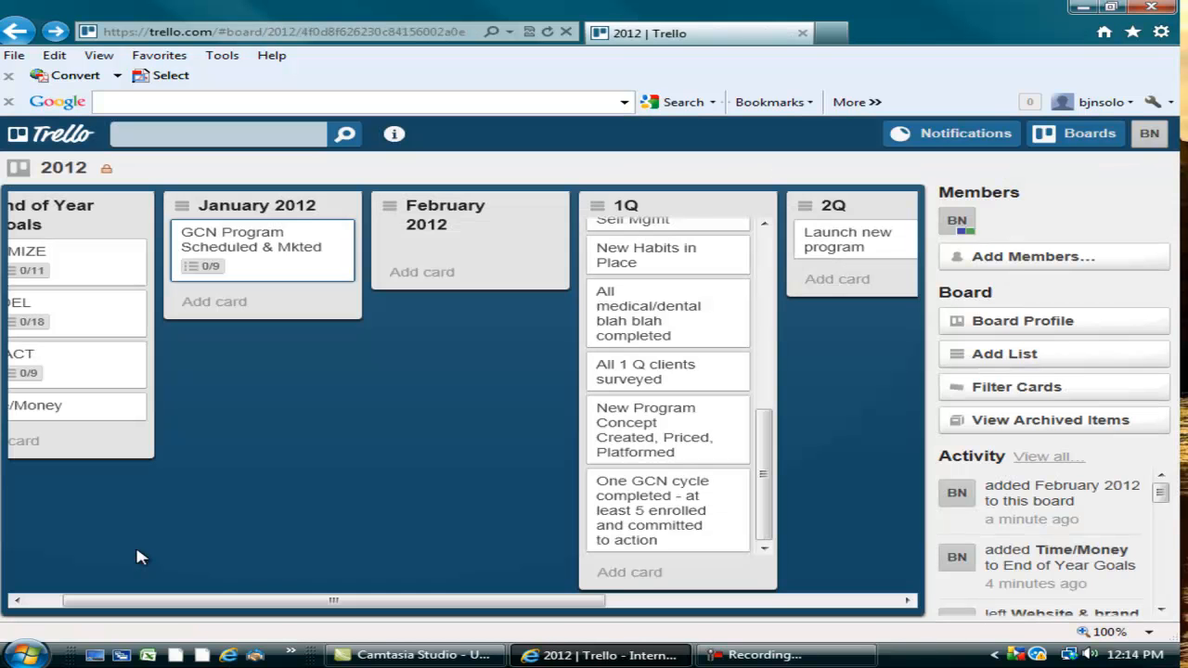
pyautogui.moveTo(264, 293)
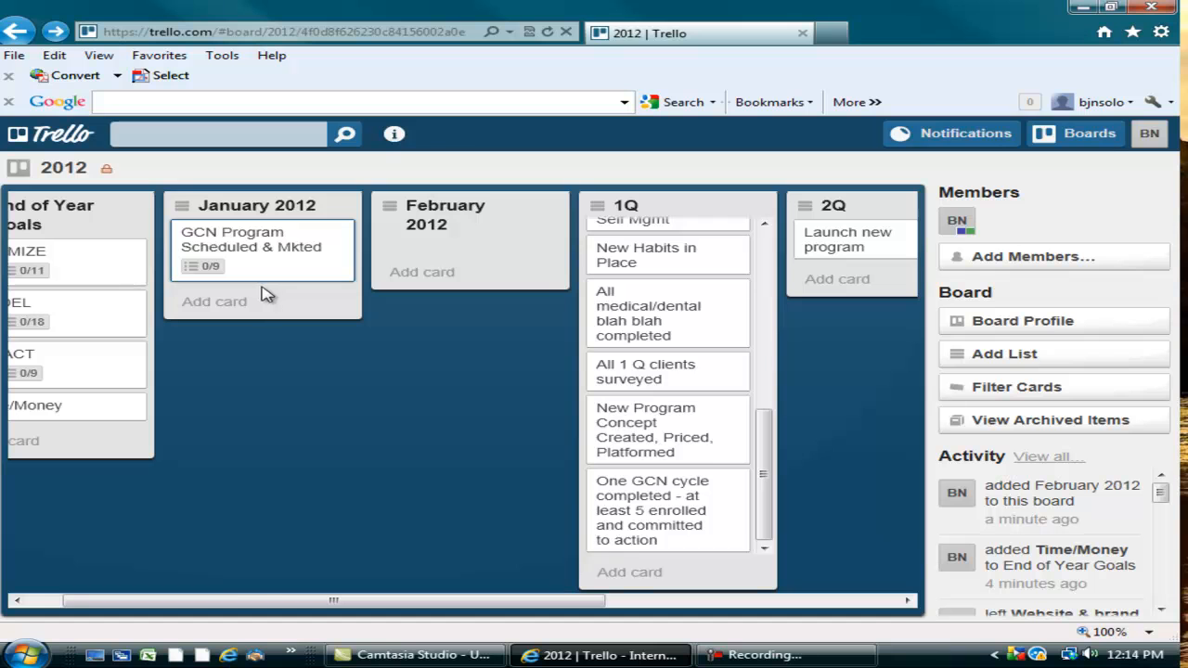
pyautogui.moveTo(82, 206)
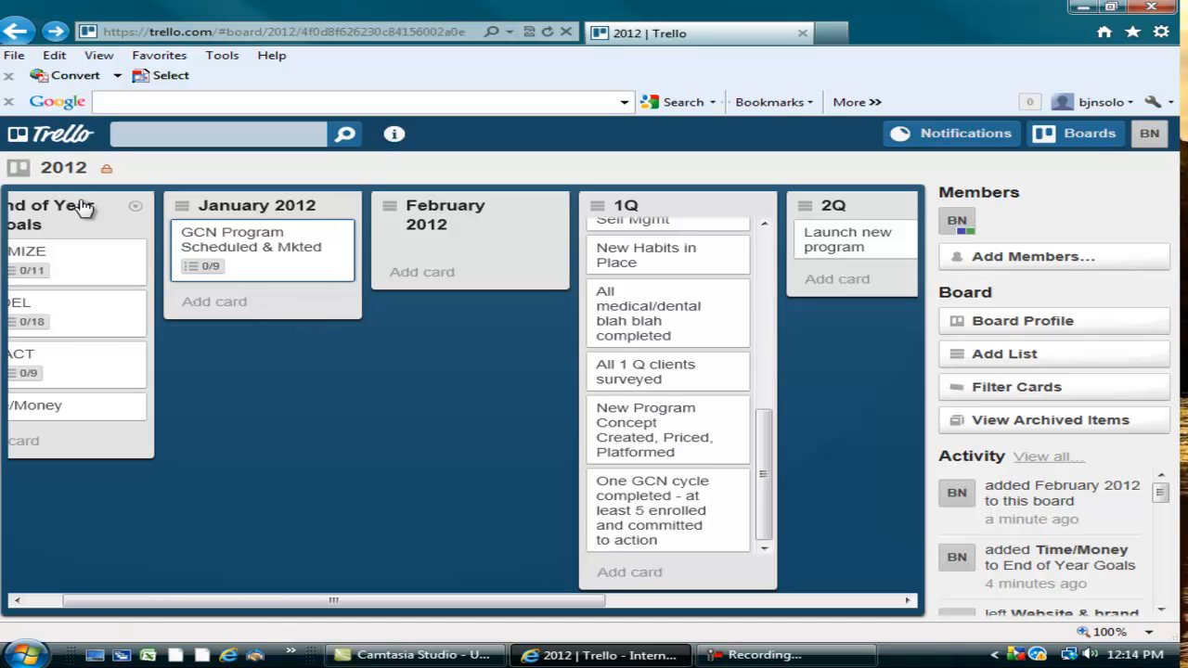
pyautogui.moveTo(216, 312)
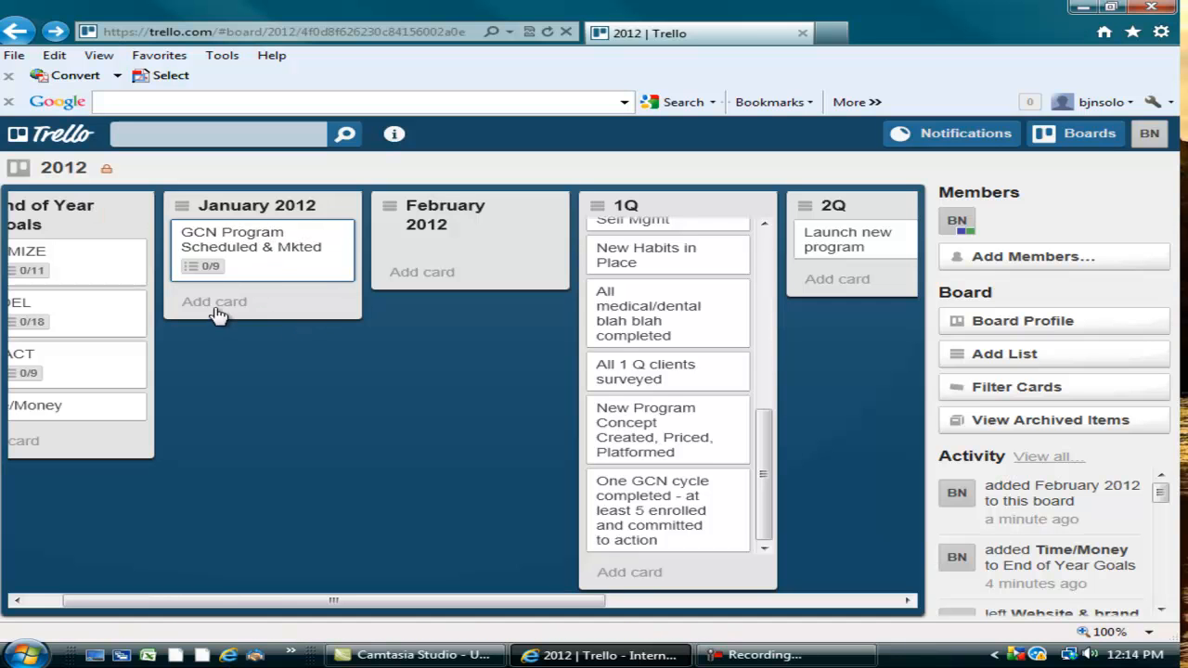
# Start an empty new card entry under the January 2012 list
pyautogui.click(215, 300)
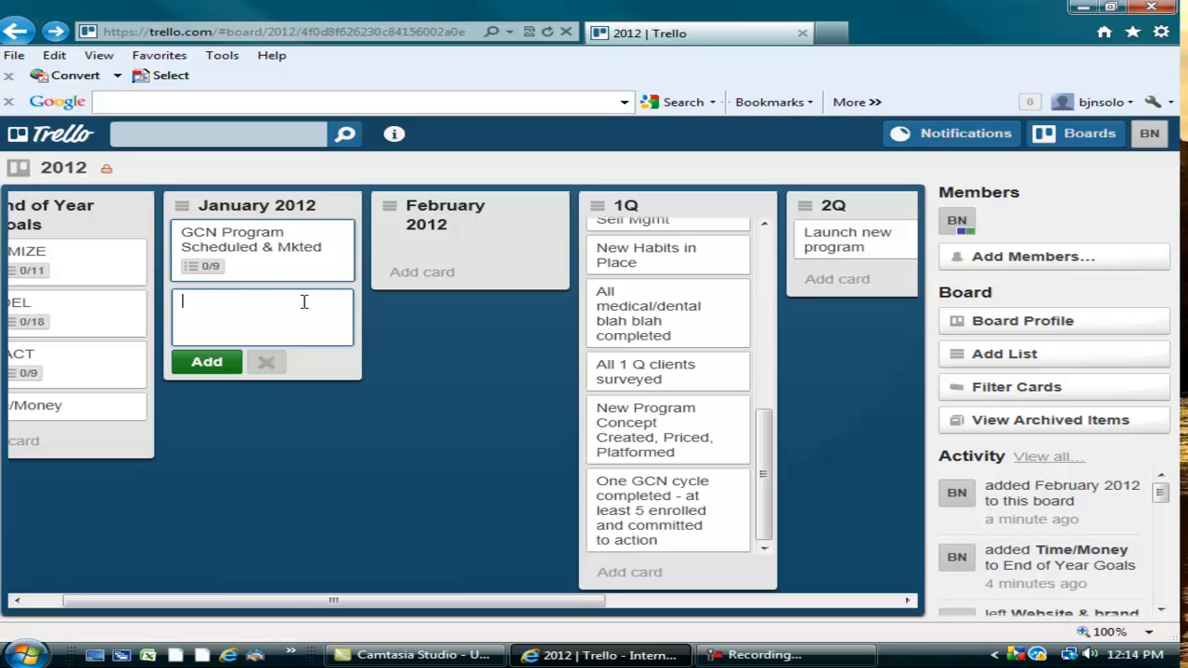
pyautogui.moveTo(279, 252)
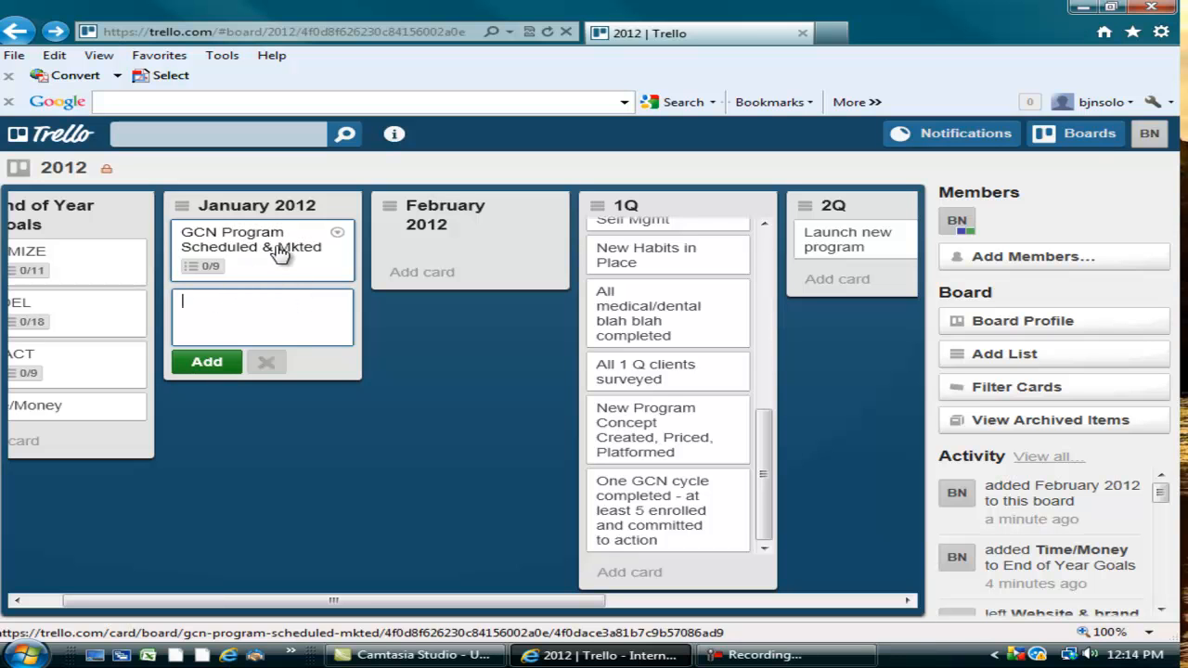
pyautogui.moveTo(473, 391)
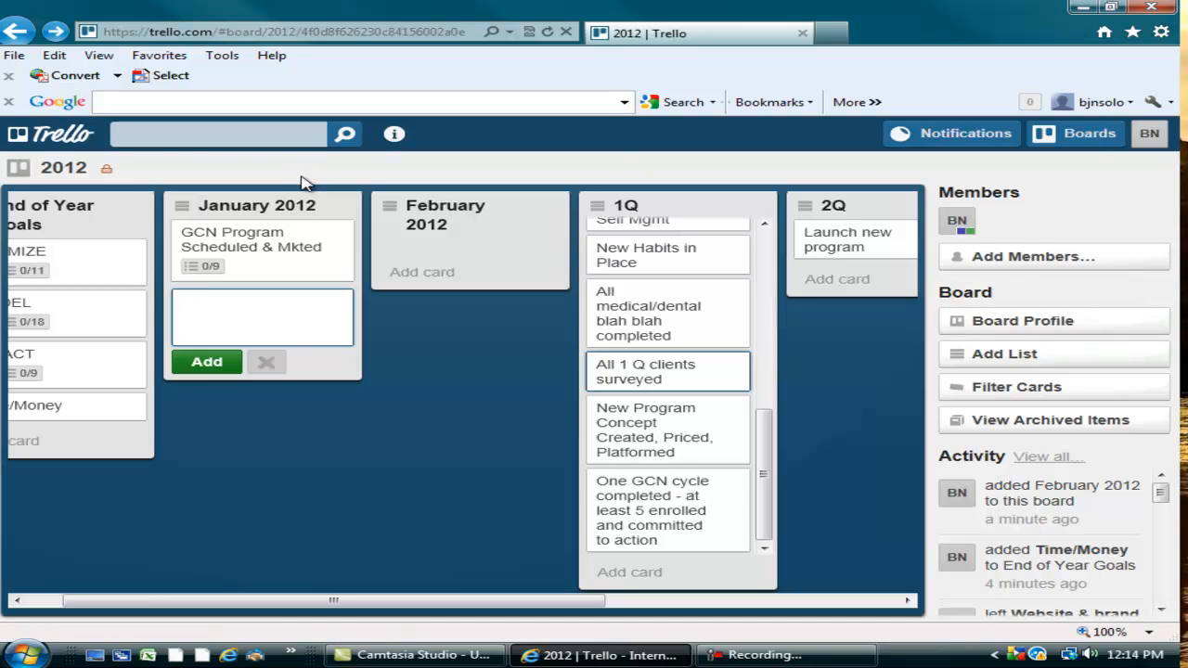
pyautogui.moveTo(108, 167)
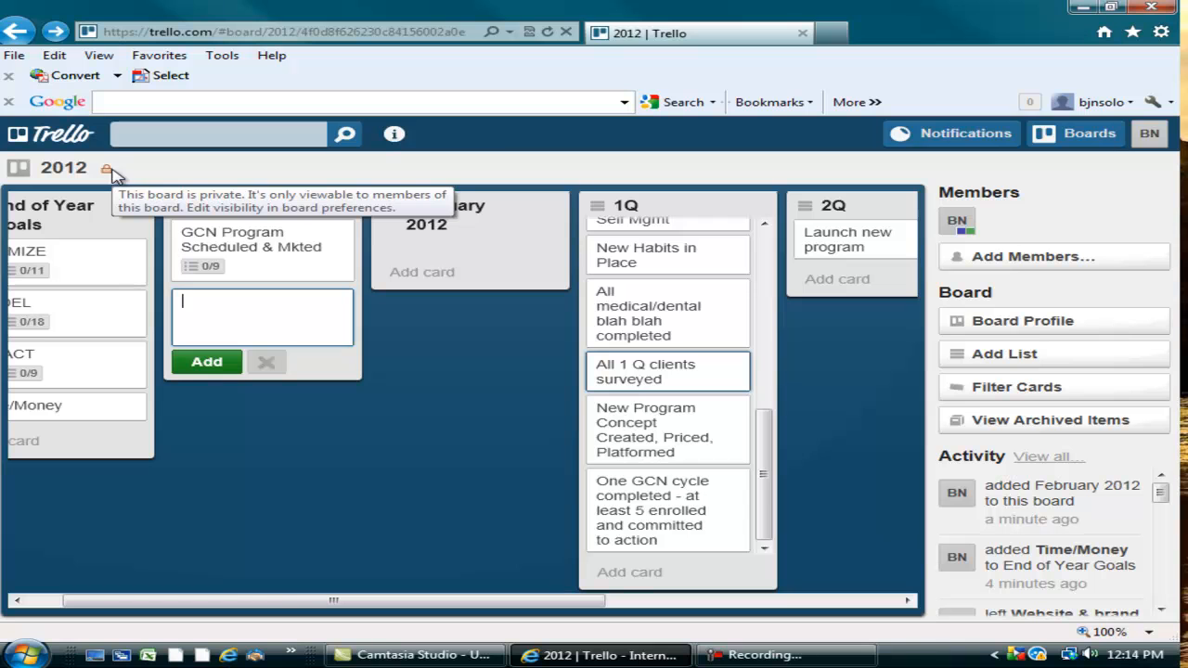
pyautogui.moveTo(898, 182)
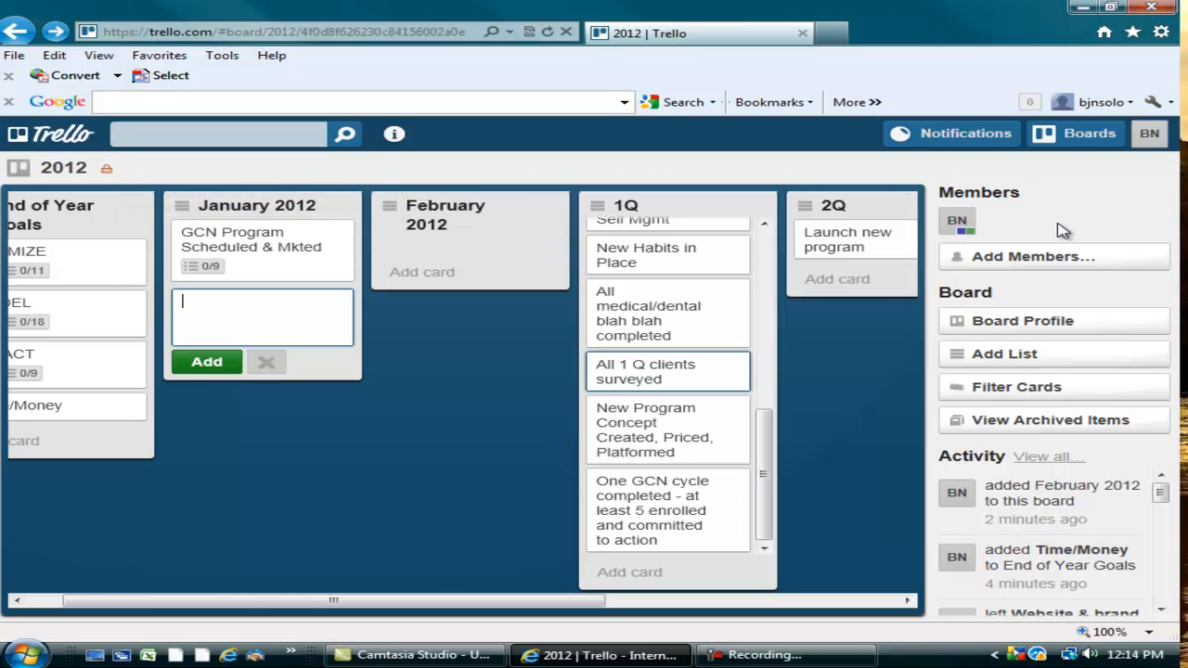
pyautogui.moveTo(1070, 208)
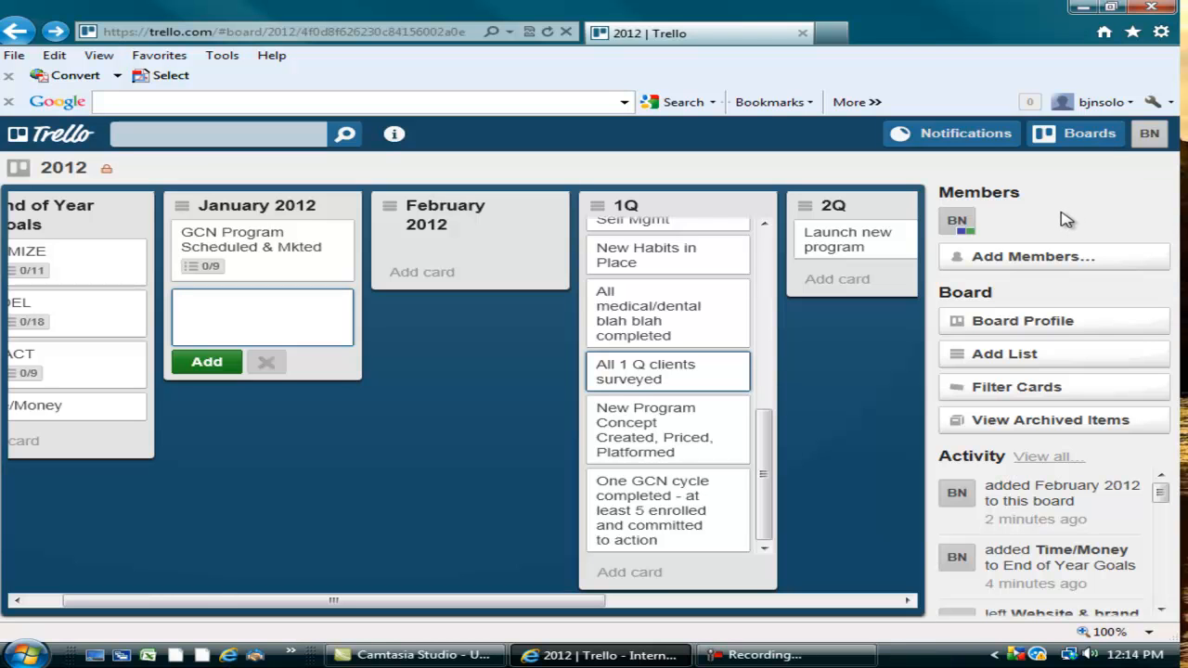
pyautogui.moveTo(1110, 221)
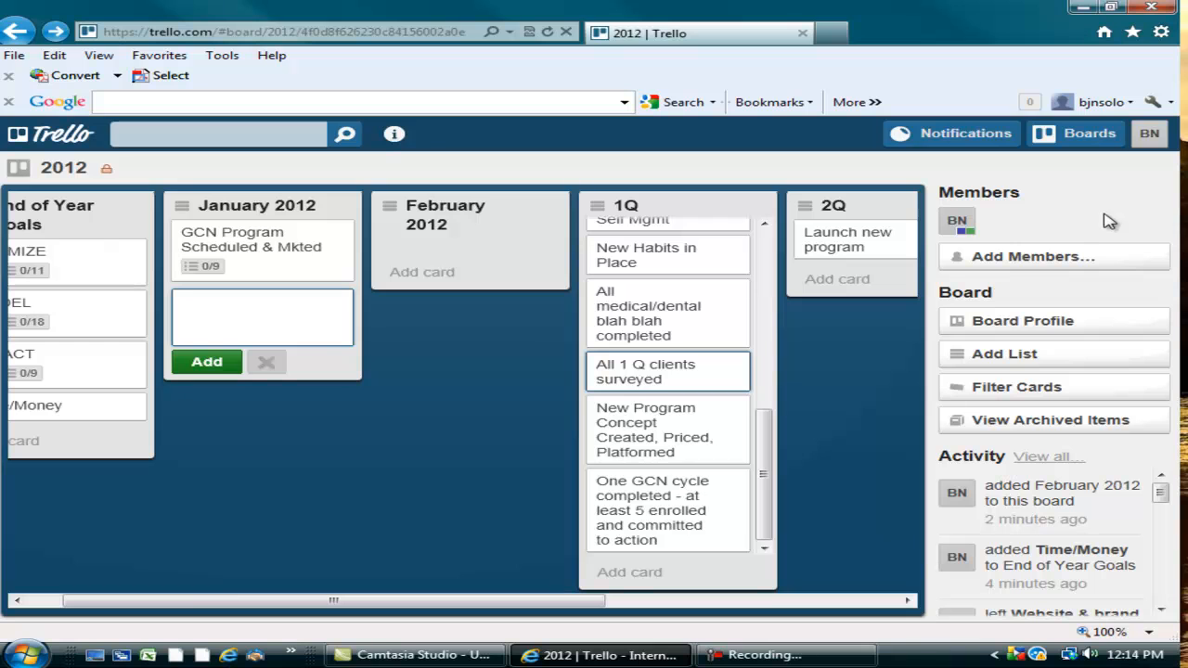
pyautogui.moveTo(1110, 214)
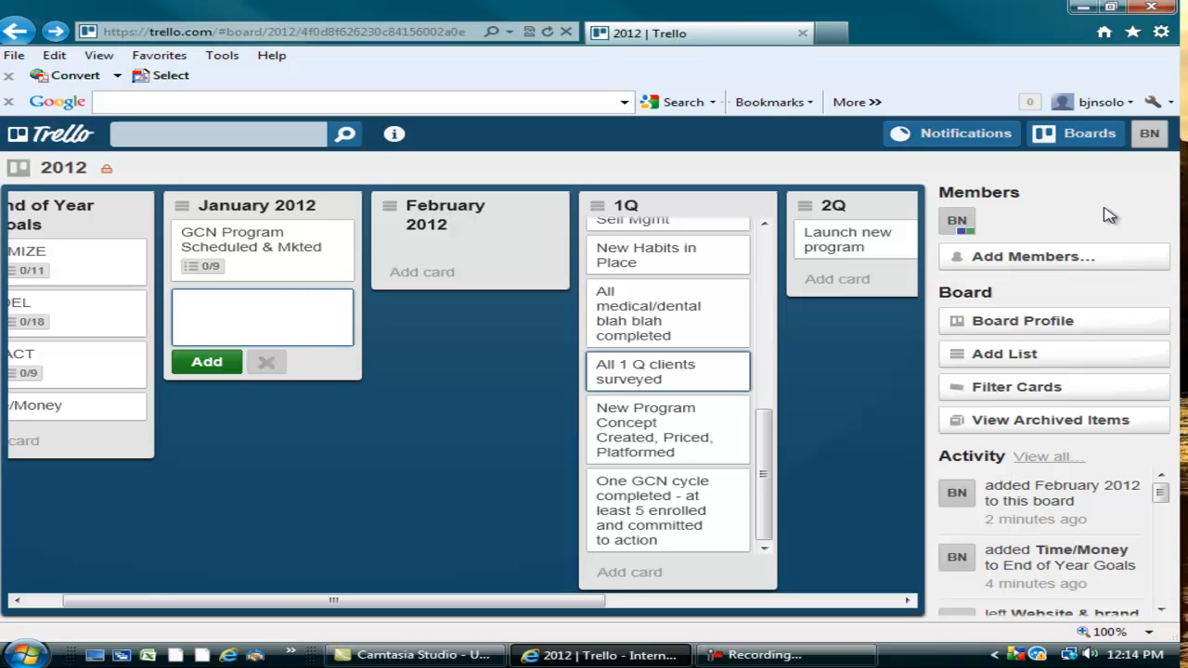
pyautogui.moveTo(958, 219)
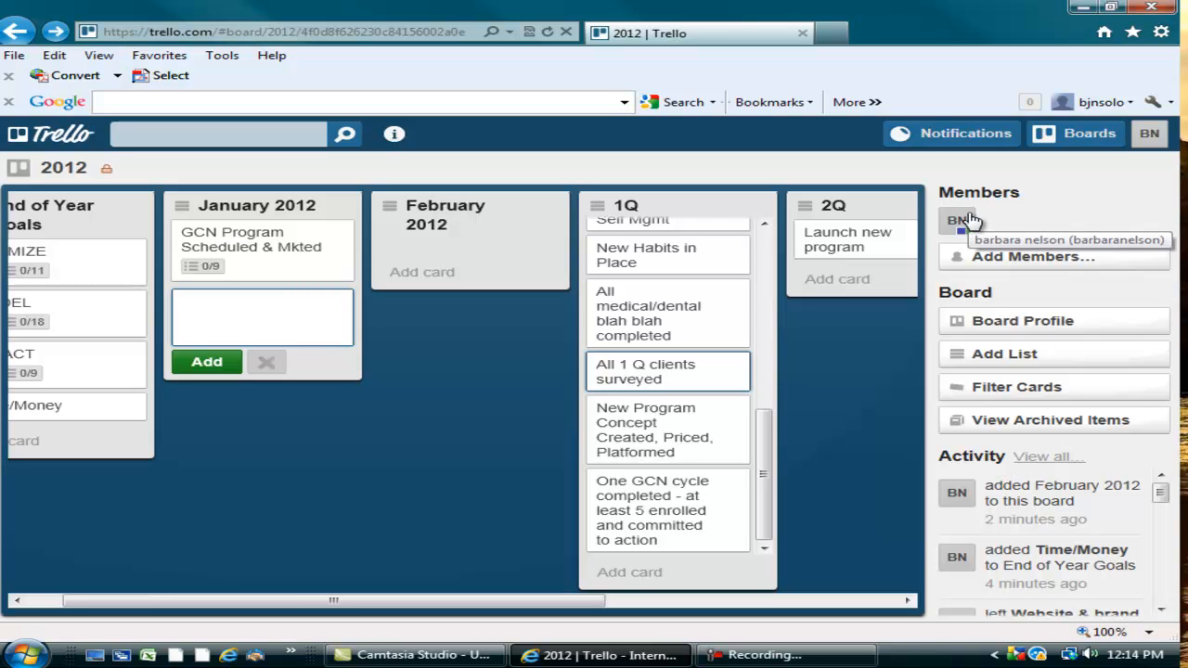
pyautogui.moveTo(1006, 223)
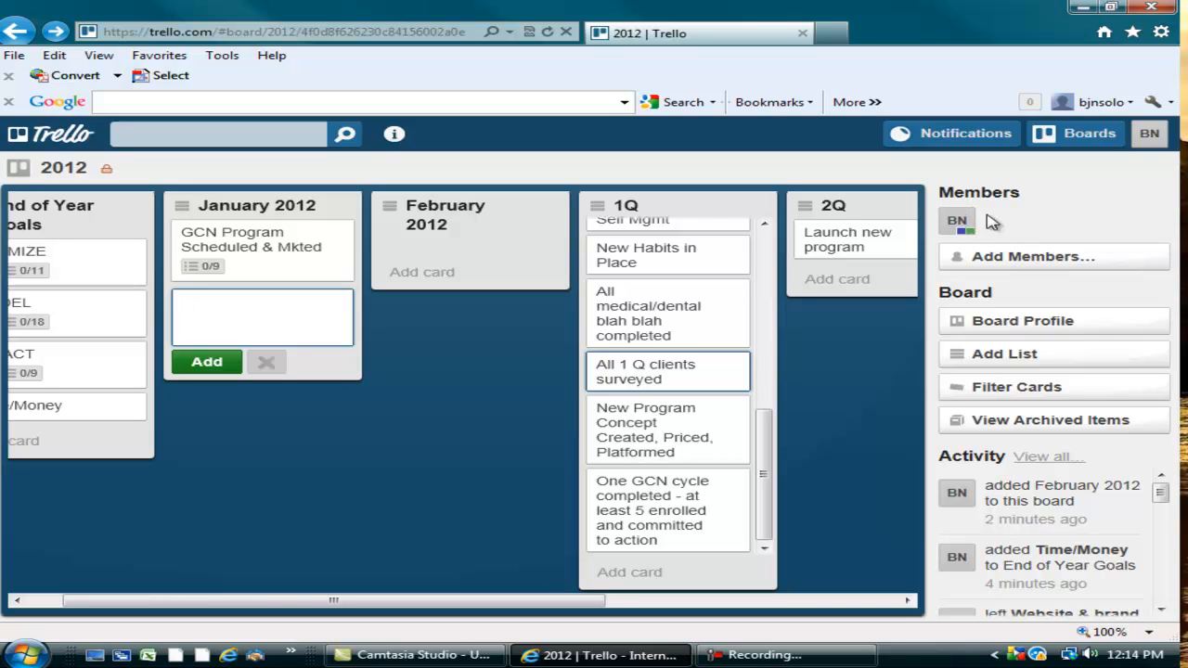
pyautogui.moveTo(958, 221)
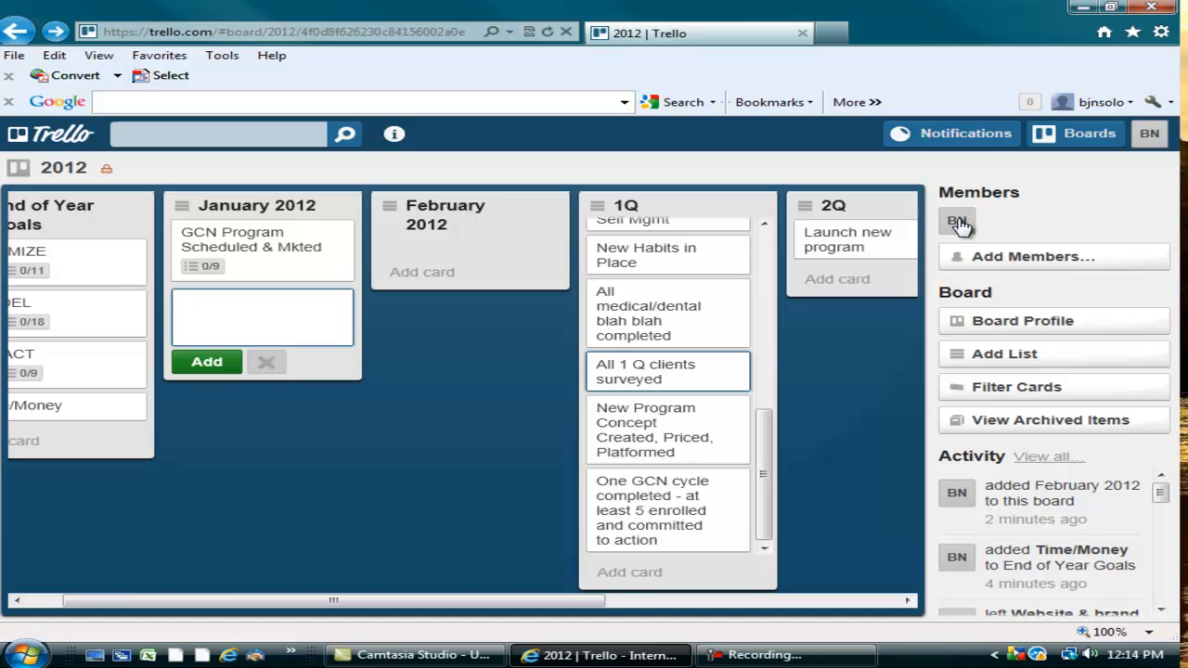
pyautogui.moveTo(956, 221)
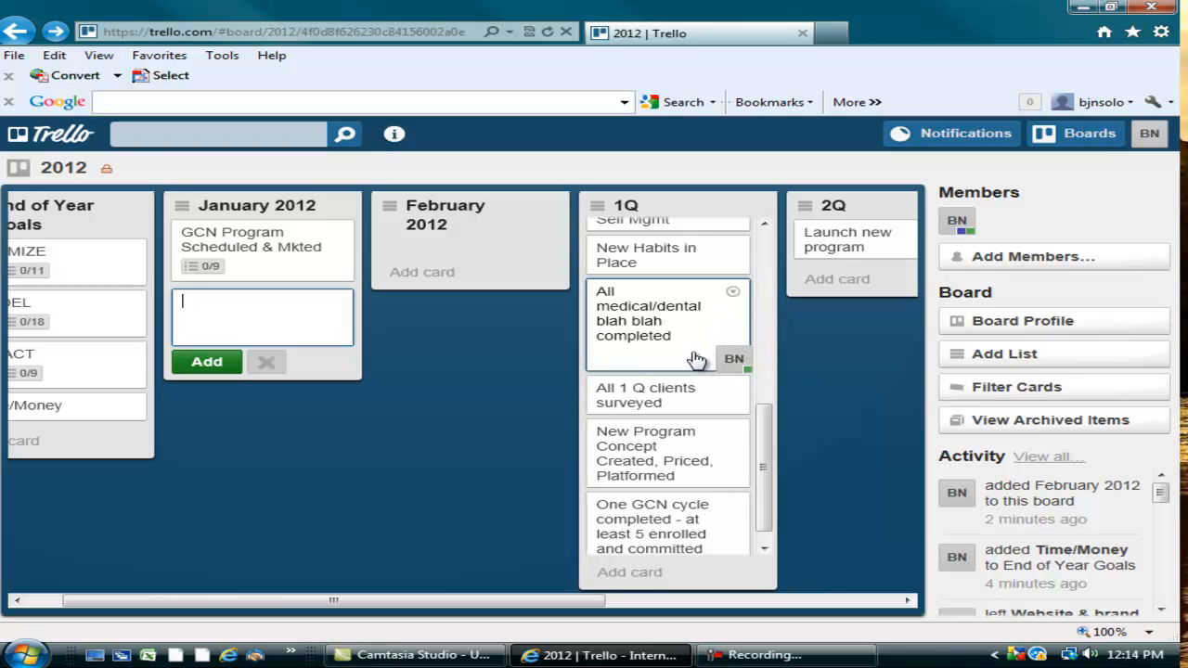
# Put the BN member on the 1Q card 'All medical/dental blah blah completed'
pyautogui.click(733, 358)
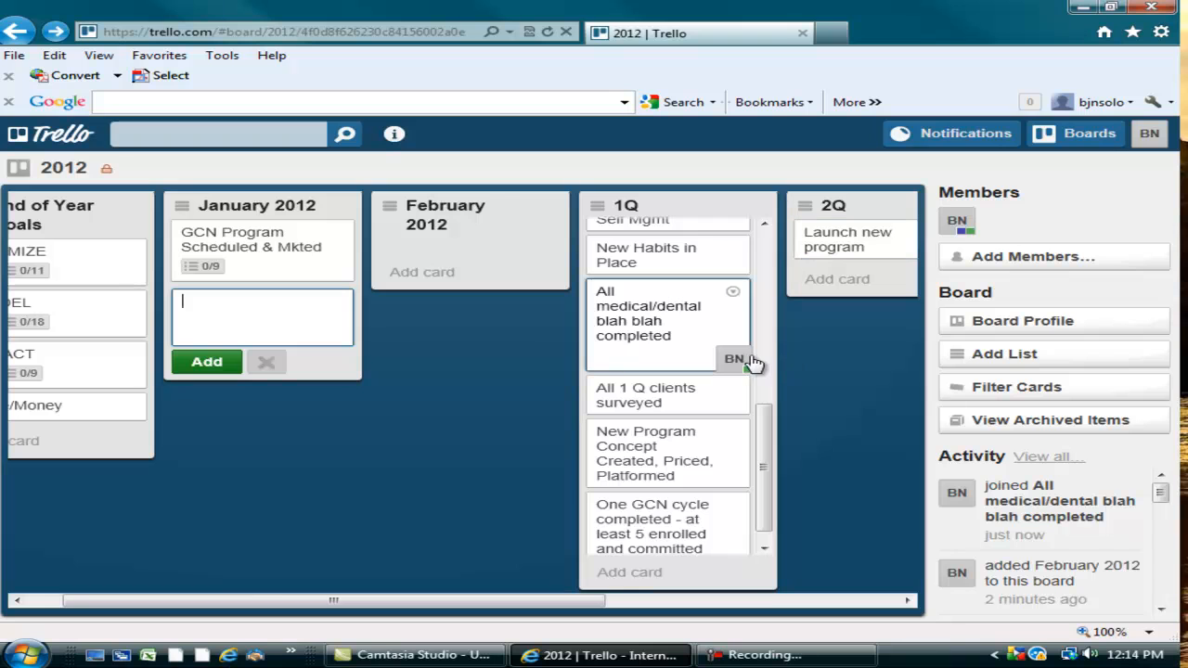
pyautogui.moveTo(905, 372)
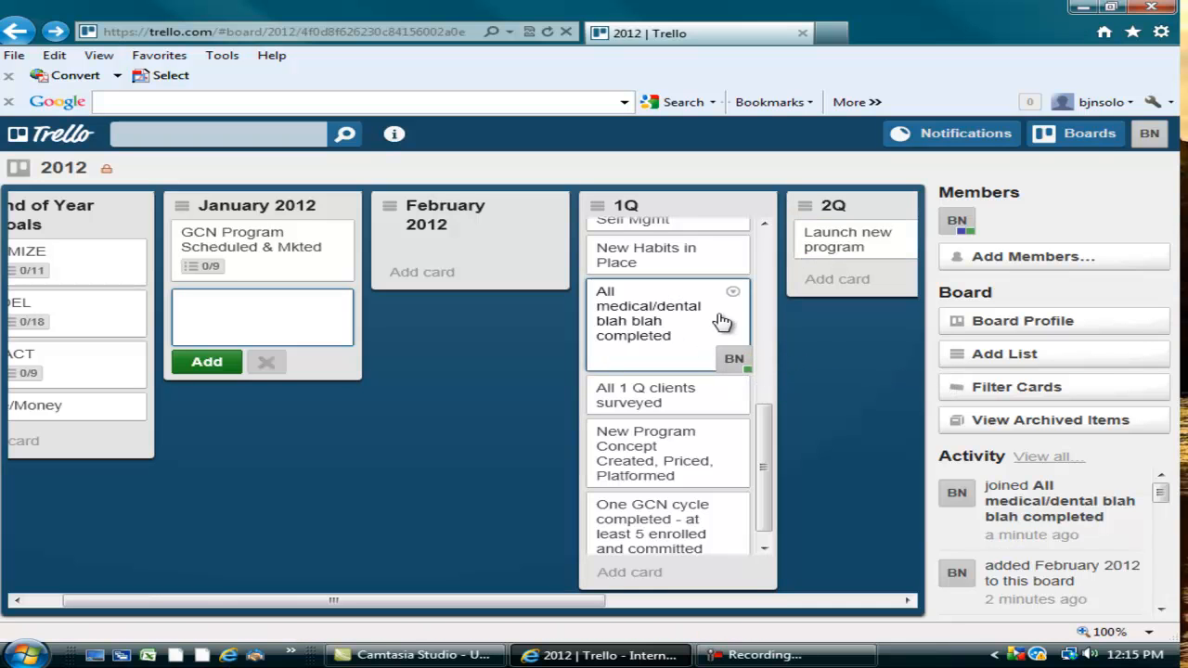
pyautogui.moveTo(735, 341)
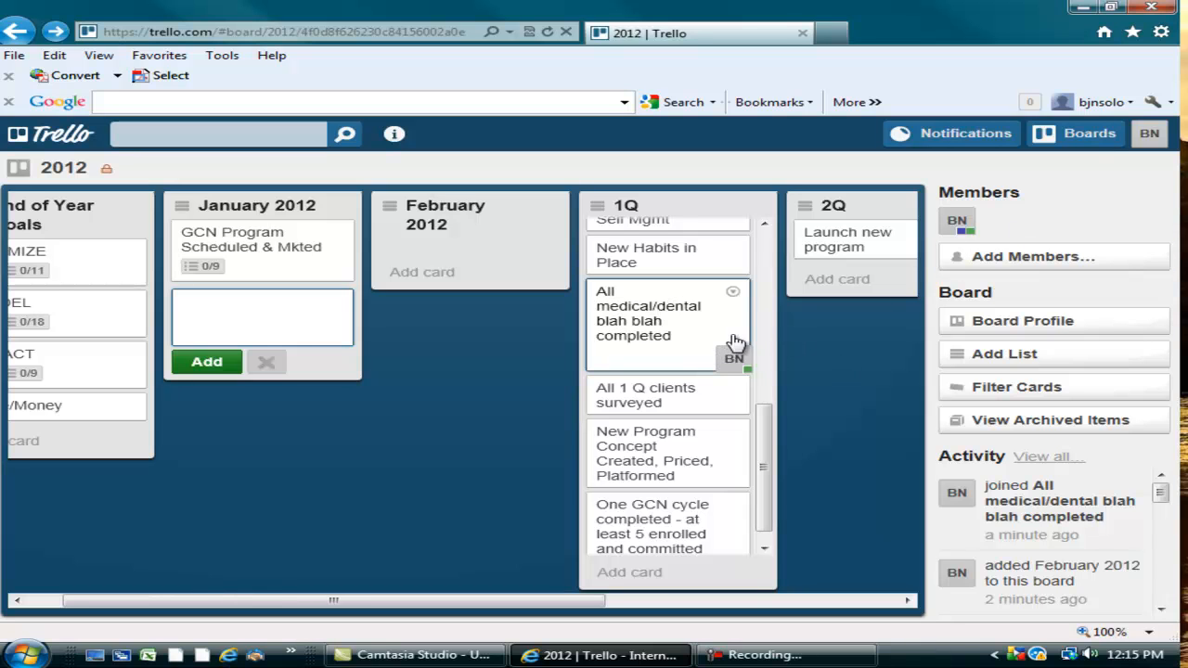
pyautogui.moveTo(847, 346)
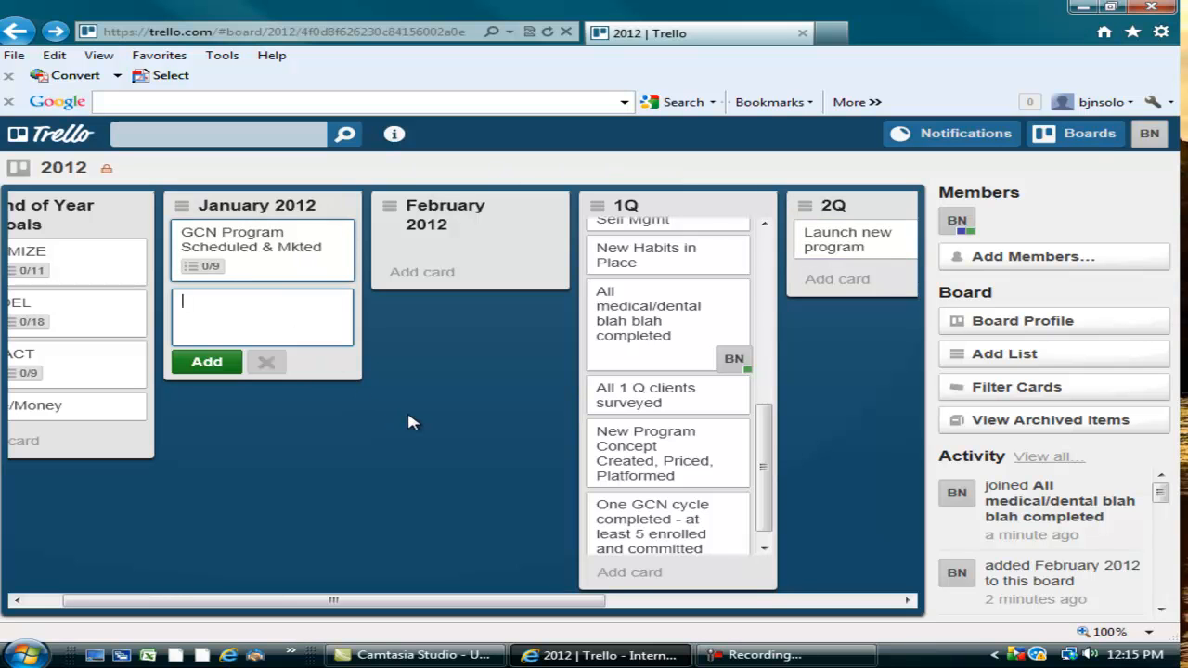
pyautogui.moveTo(529, 427)
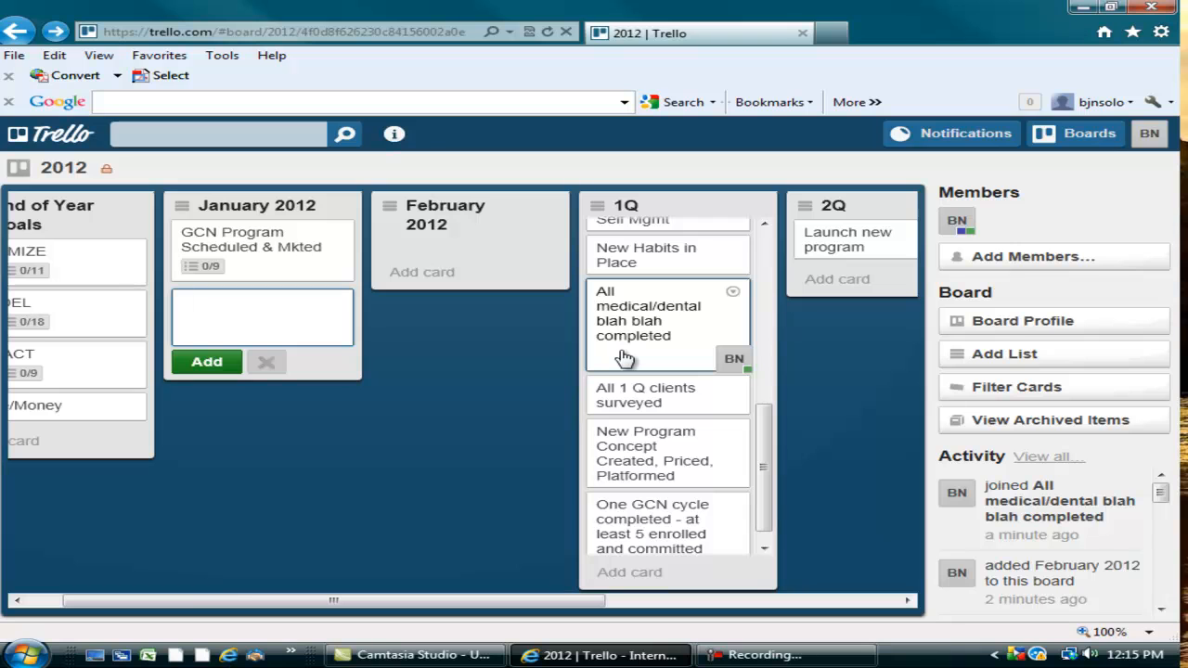
# Scroll the board right so the 2Q and 3Q lists come into view
pyautogui.click(264, 318)
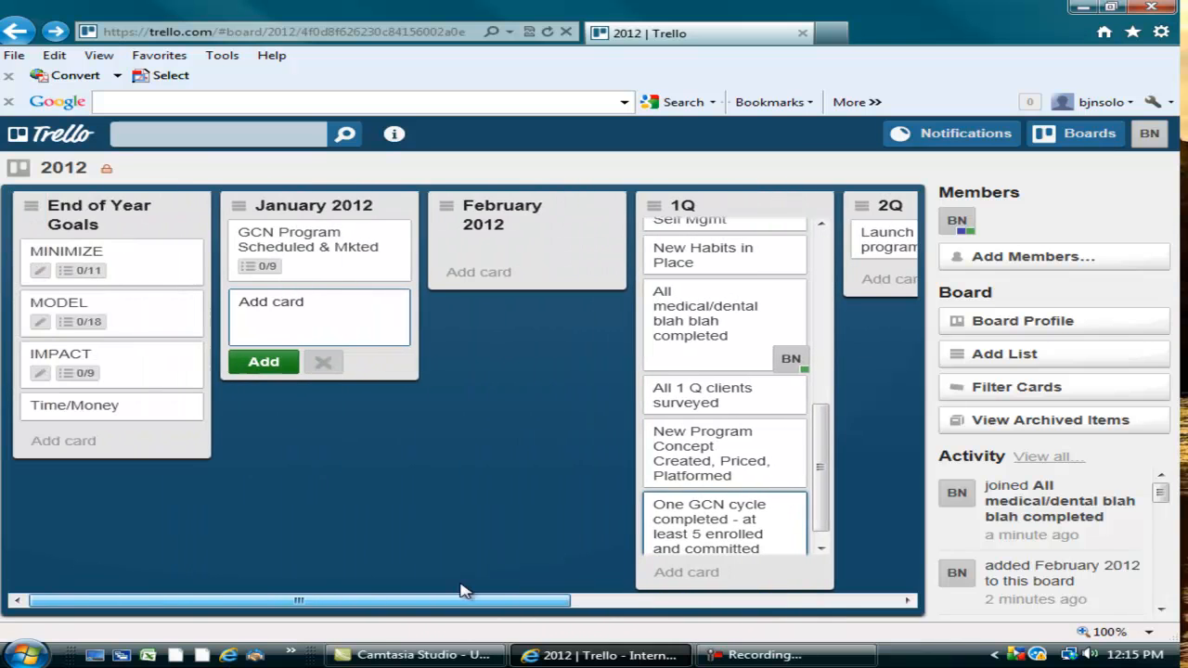
pyautogui.moveTo(473, 516)
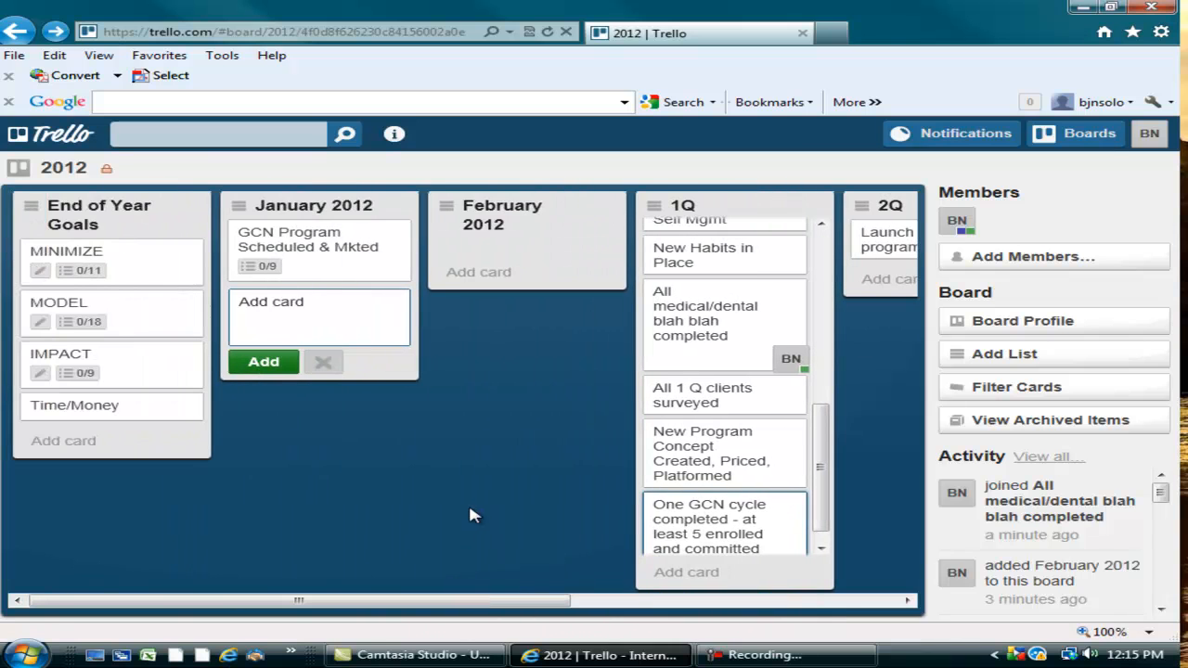
pyautogui.moveTo(497, 511)
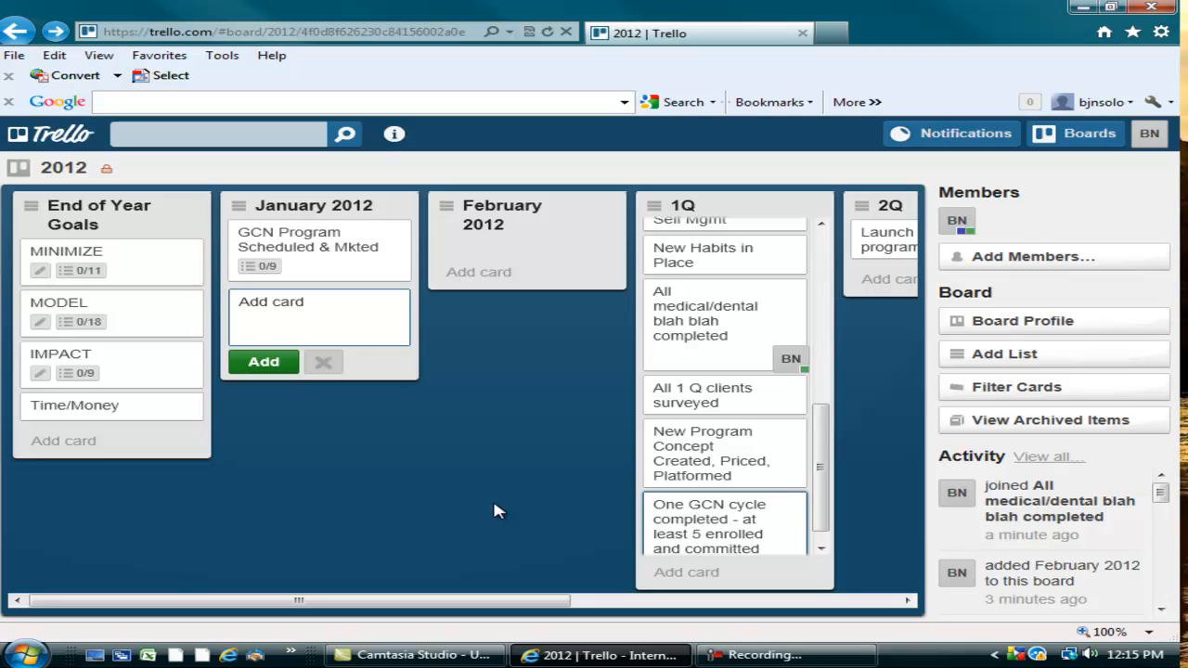
pyautogui.moveTo(167, 260)
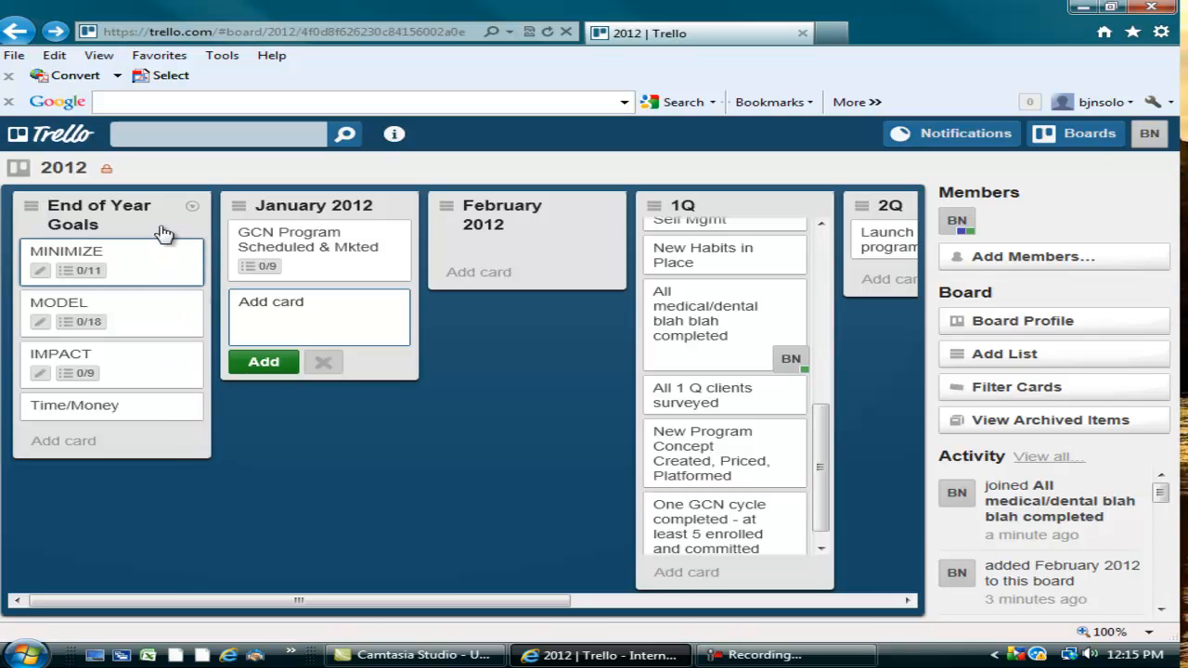
pyautogui.moveTo(514, 338)
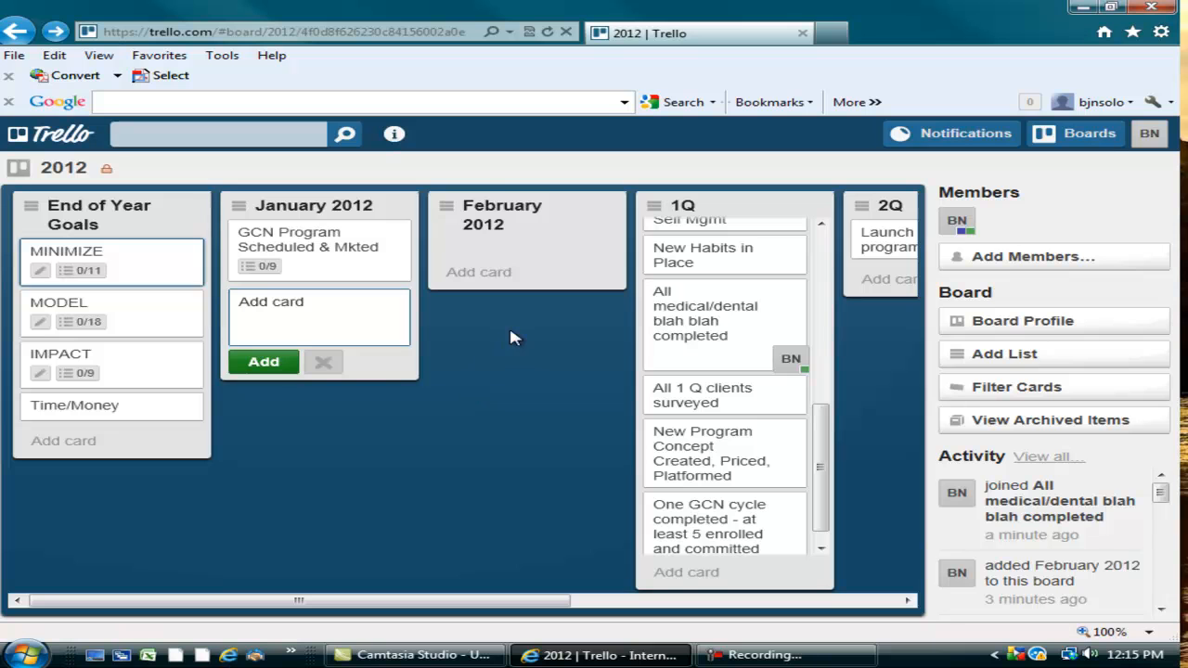
pyautogui.moveTo(778, 323)
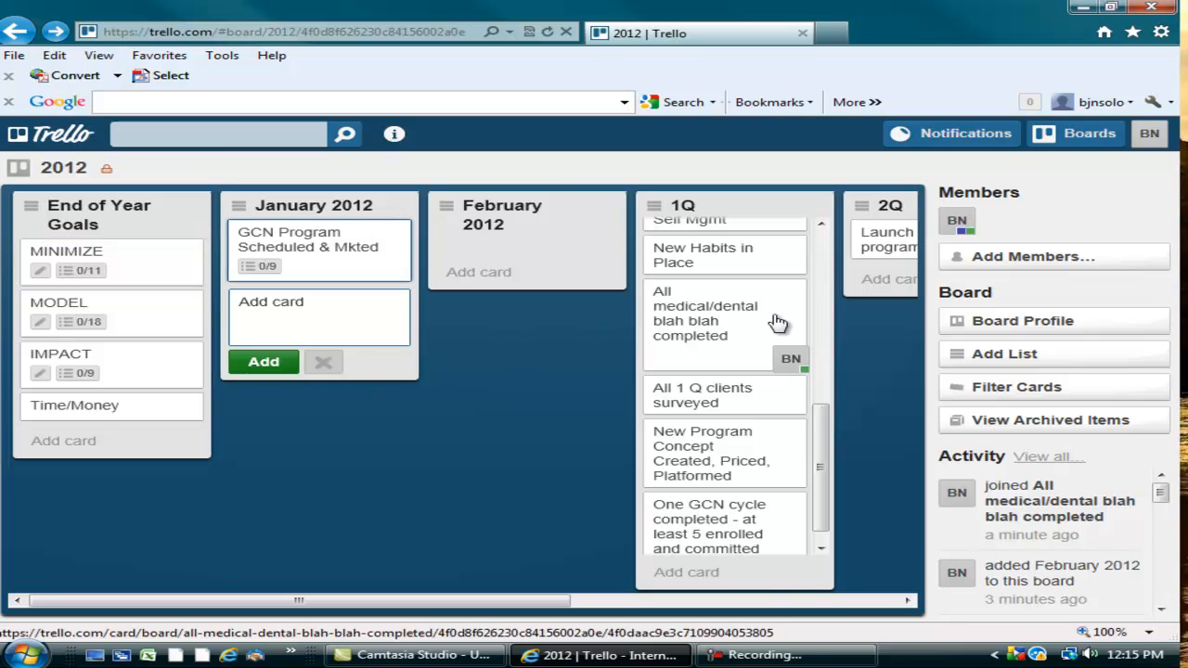
pyautogui.moveTo(418, 601); pyautogui.dragTo(622, 602)
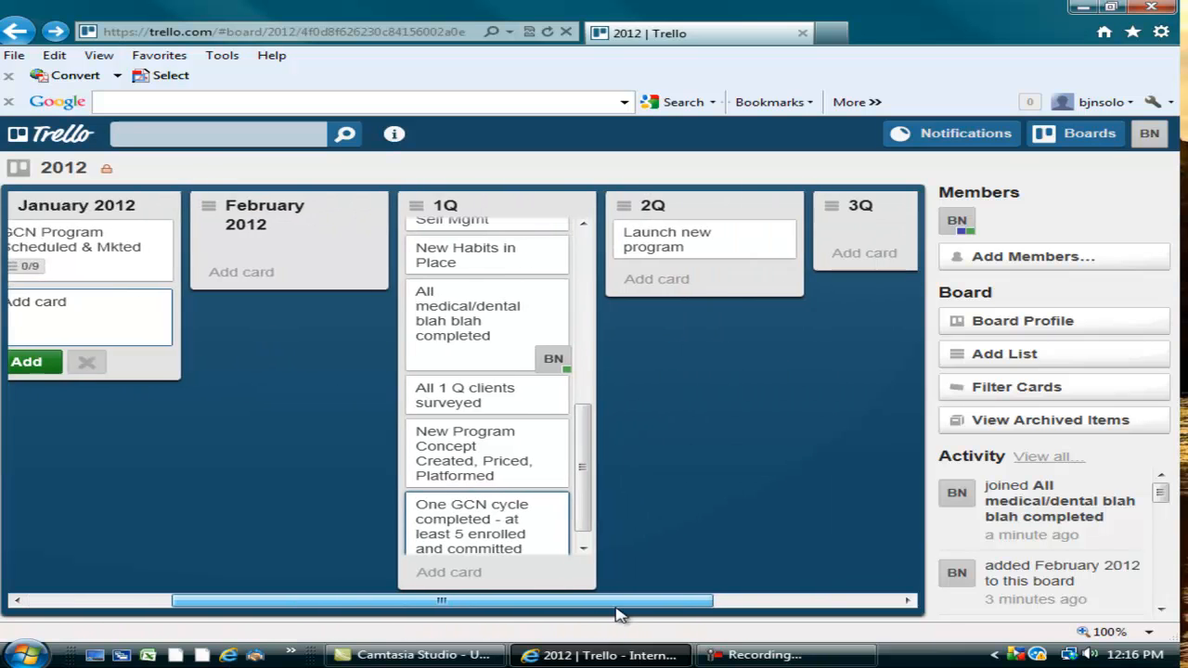
pyautogui.hscroll(3)
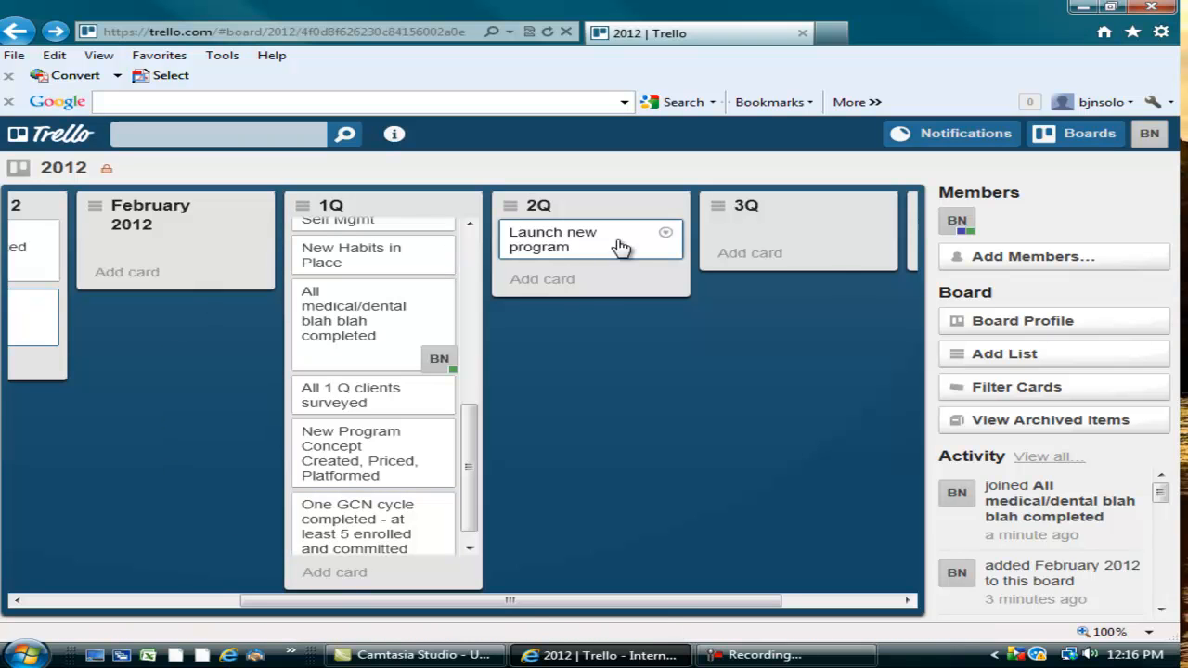
pyautogui.moveTo(874, 323)
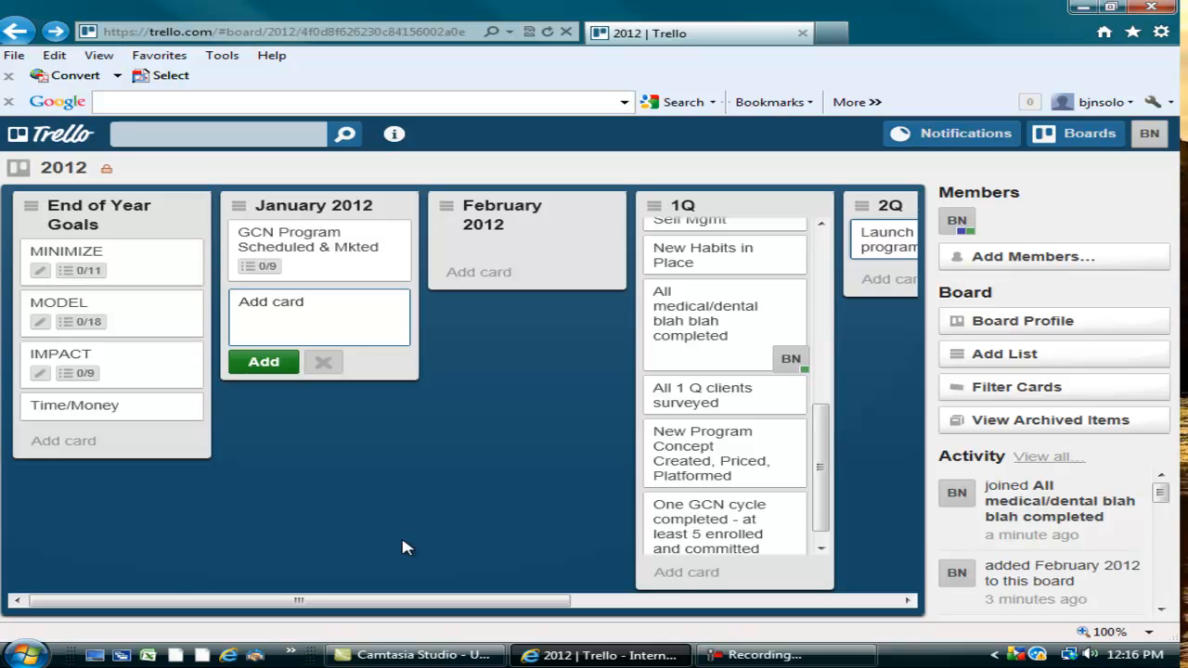
pyautogui.moveTo(486, 343)
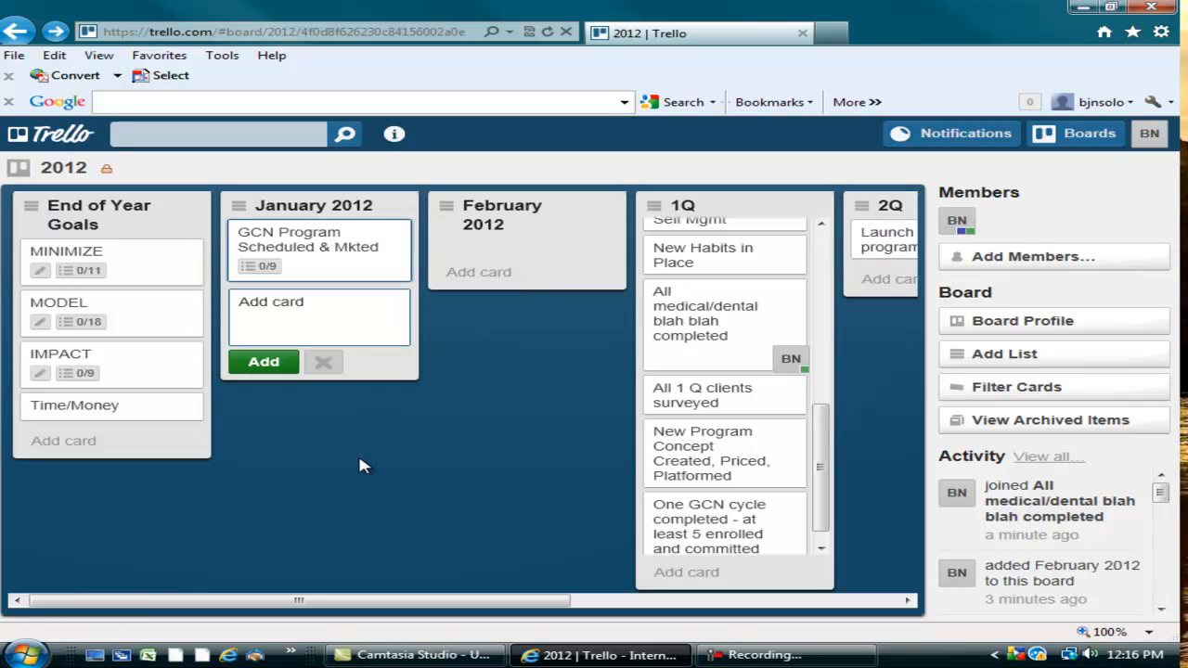
pyautogui.moveTo(371, 453)
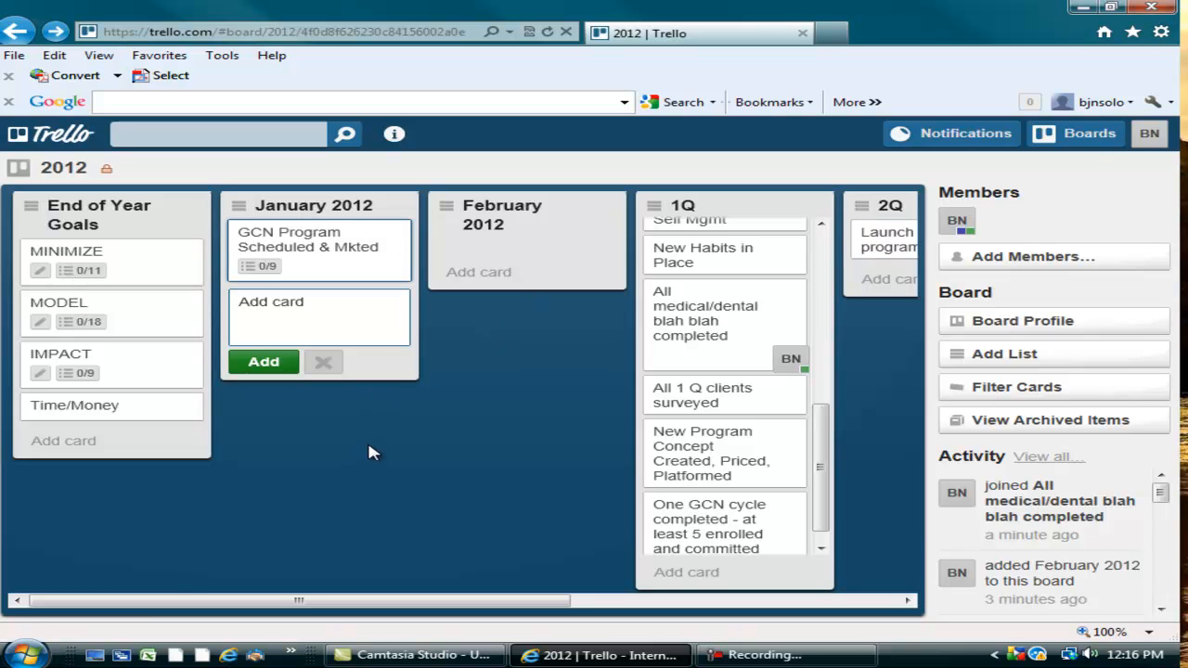
pyautogui.moveTo(362, 464)
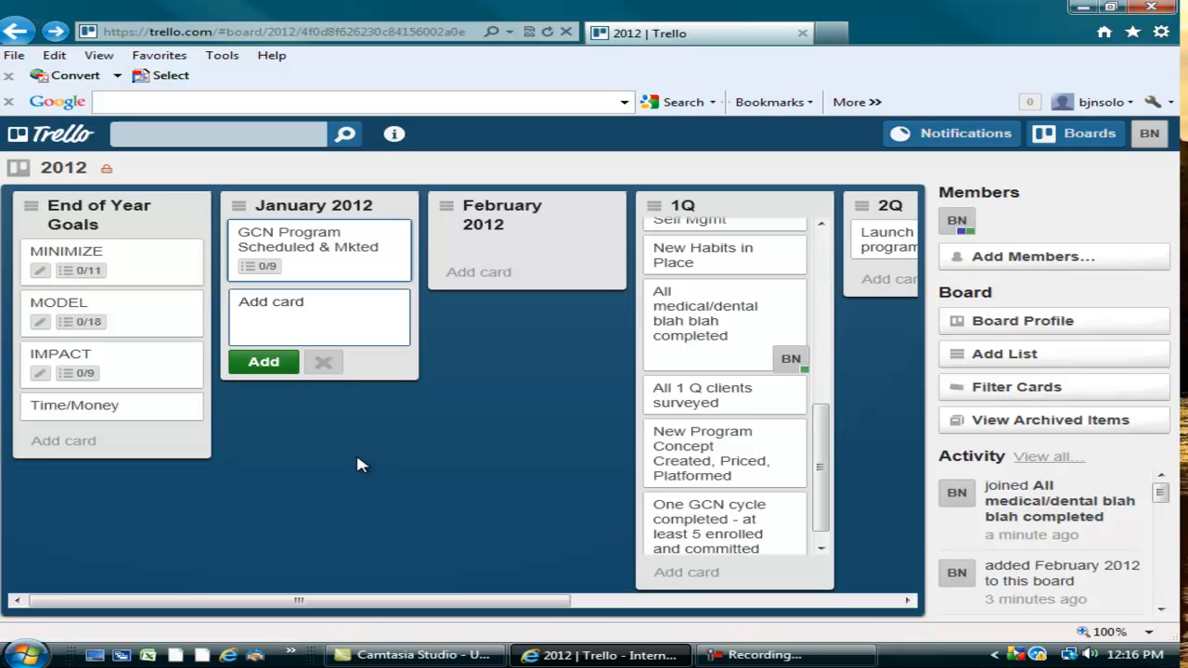
pyautogui.moveTo(560, 311)
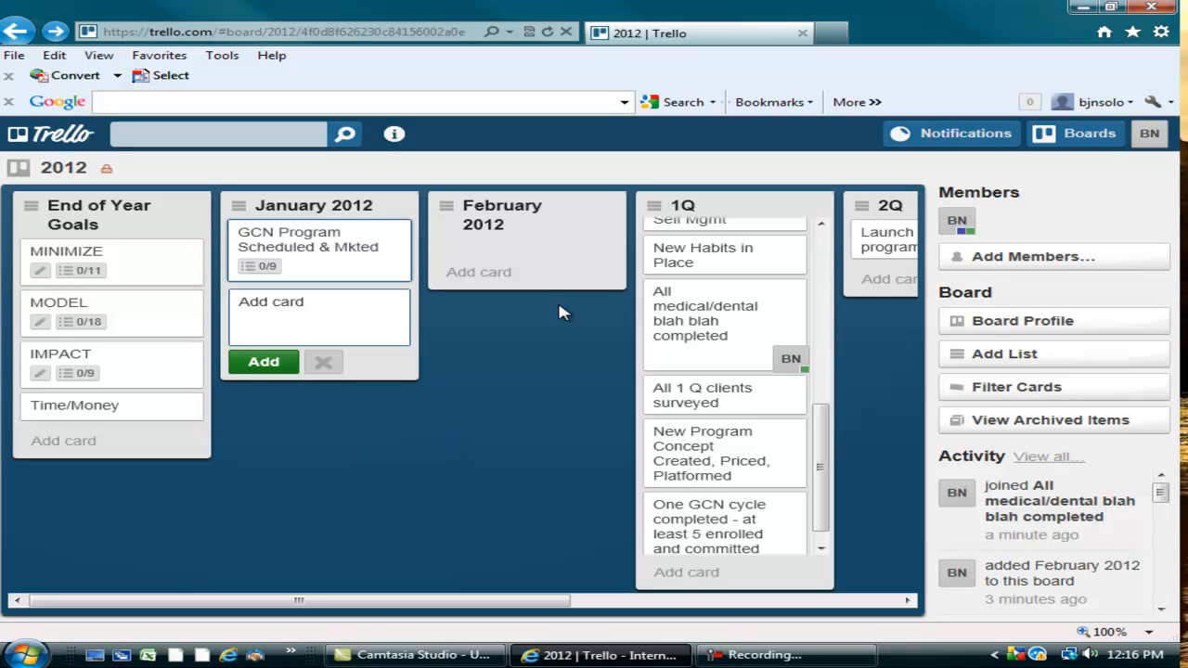
pyautogui.moveTo(690, 204)
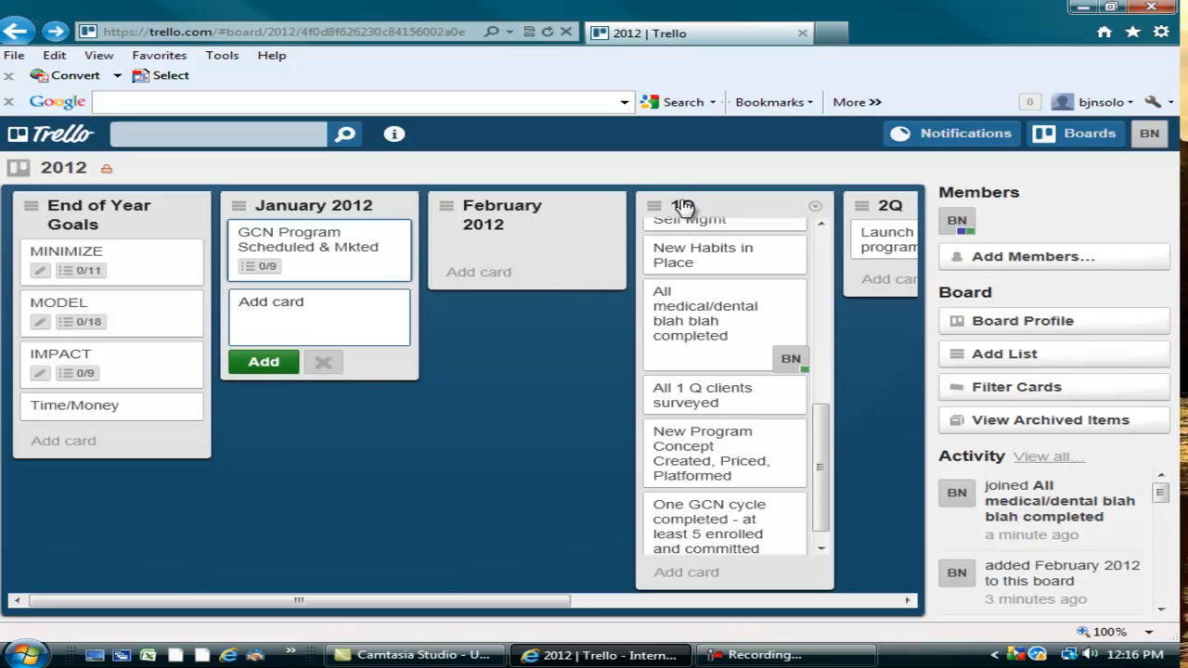
pyautogui.moveTo(566, 222)
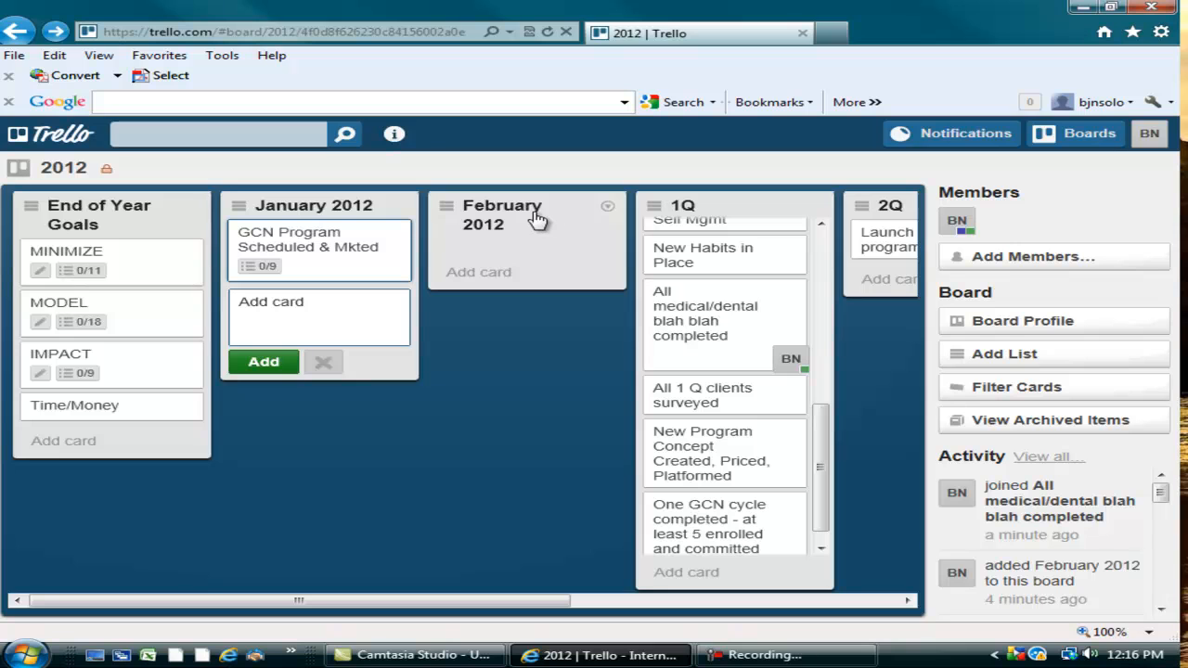
pyautogui.moveTo(535, 206)
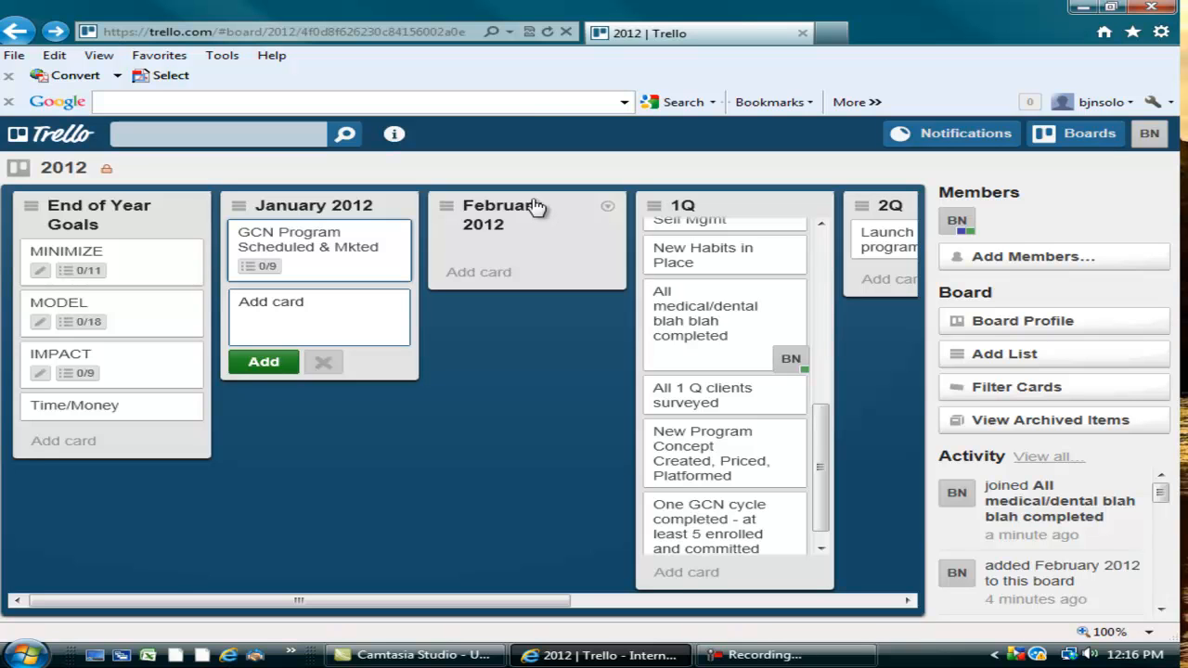
pyautogui.moveTo(542, 195)
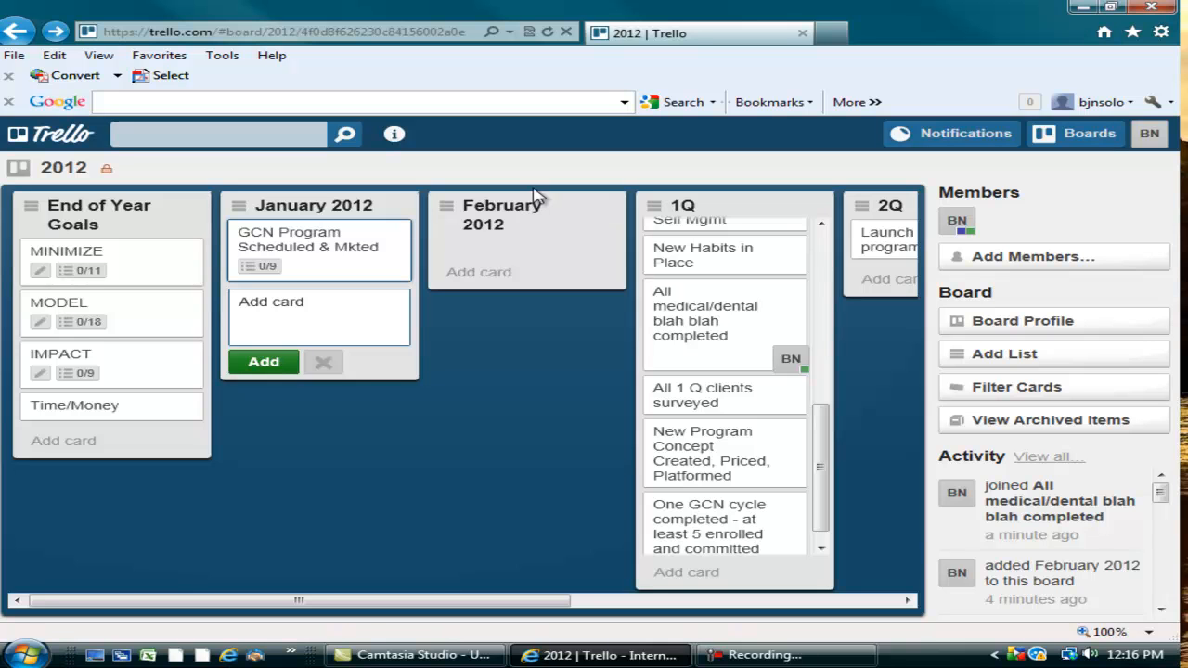
pyautogui.moveTo(516, 388)
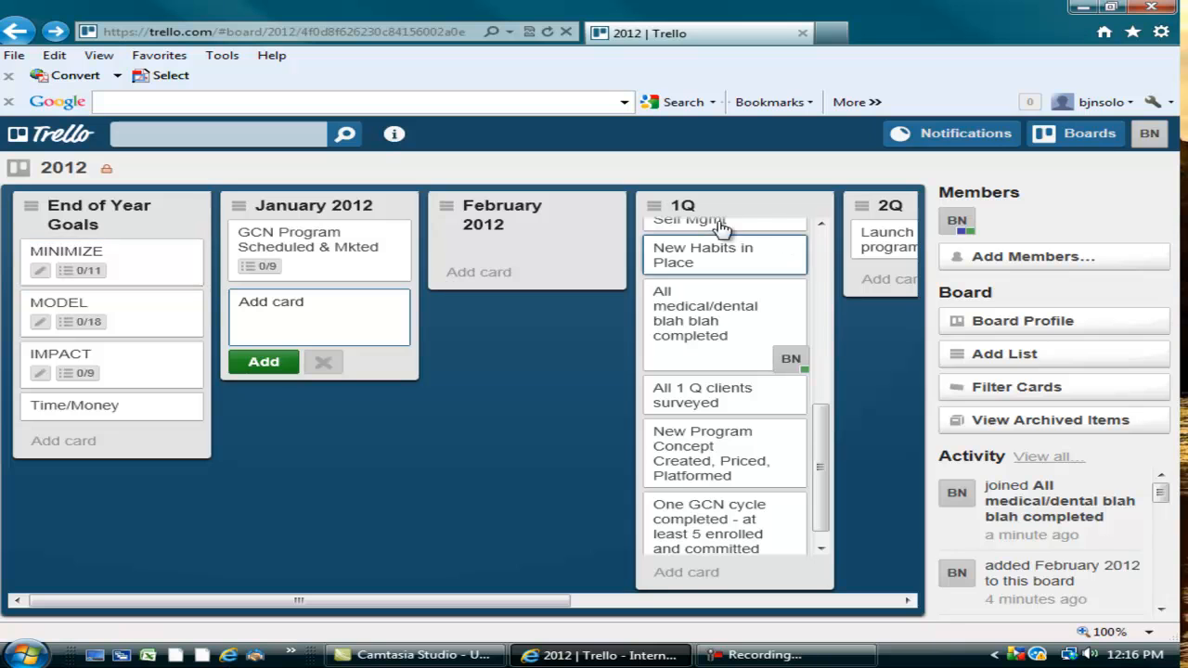
pyautogui.moveTo(720, 208)
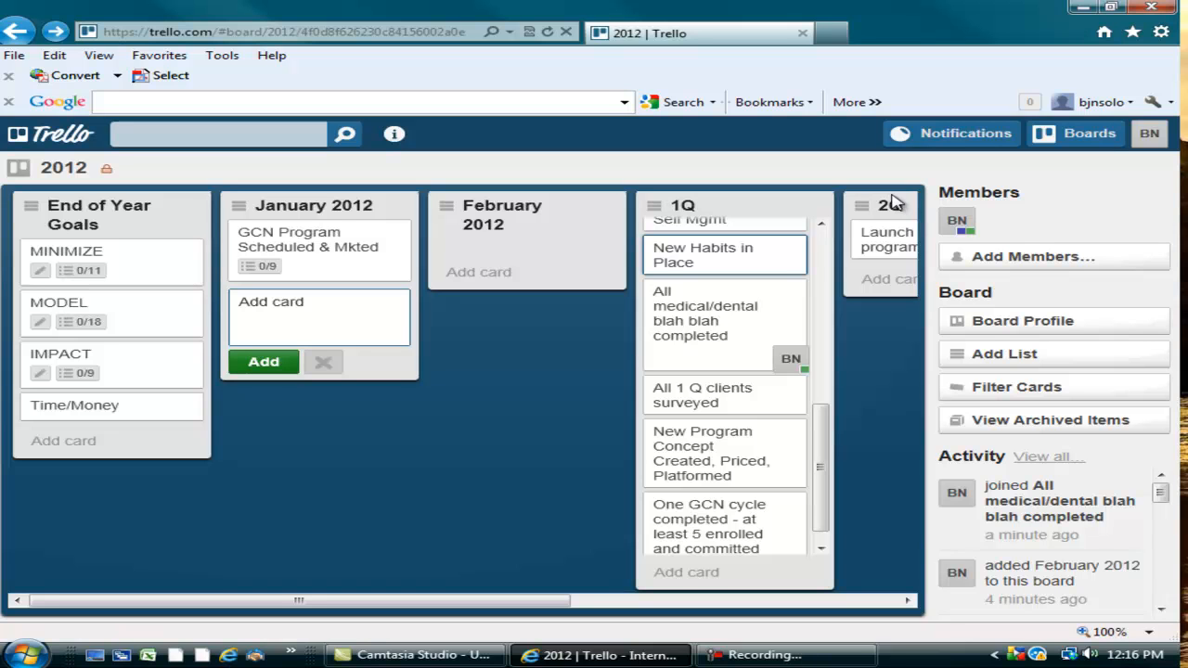
pyautogui.moveTo(888, 204)
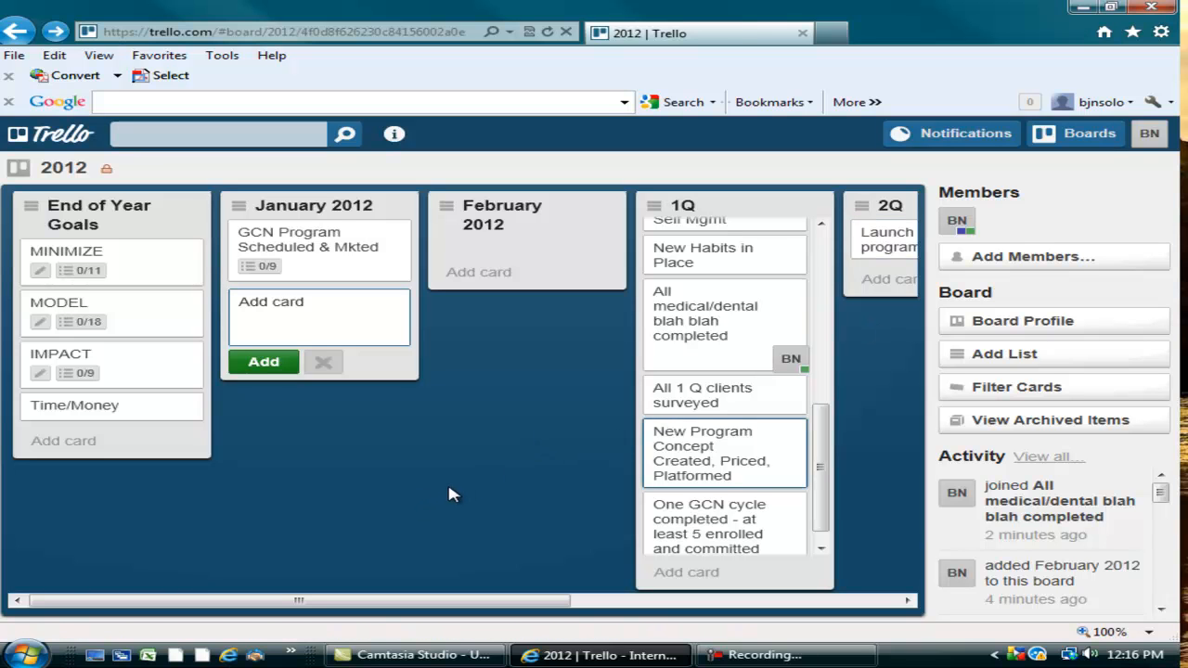
pyautogui.moveTo(453, 499)
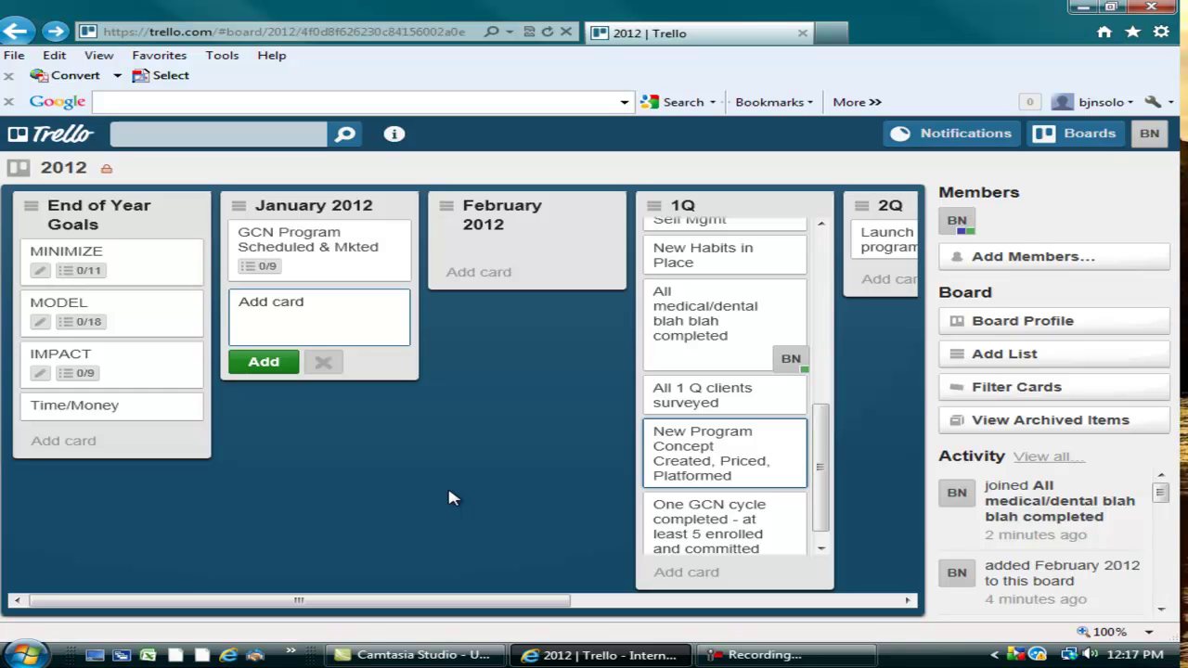
pyautogui.moveTo(382, 338)
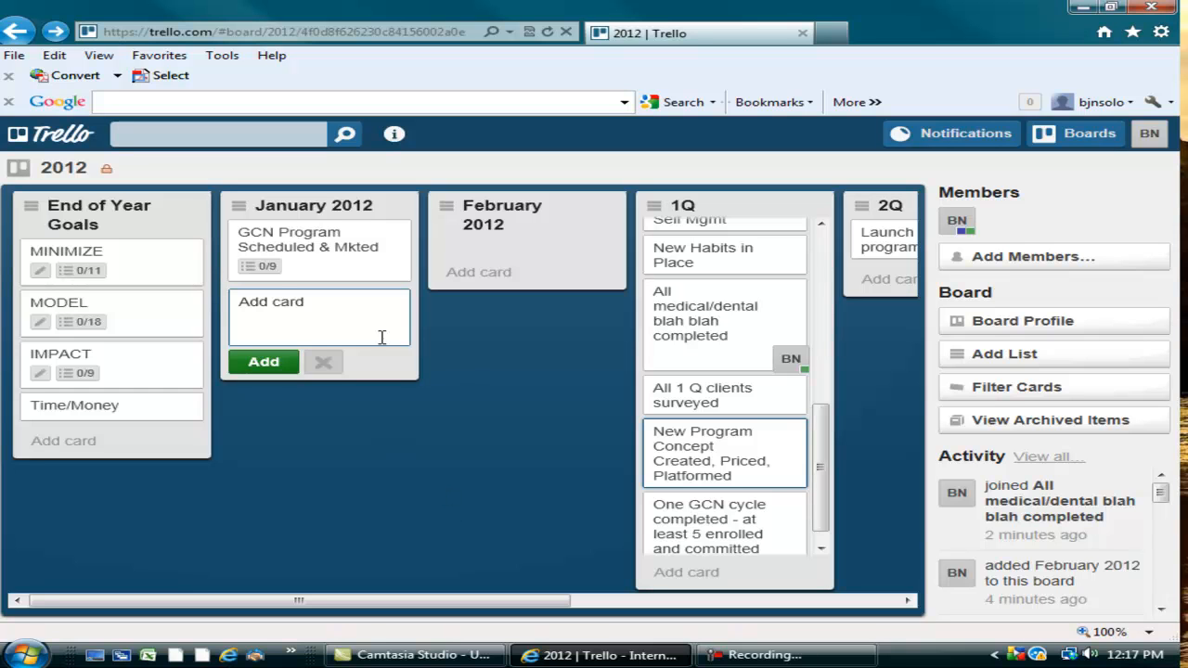
# Review the GCN Program Scheduled & Mkted card and return to the 2012 board
pyautogui.click(308, 239)
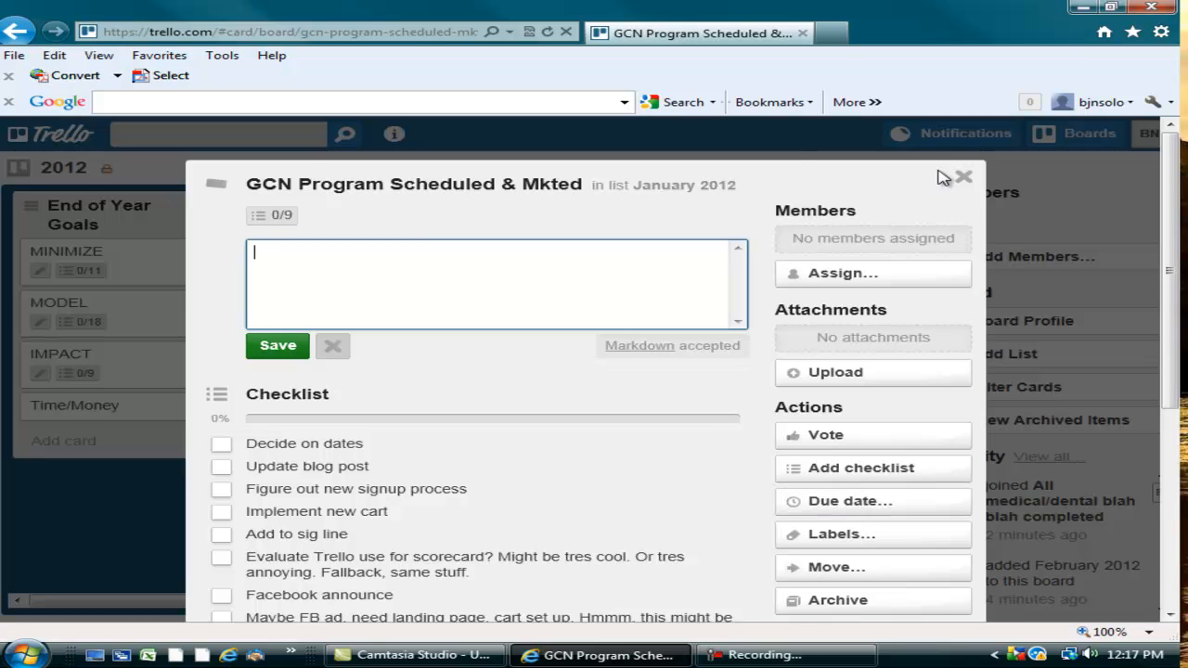
pyautogui.click(964, 177)
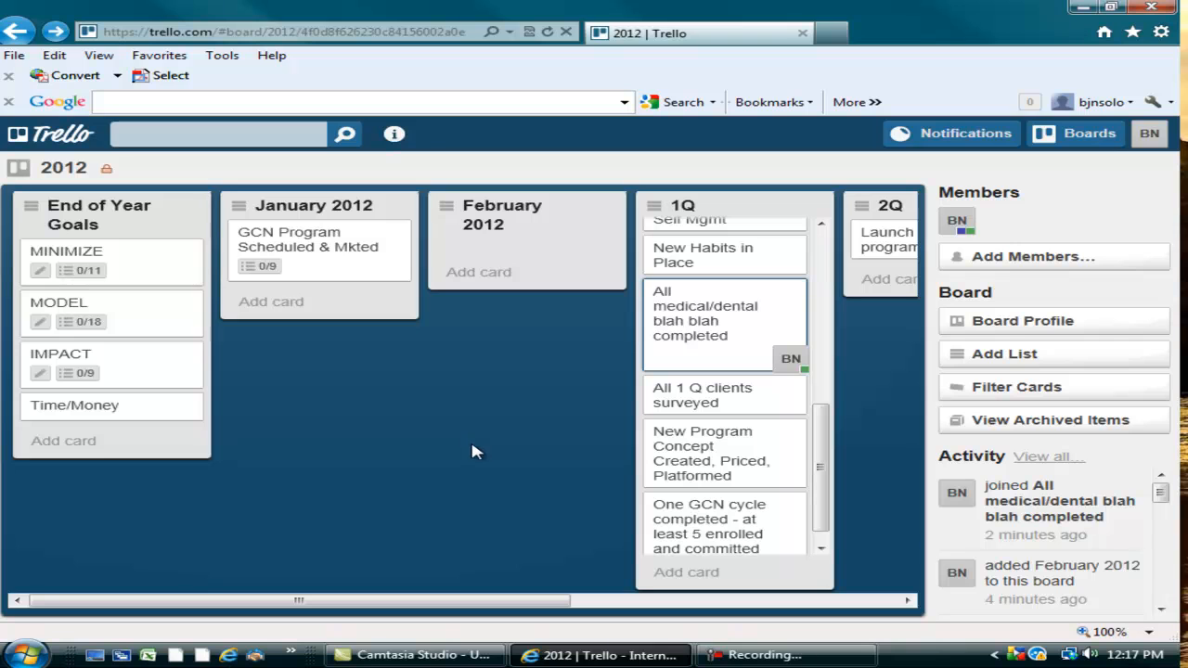
pyautogui.moveTo(490, 456)
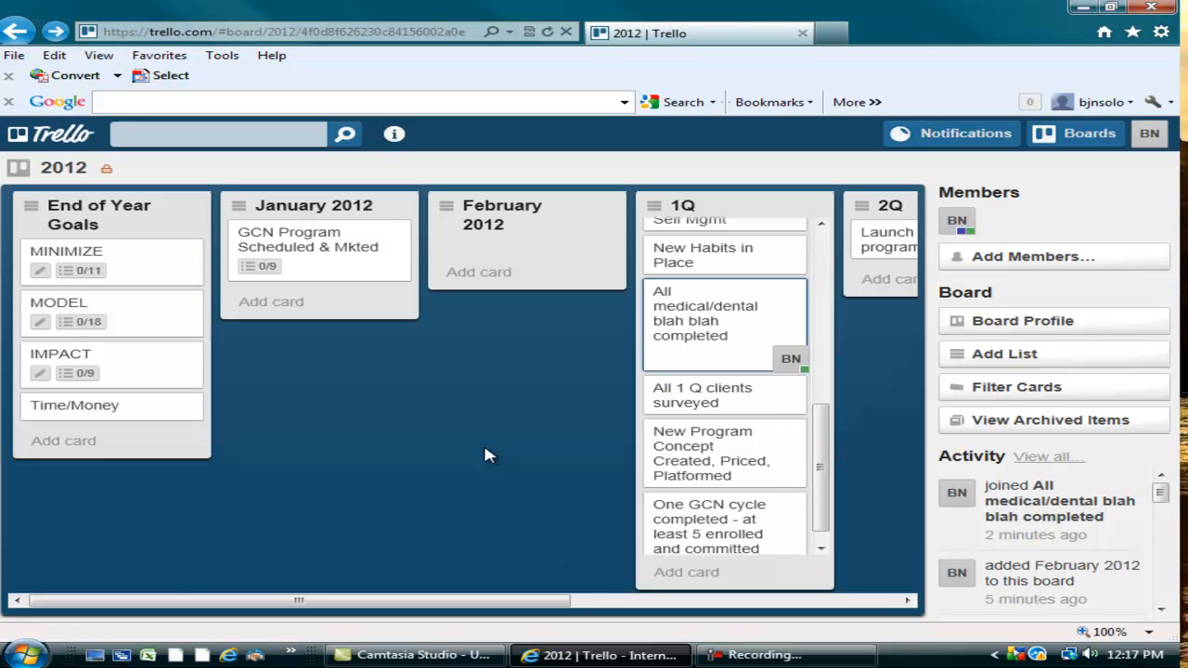
pyautogui.moveTo(492, 453)
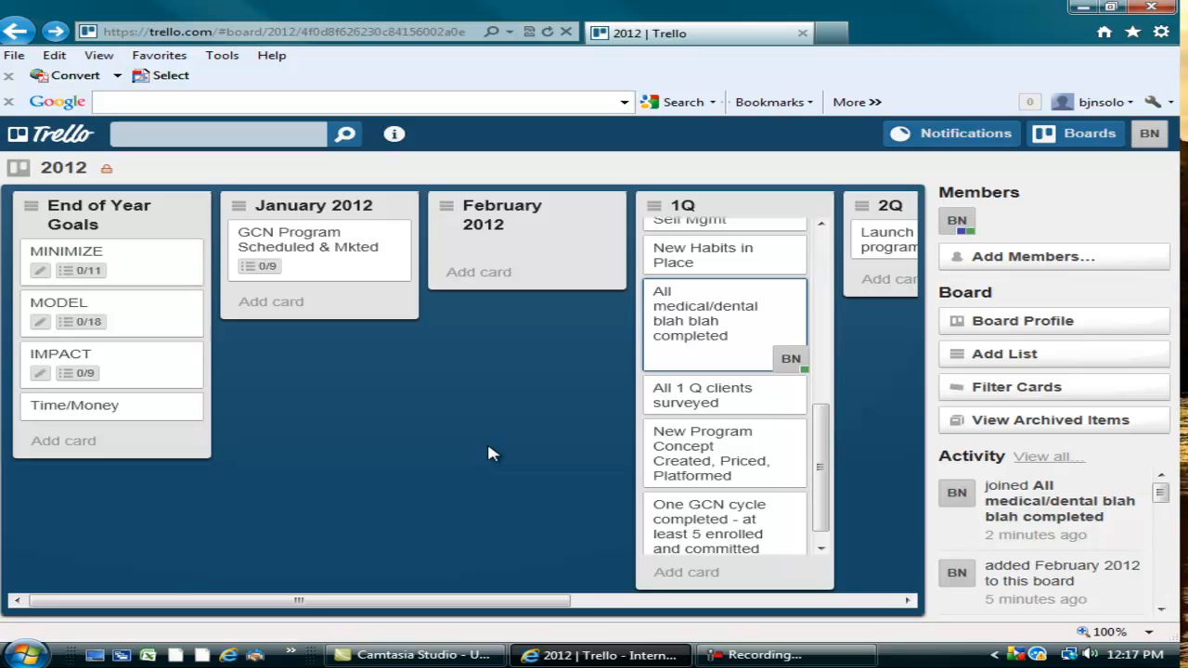
pyautogui.moveTo(486, 446)
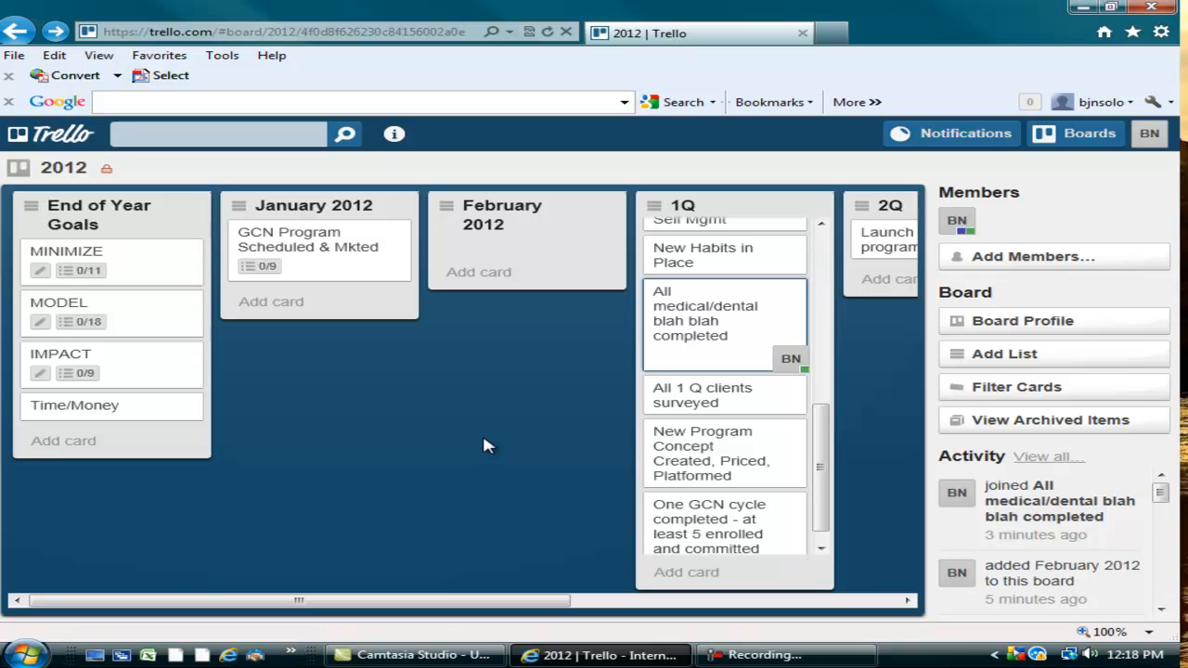